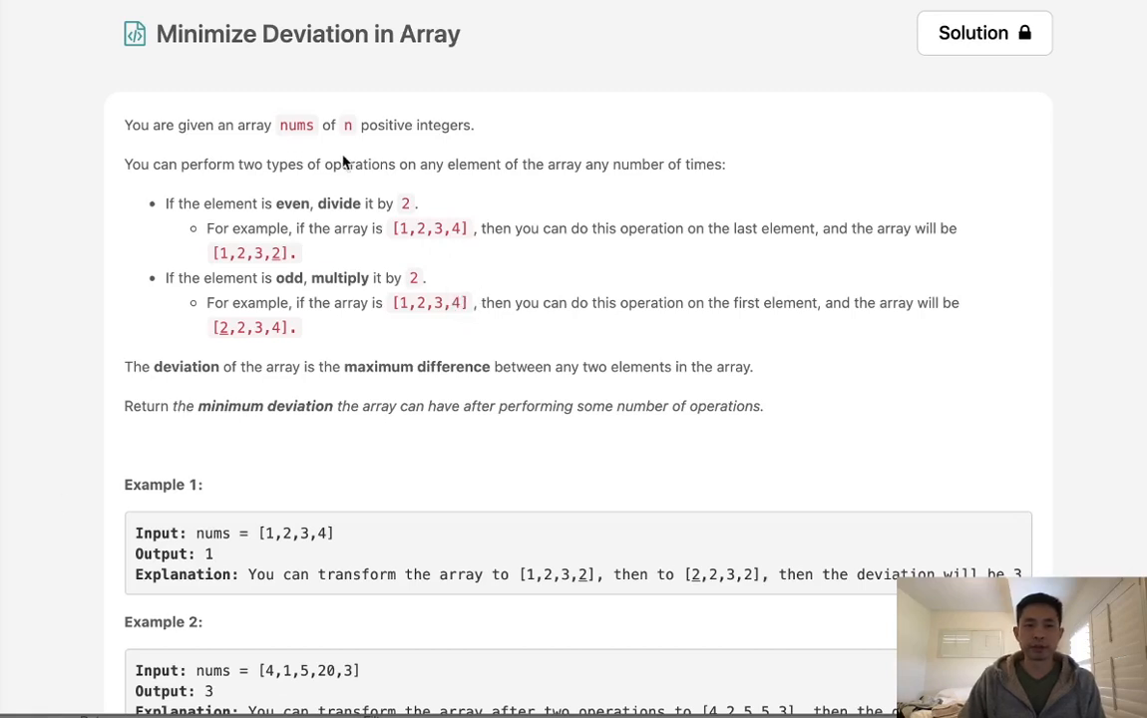
mouse_move(266, 63)
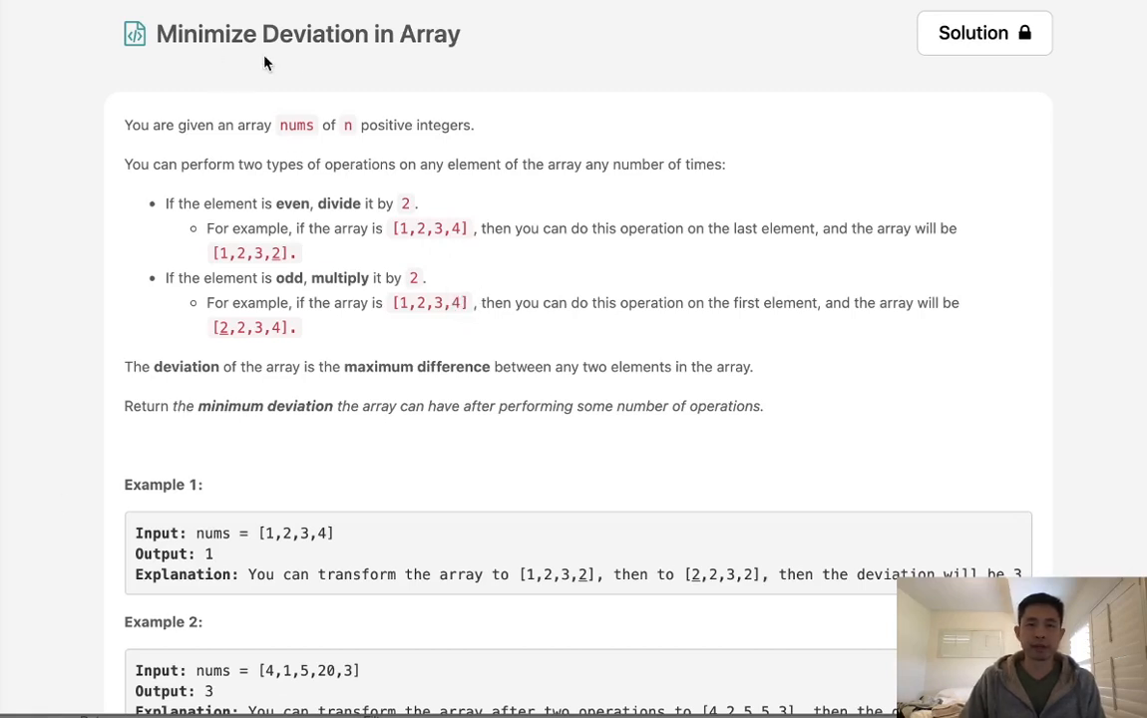
mouse_move(191, 185)
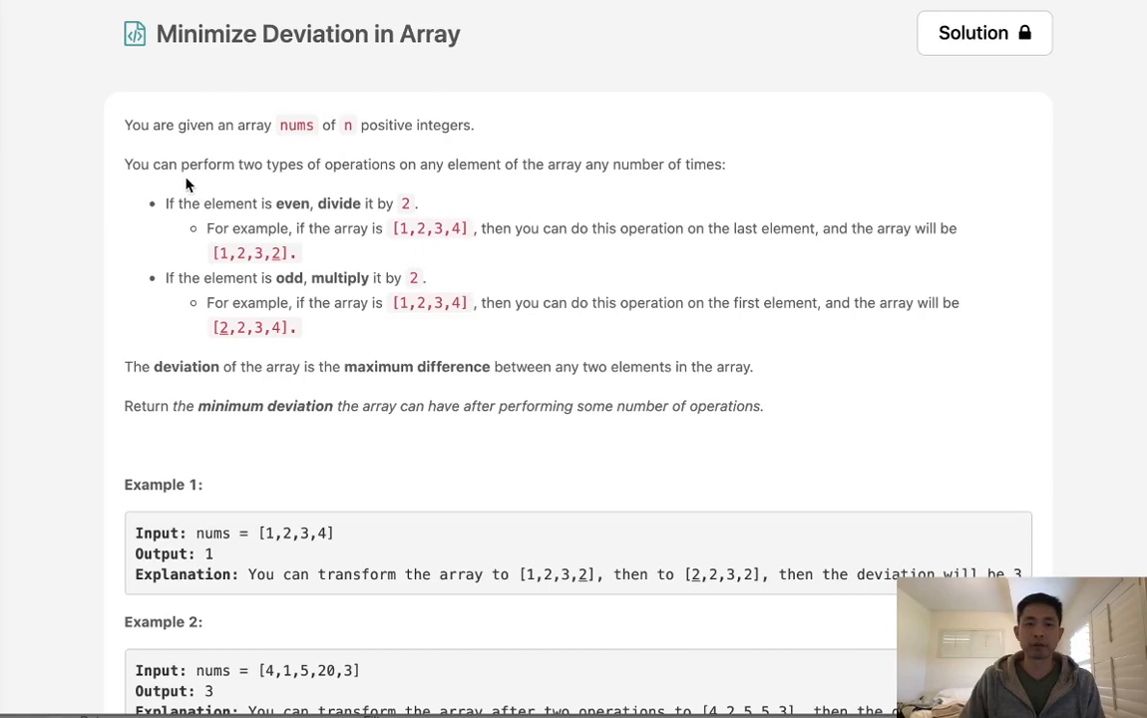
mouse_move(313, 168)
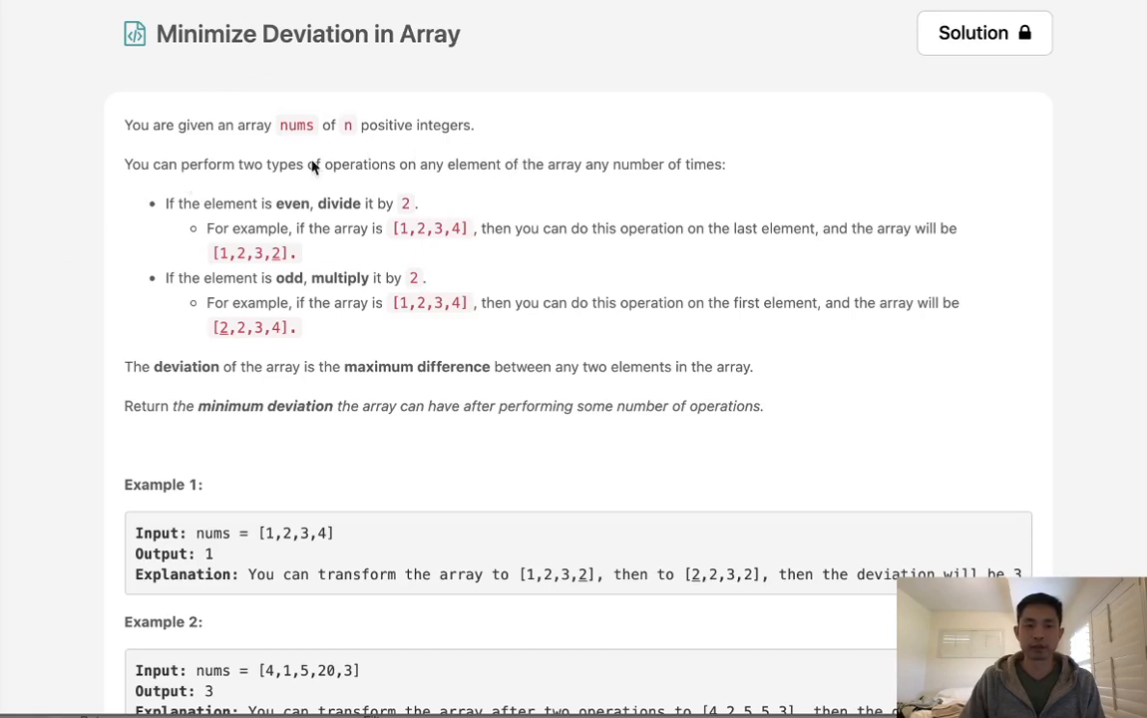
mouse_move(447, 183)
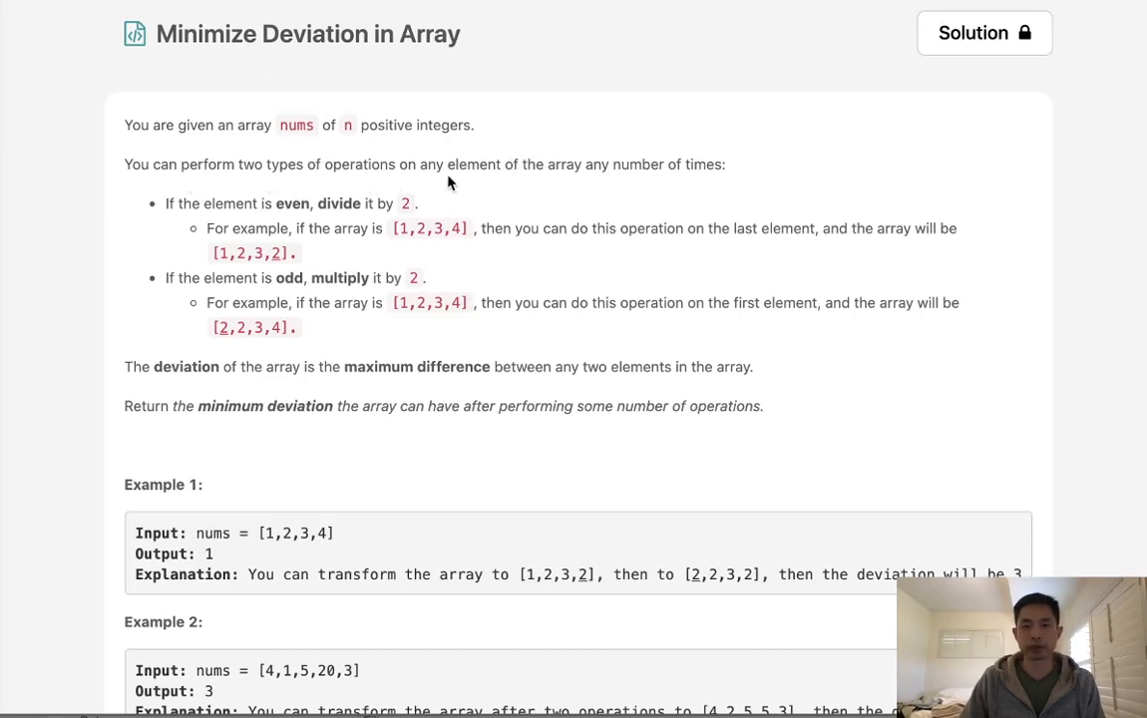
mouse_move(640, 188)
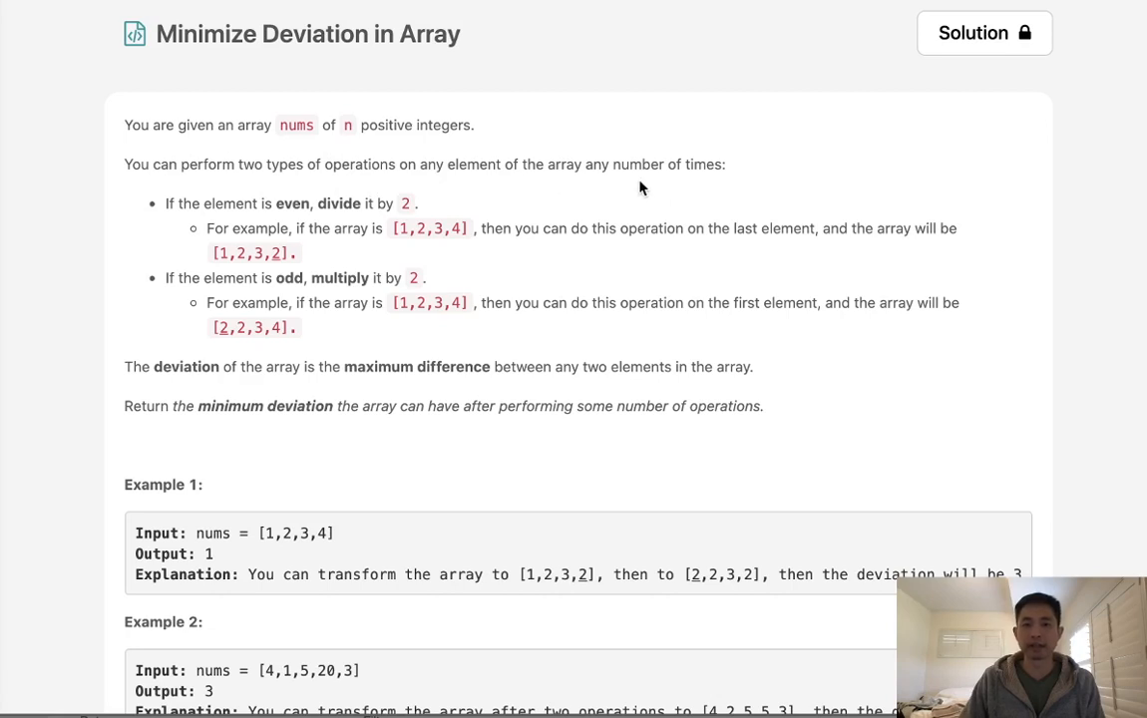
mouse_move(258, 217)
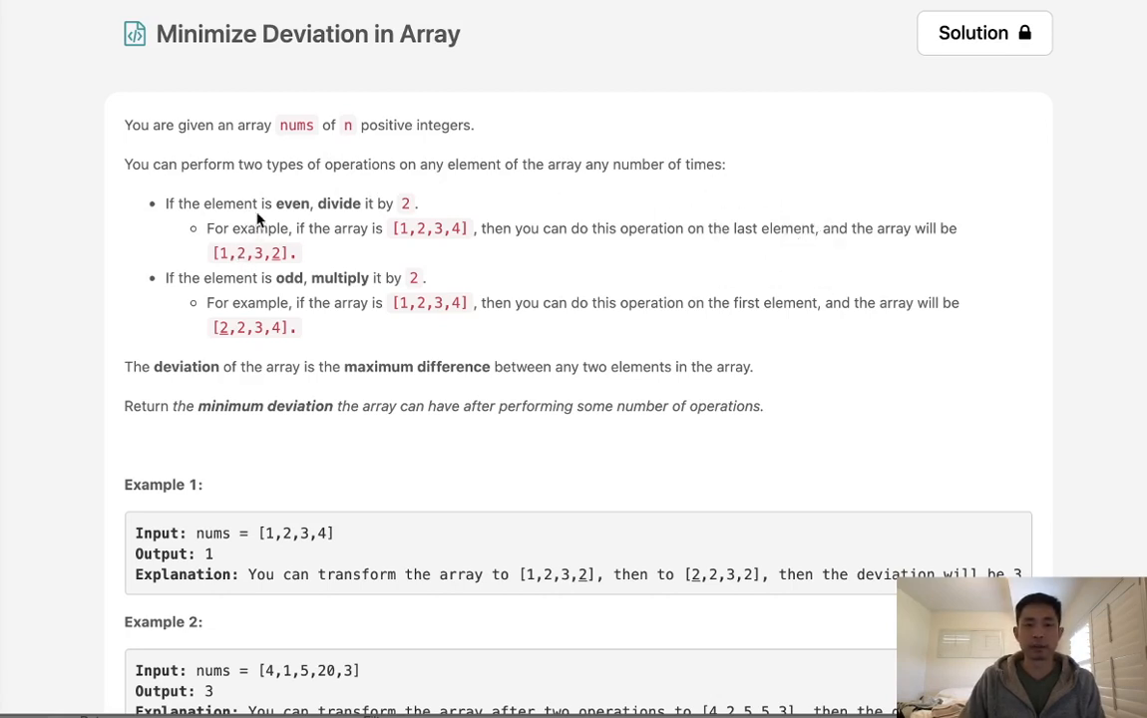
mouse_move(547, 257)
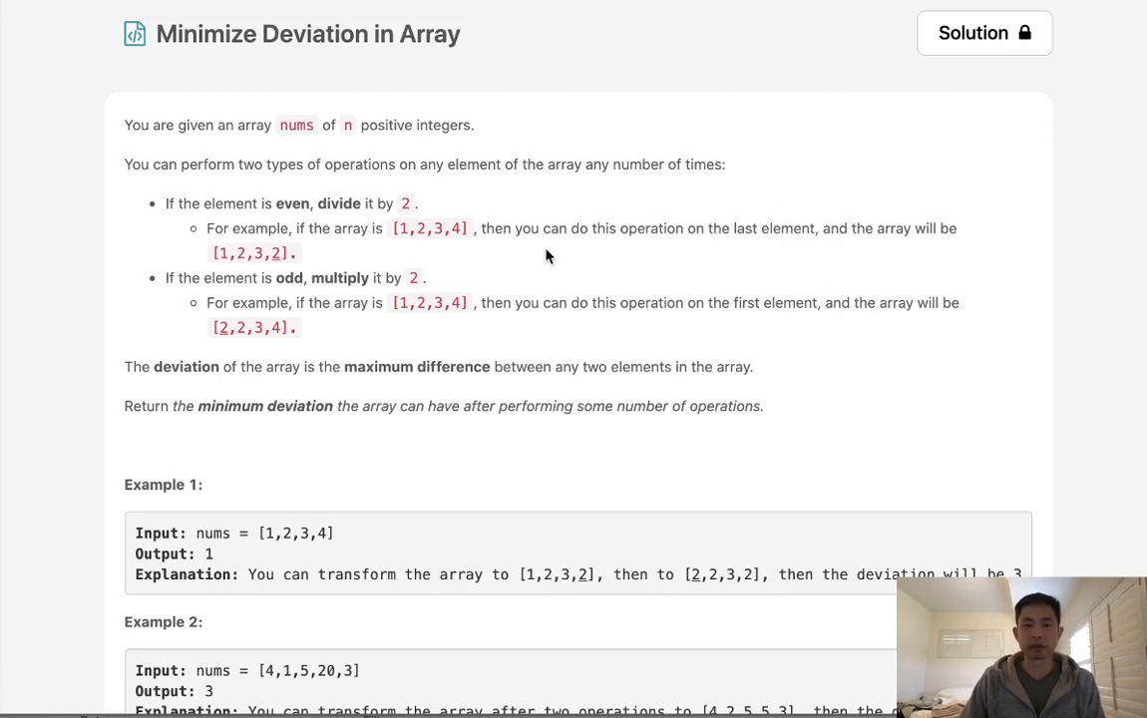
mouse_move(457, 237)
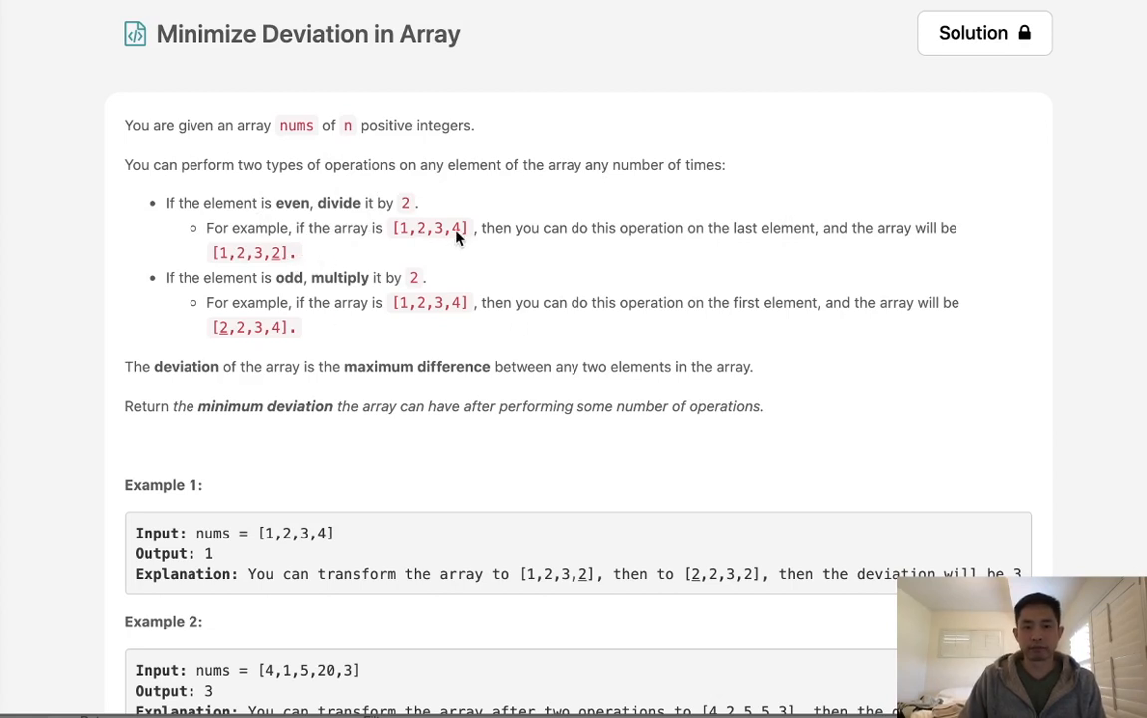
mouse_move(183, 293)
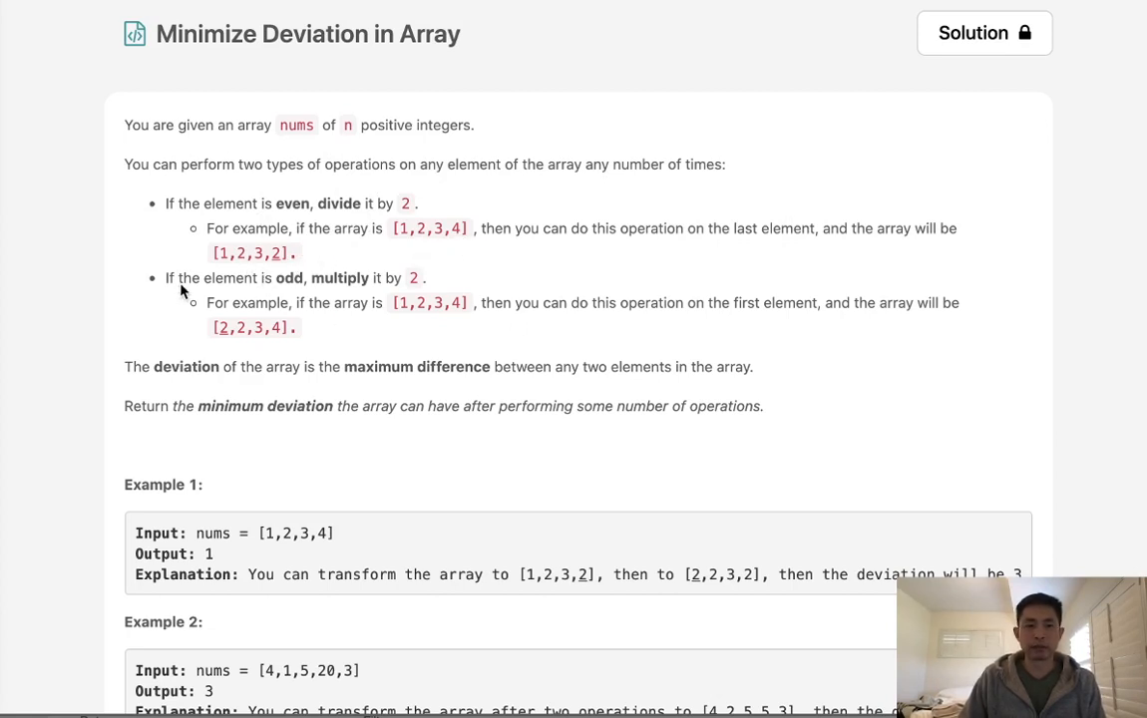
mouse_move(451, 302)
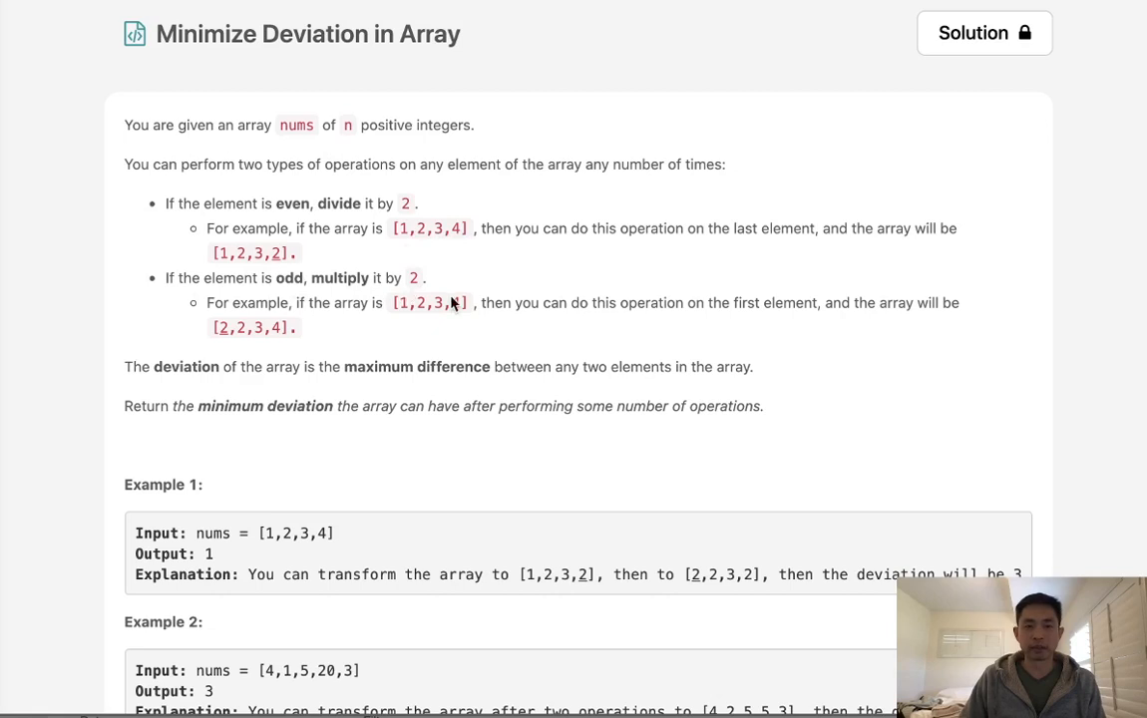
mouse_move(275, 348)
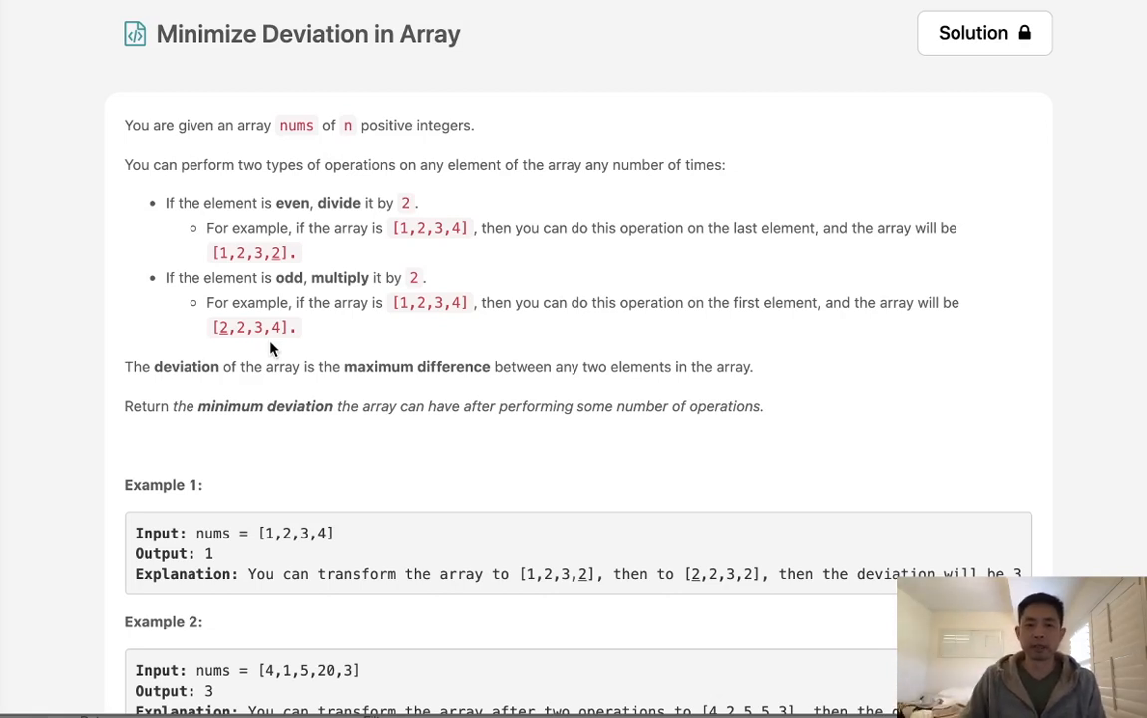
mouse_move(177, 387)
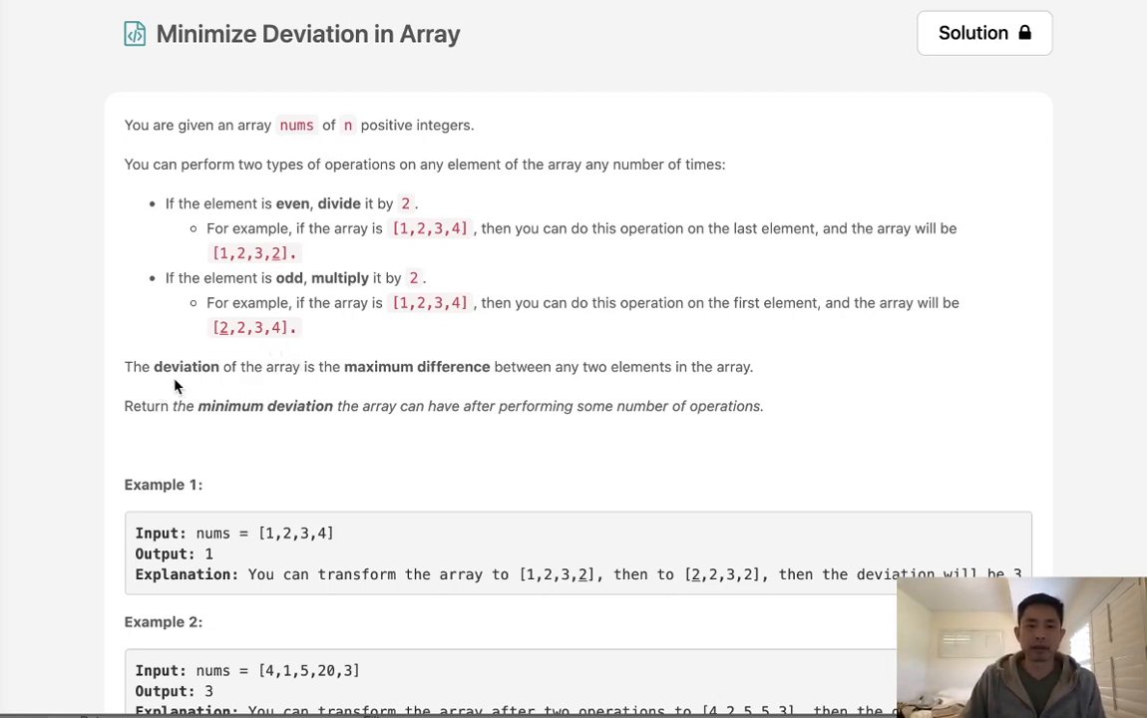
mouse_move(461, 388)
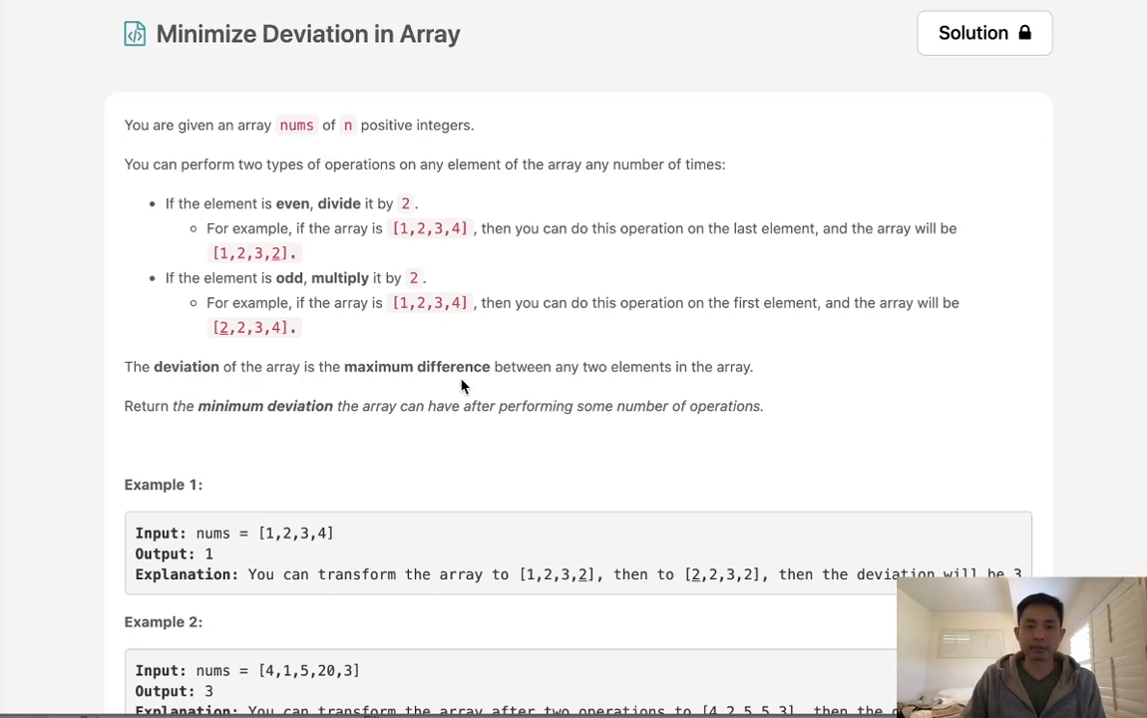
mouse_move(712, 398)
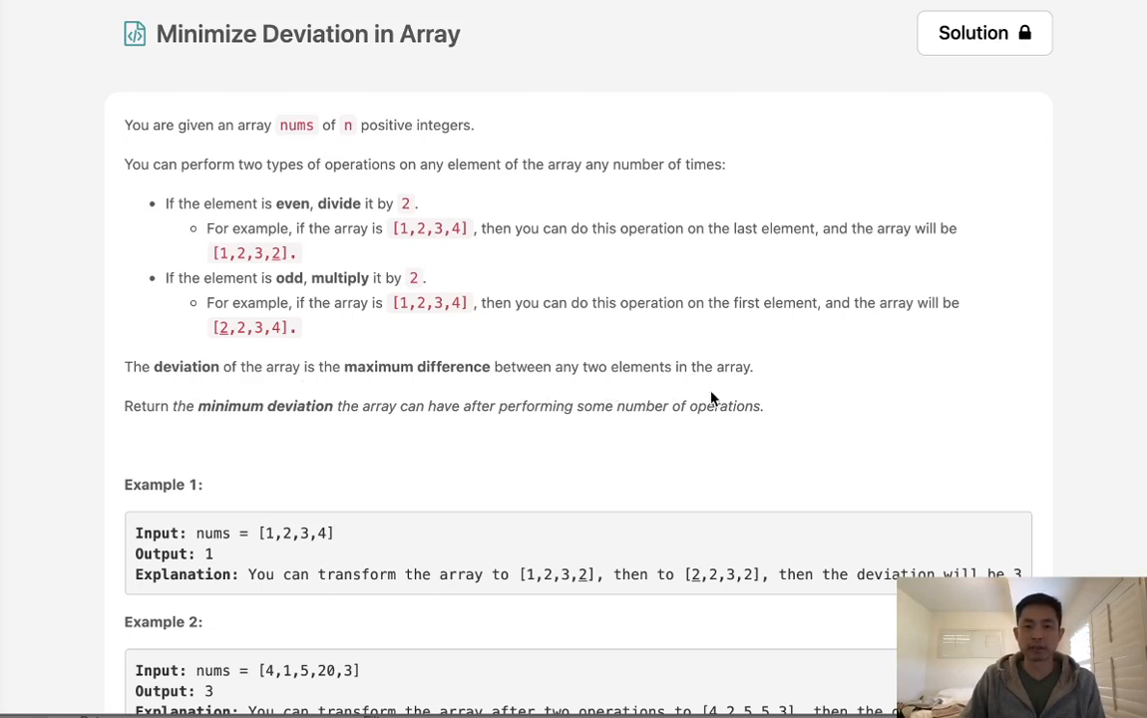
mouse_move(282, 424)
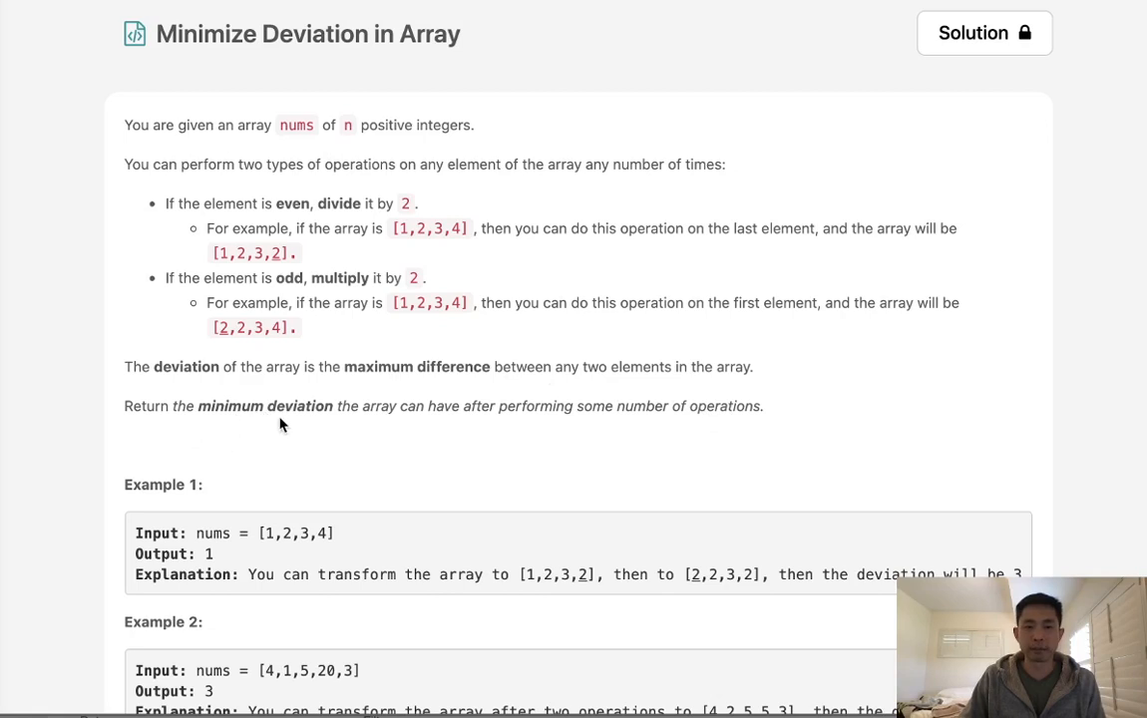
mouse_move(623, 429)
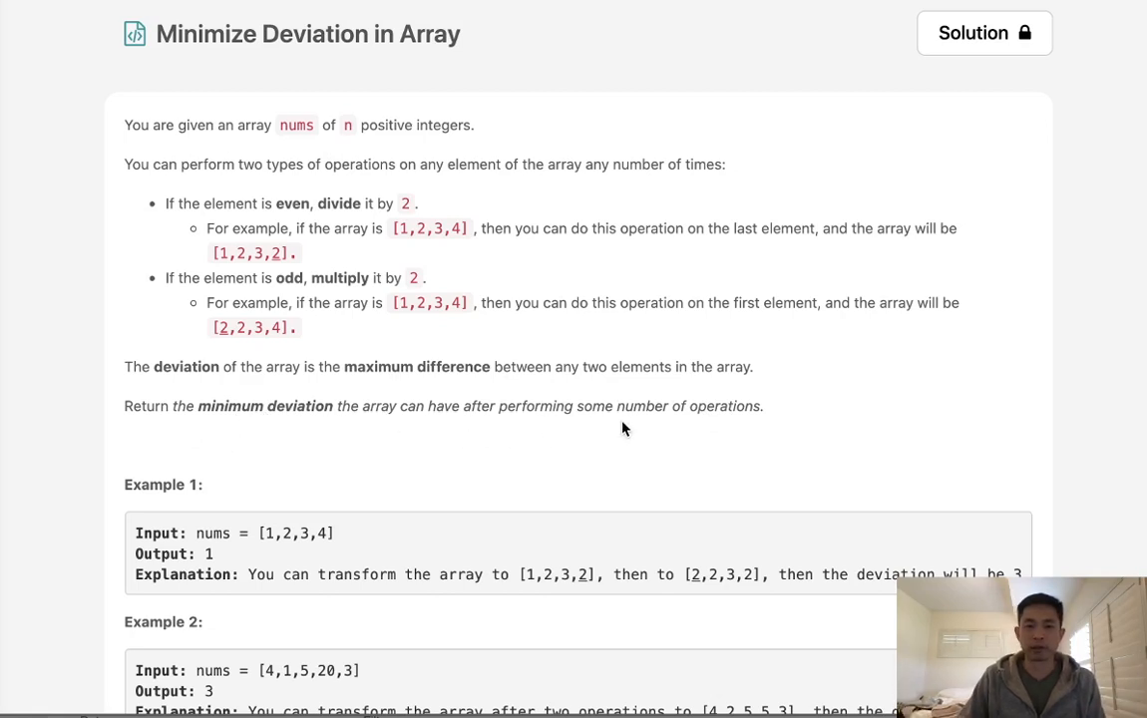
Add the Example 2 array [4,1,5,20,3] under the method signature, with an empty bracket pair below
scroll(down, 3)
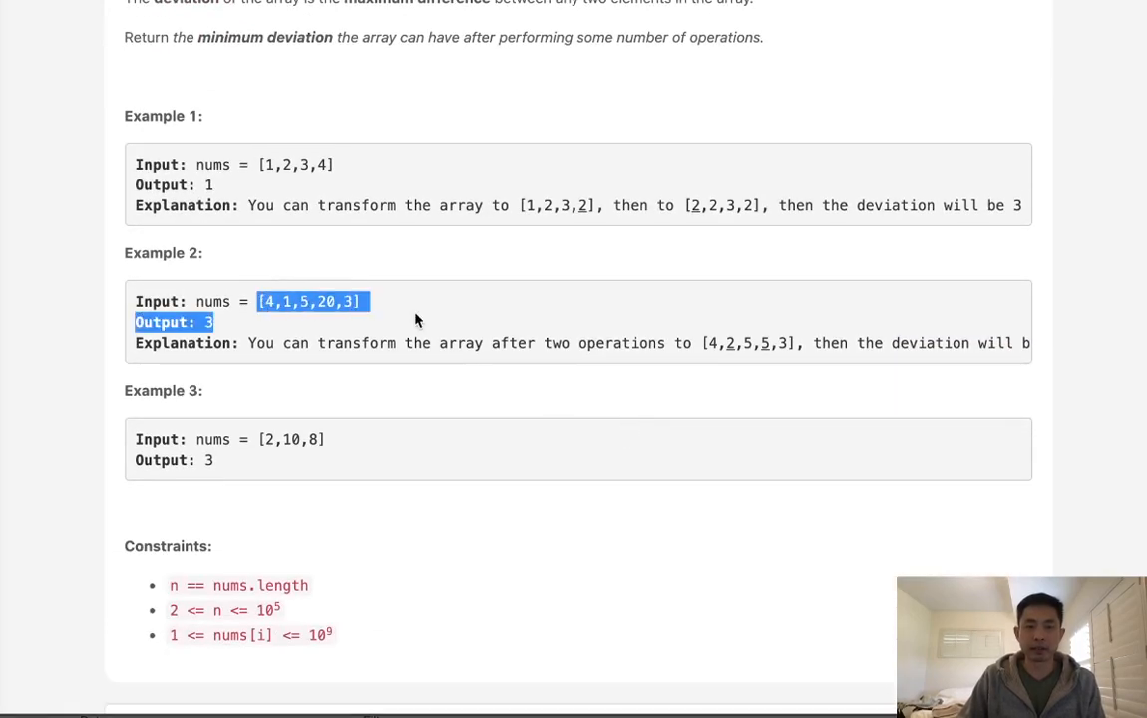
scroll(down, 3)
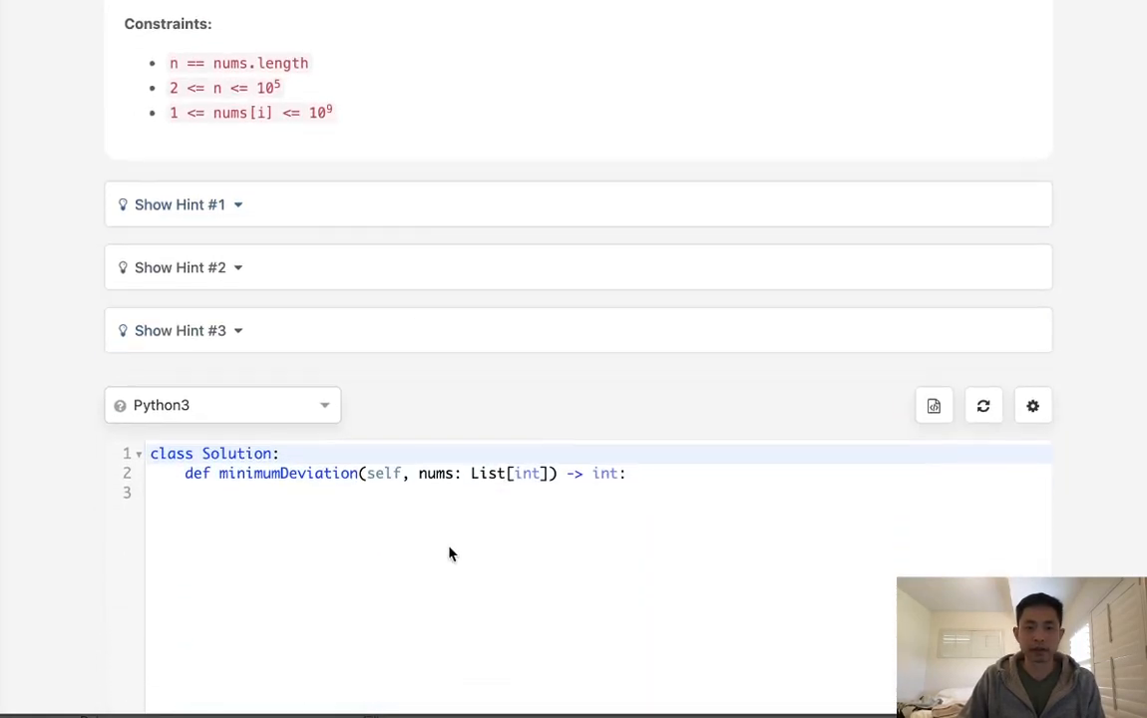
text([4,1,5,20,3])
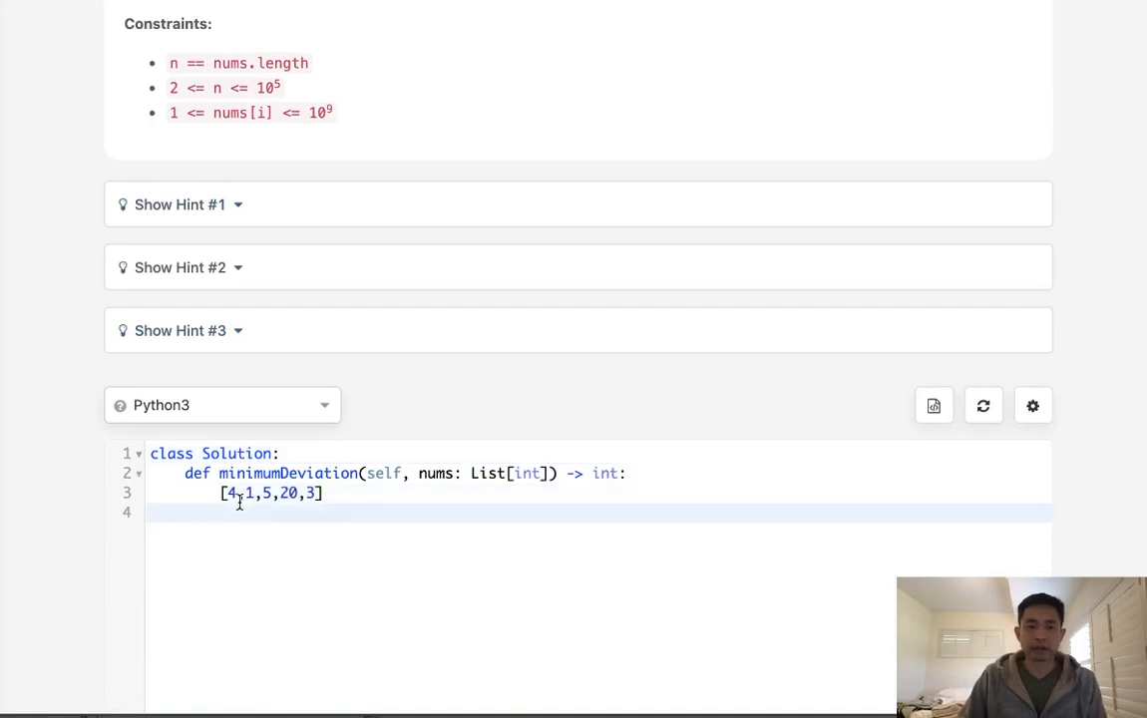
mouse_move(241, 508)
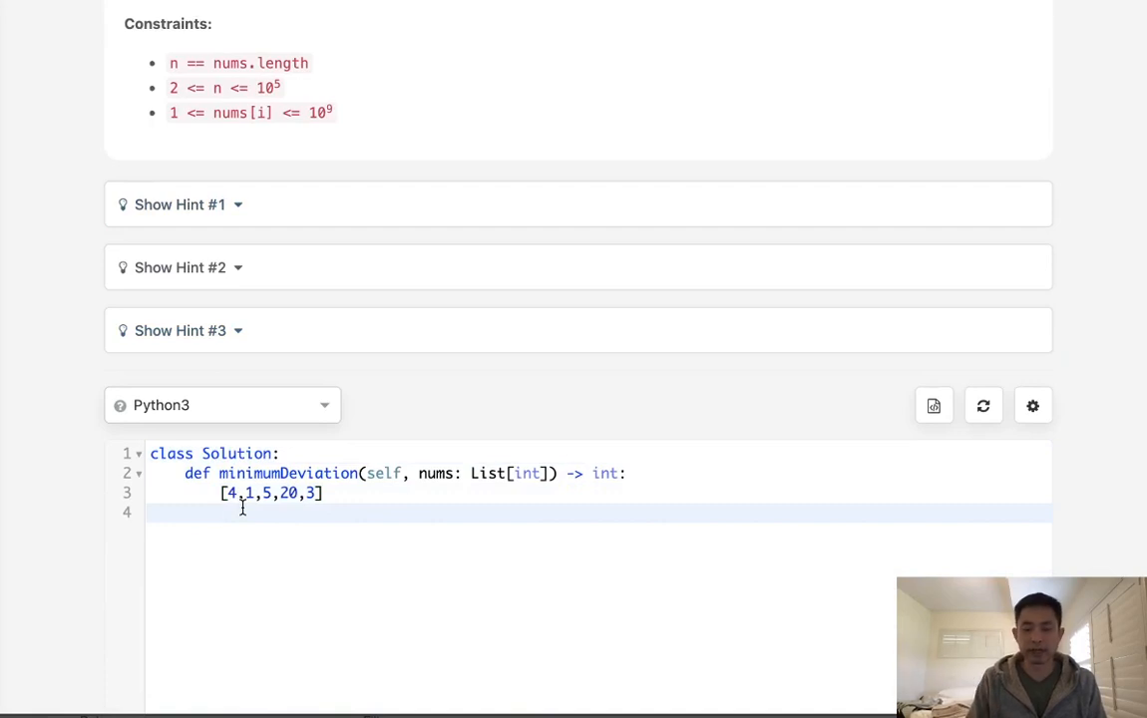
text([2])
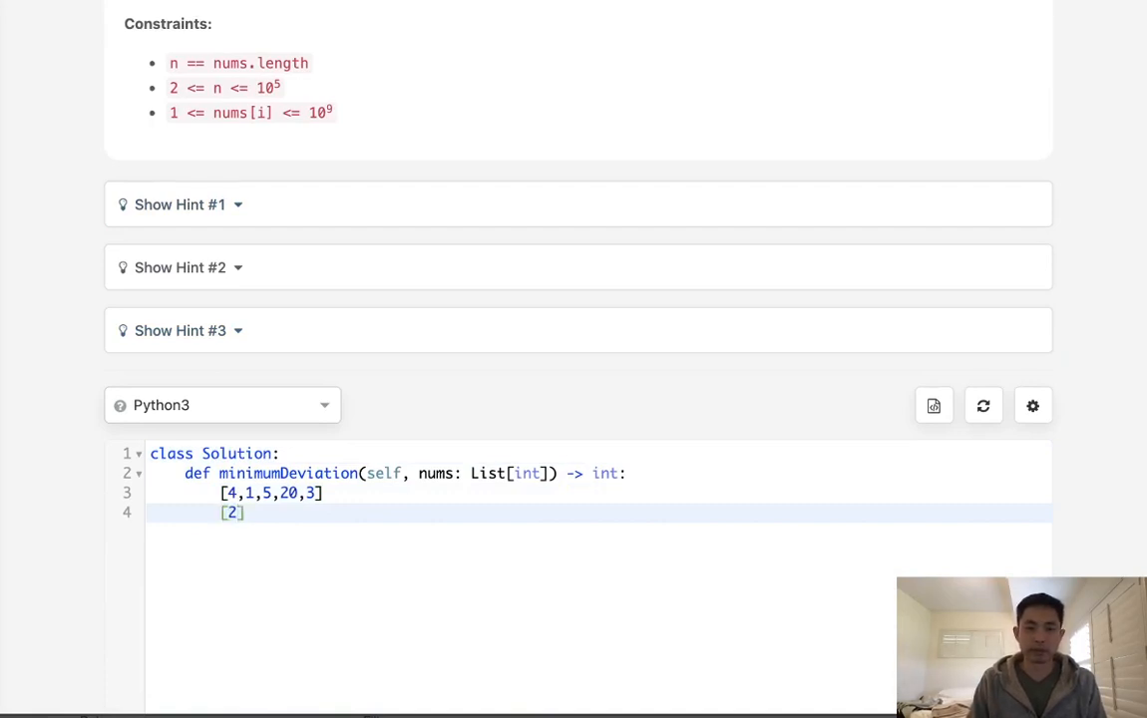
key(Backspace)
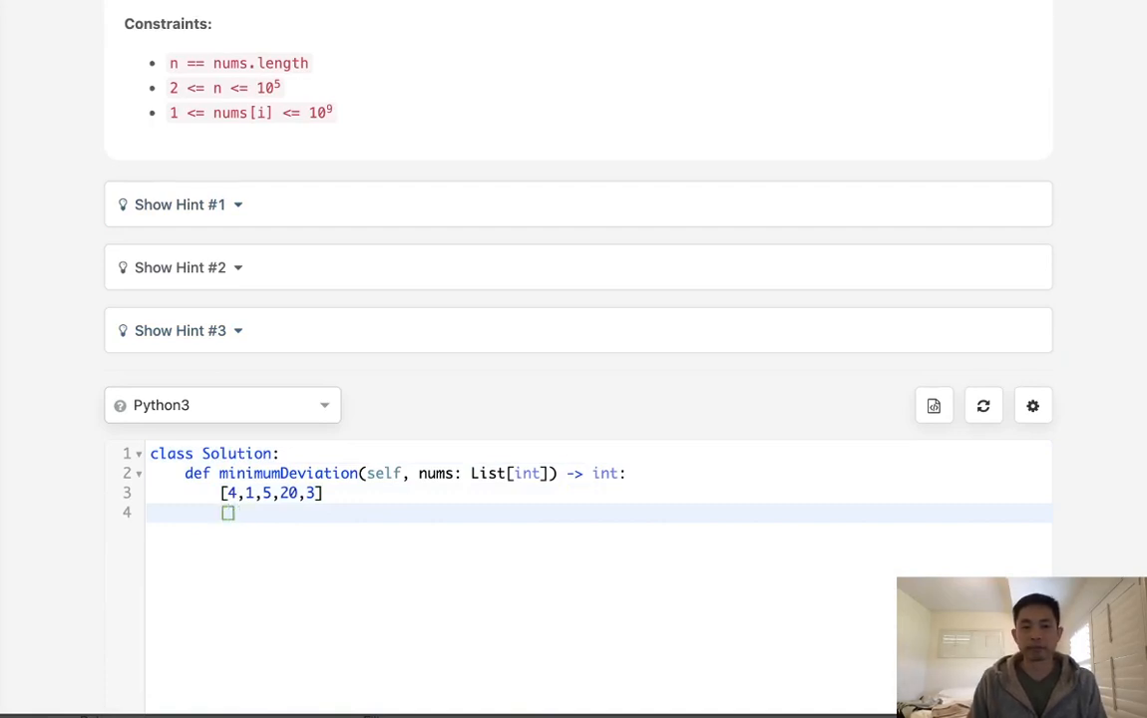
mouse_move(266, 242)
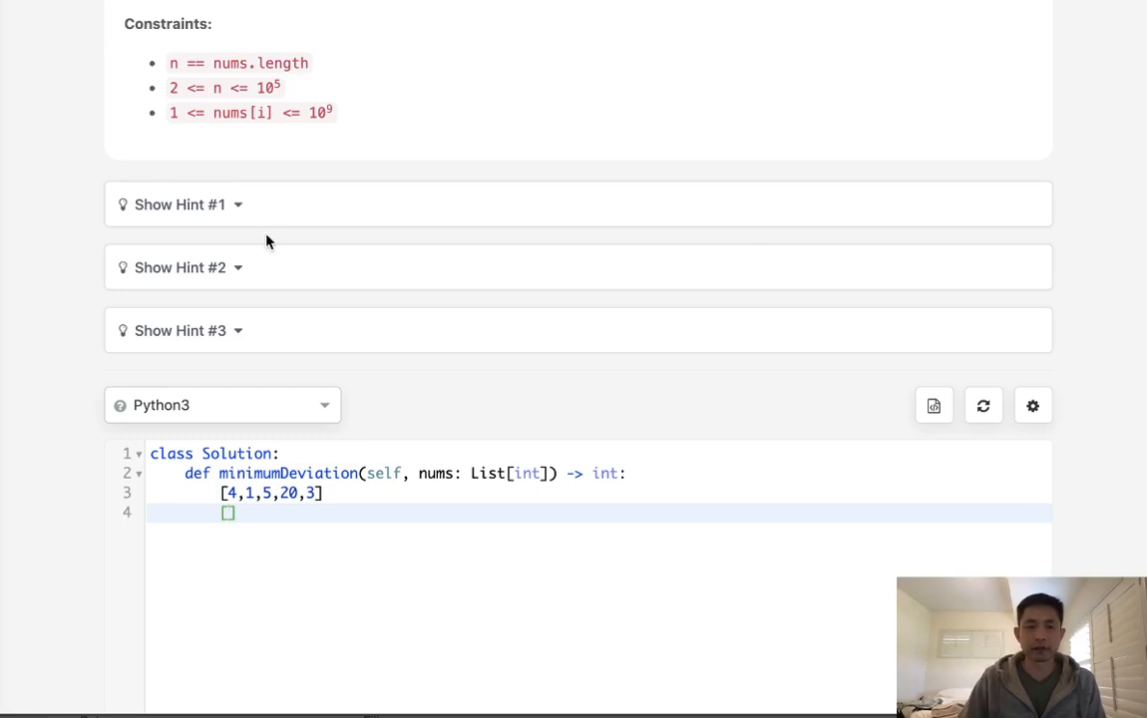
Reveal the first hint and note the example arrays [1,1,5,5,3] and [4,2,10,20,6]
click(180, 204)
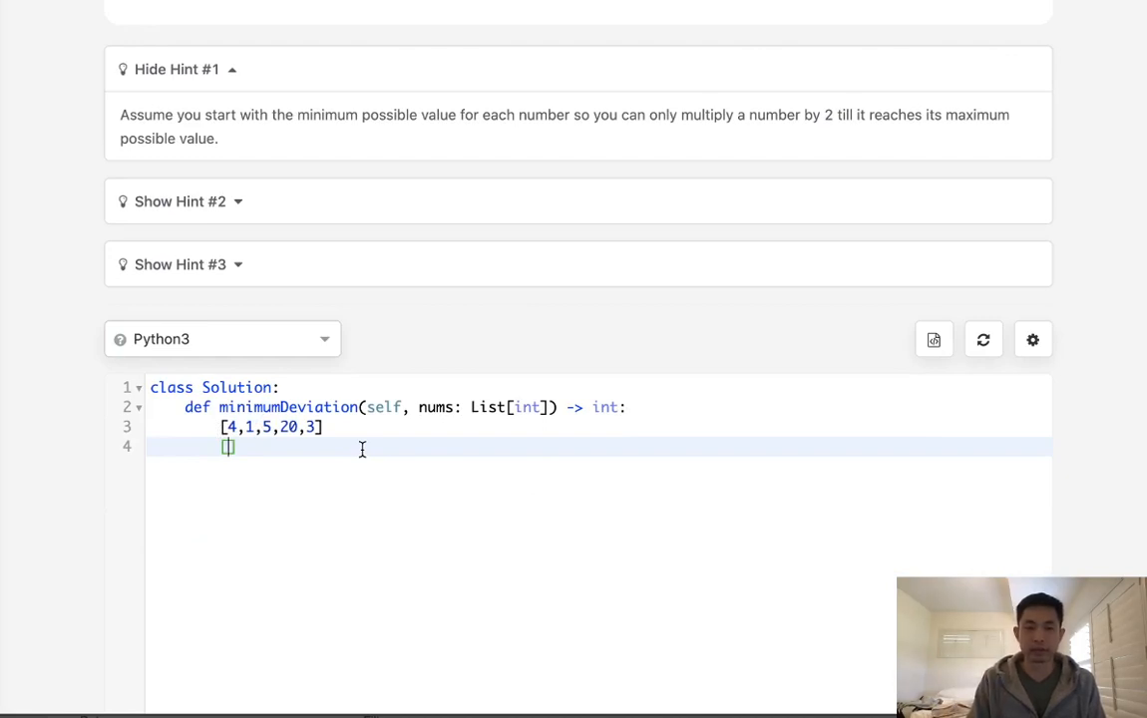
text(1,1,)
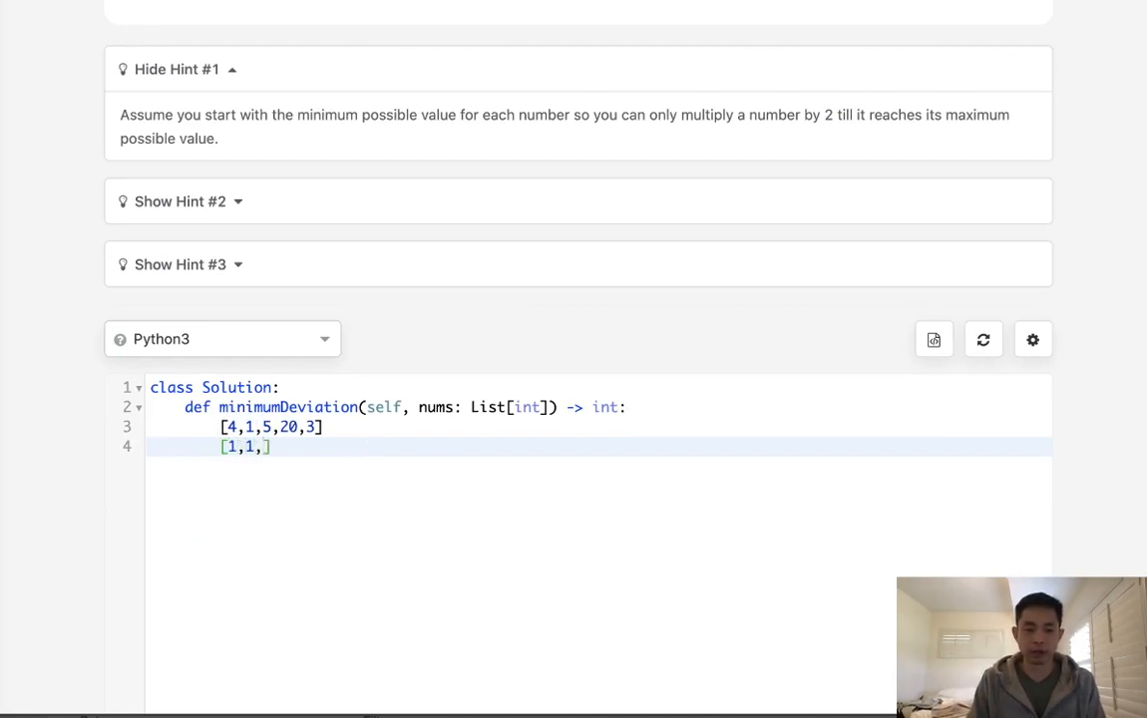
text(5)
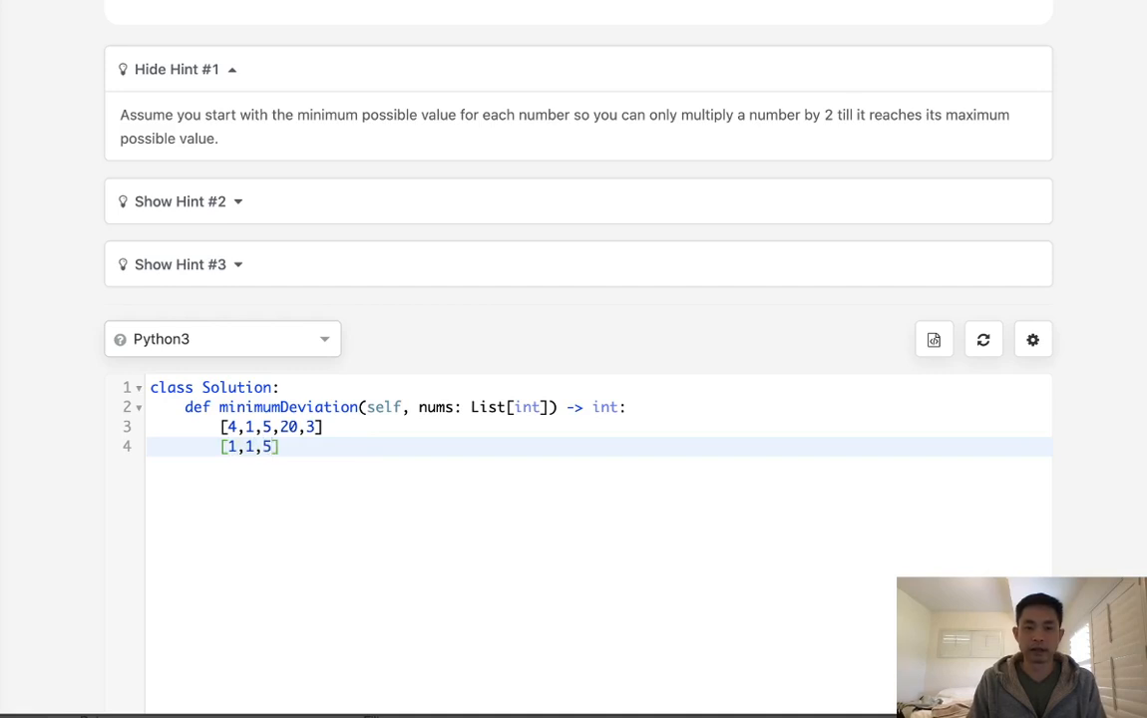
text(,5)
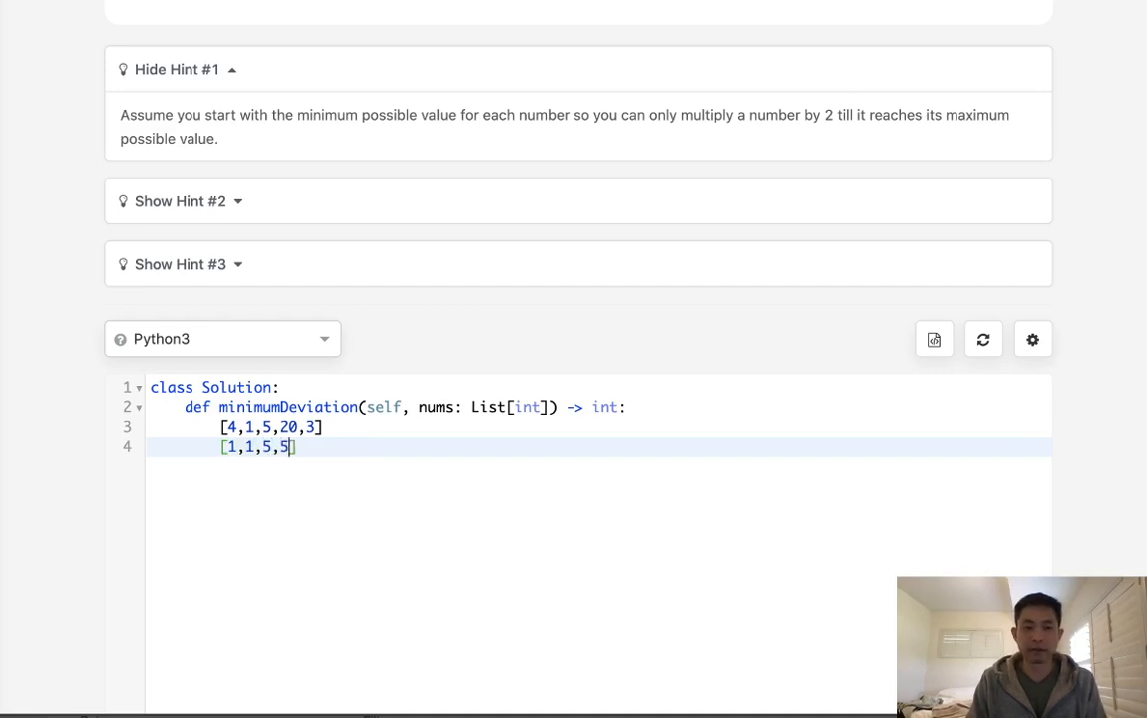
text(,3])
text([4,2,10,)
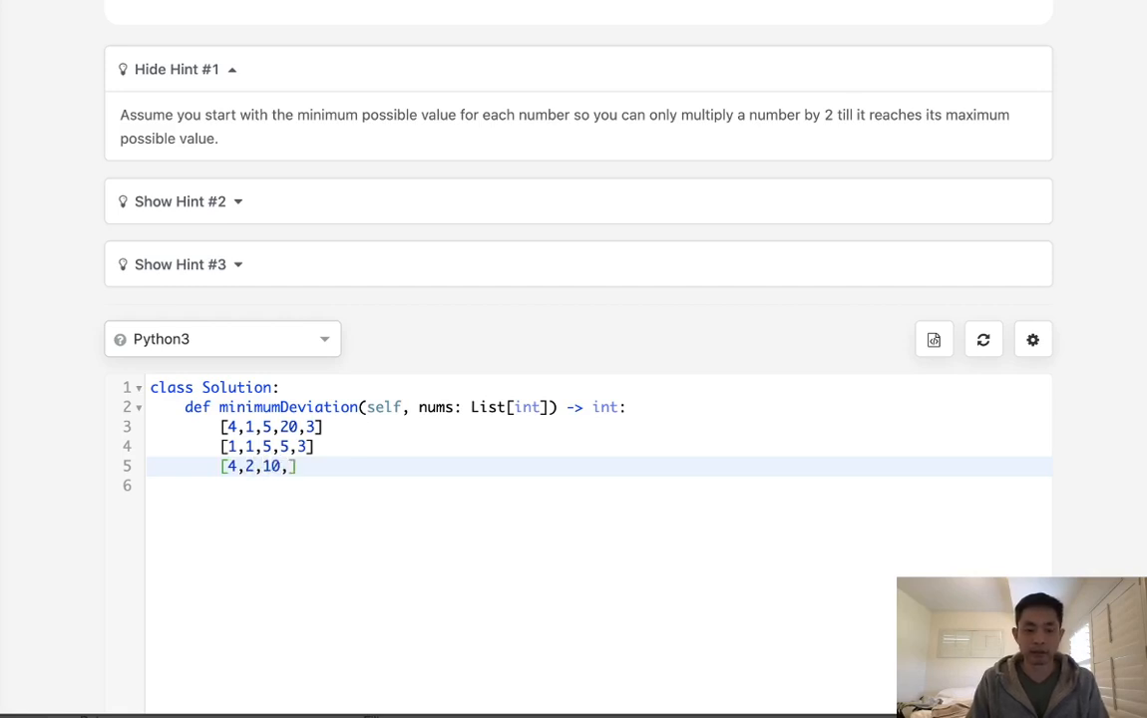
text(2-,)
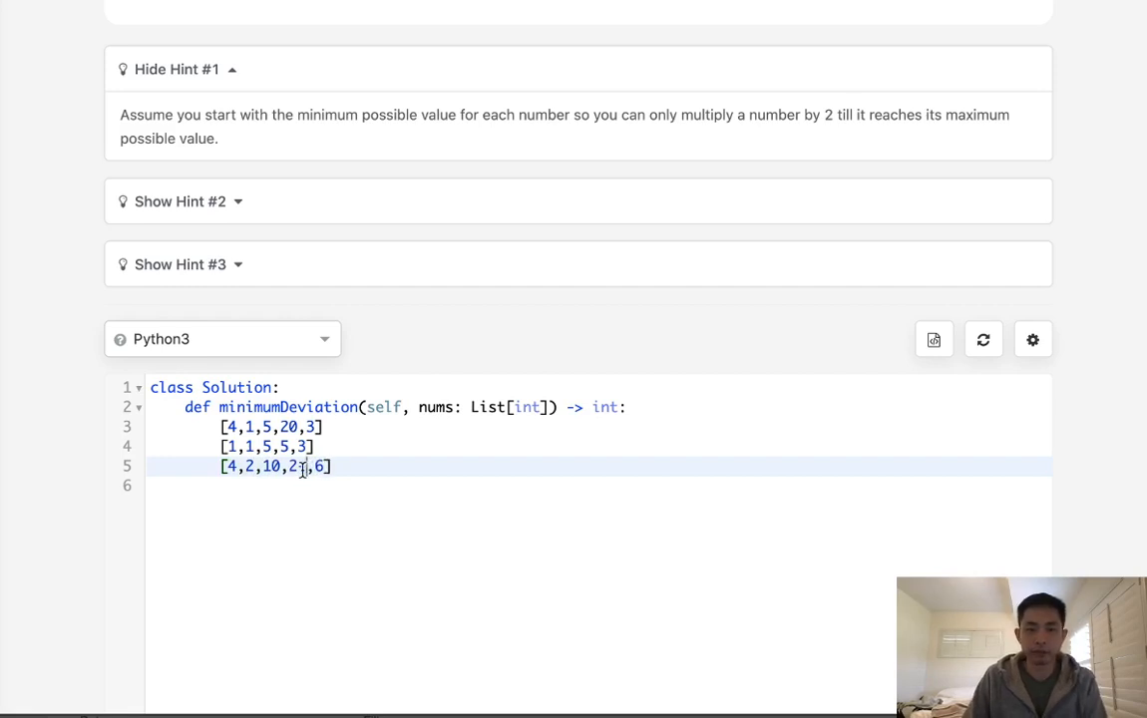
text(0)
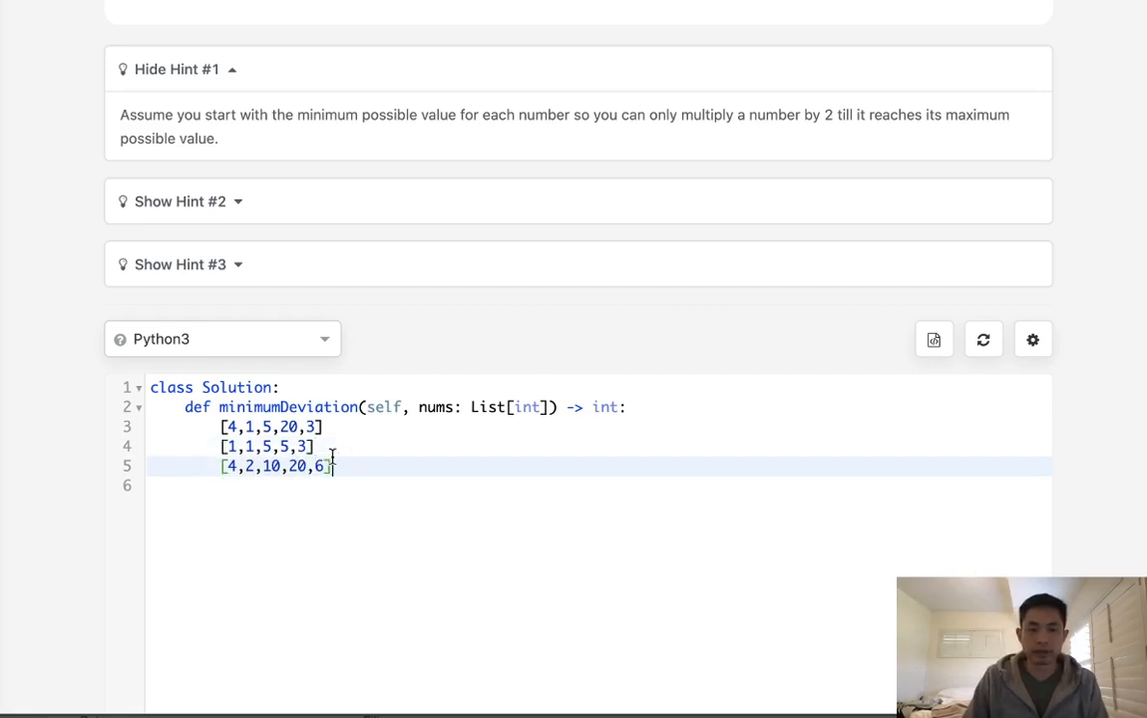
click(247, 446)
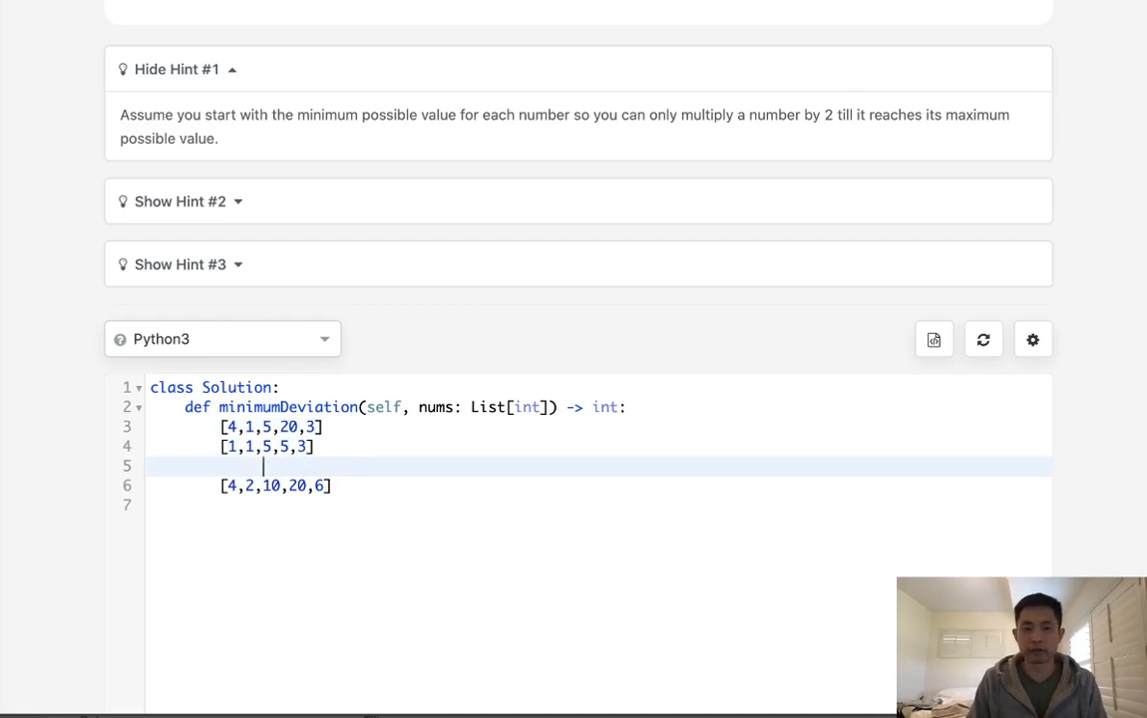
text(..)
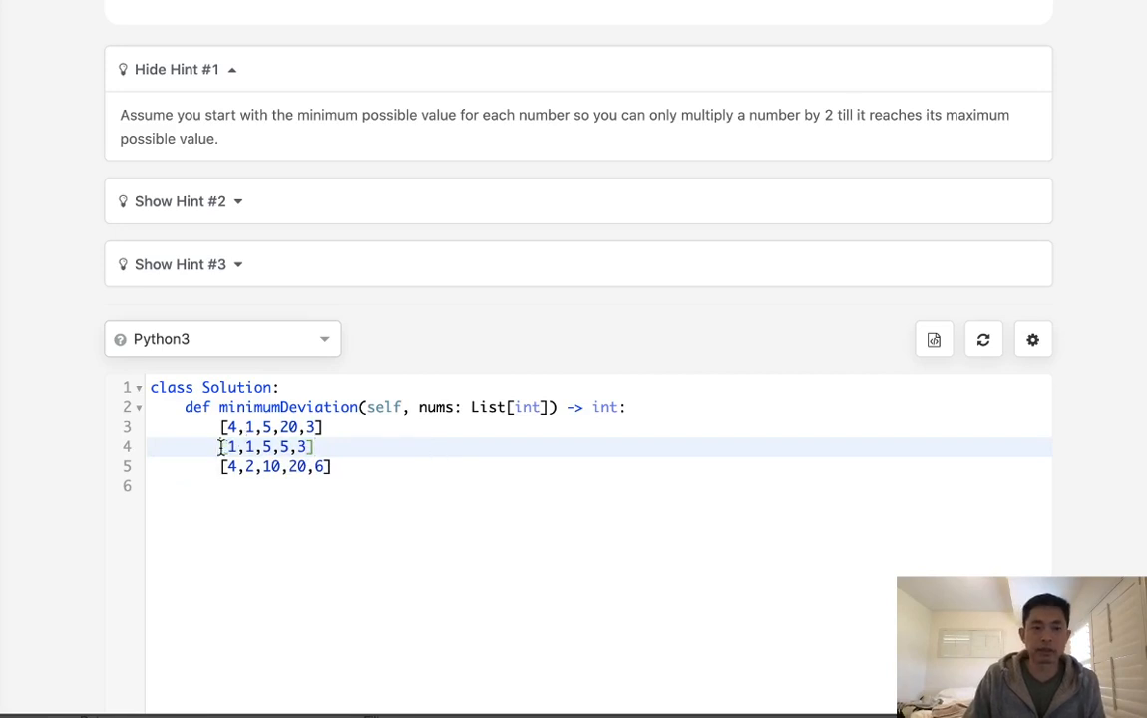
click(374, 466)
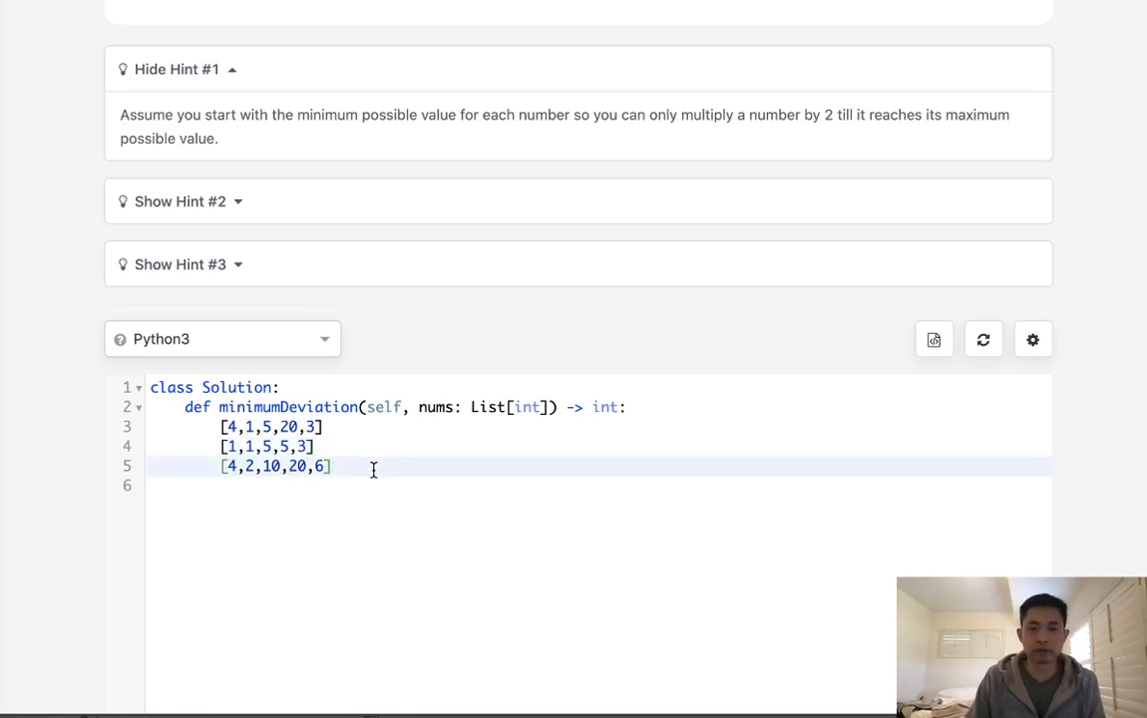
Add a working array [1,1,5,5,3] below the examples and edit it into [2,2,3,5,5]
text([1,1,5,5,3])
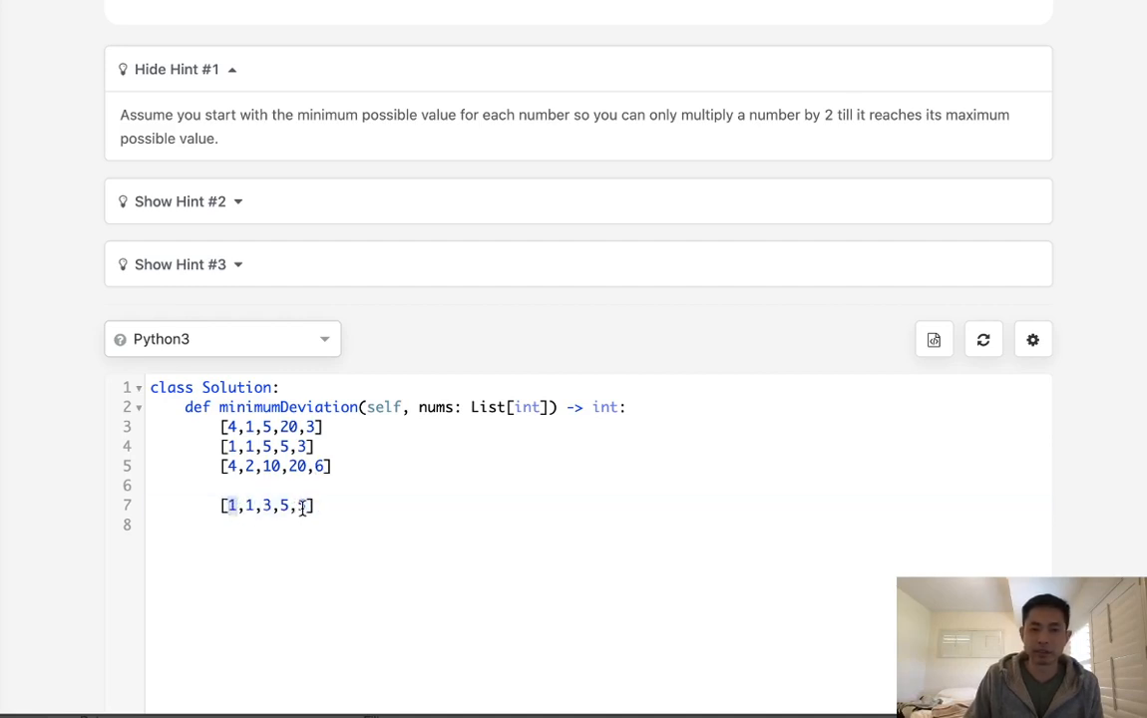
text(5)
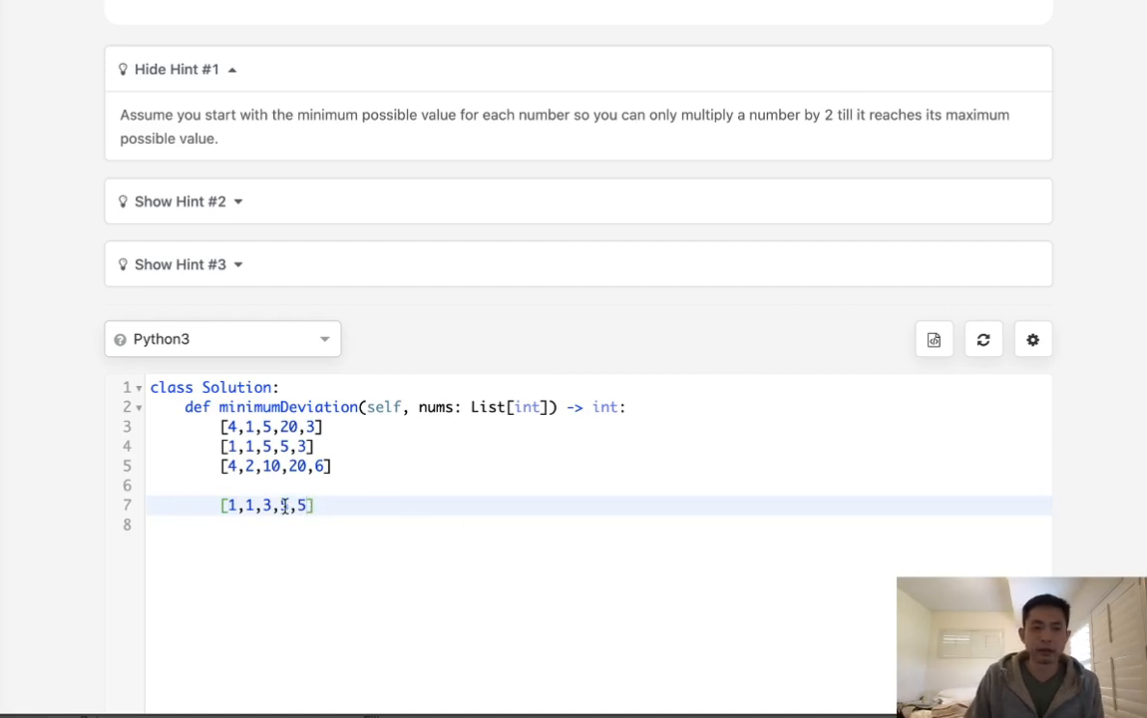
text(5)
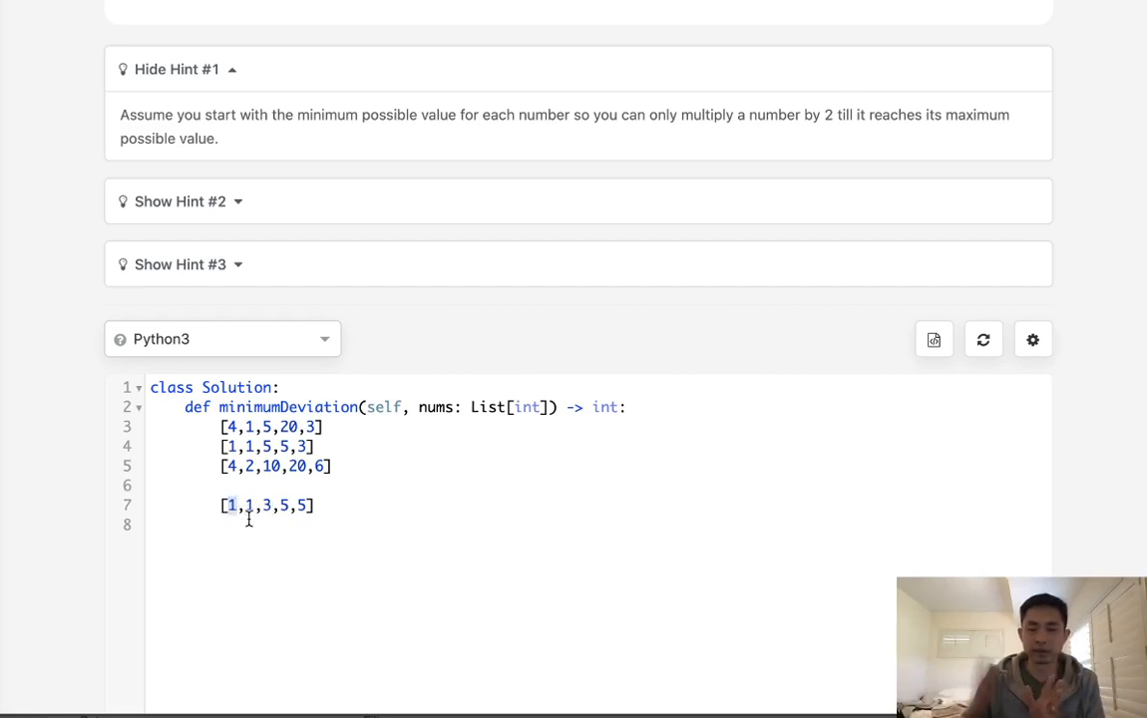
click(239, 506)
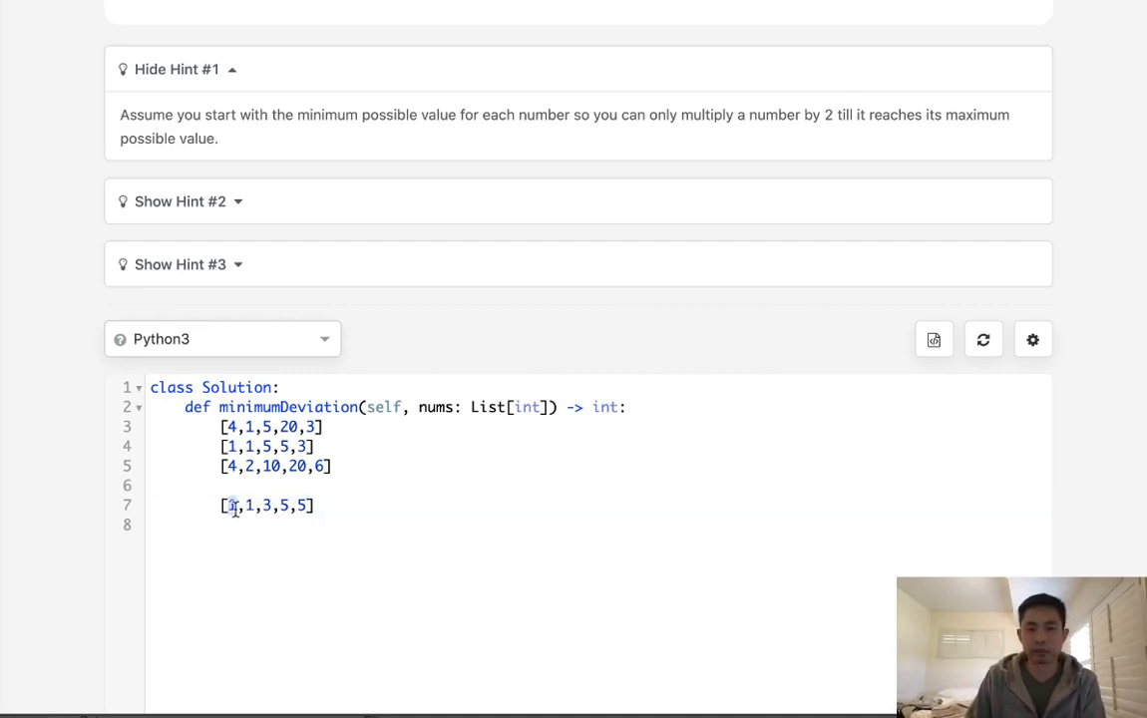
text(1)
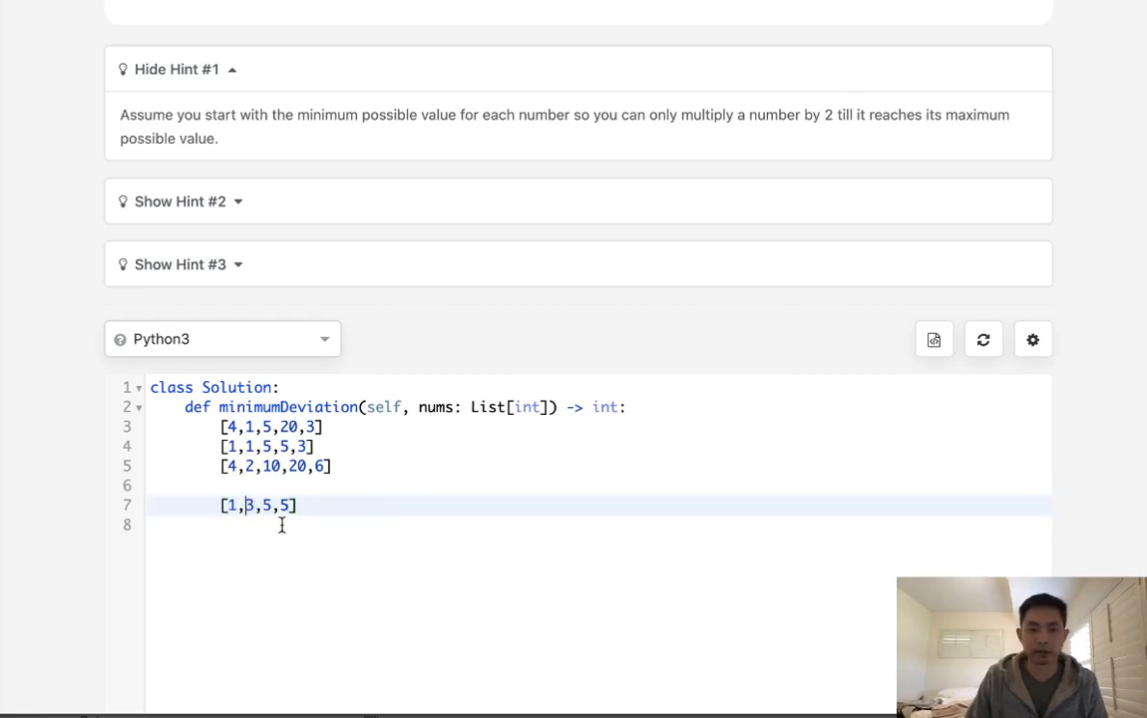
text(2,)
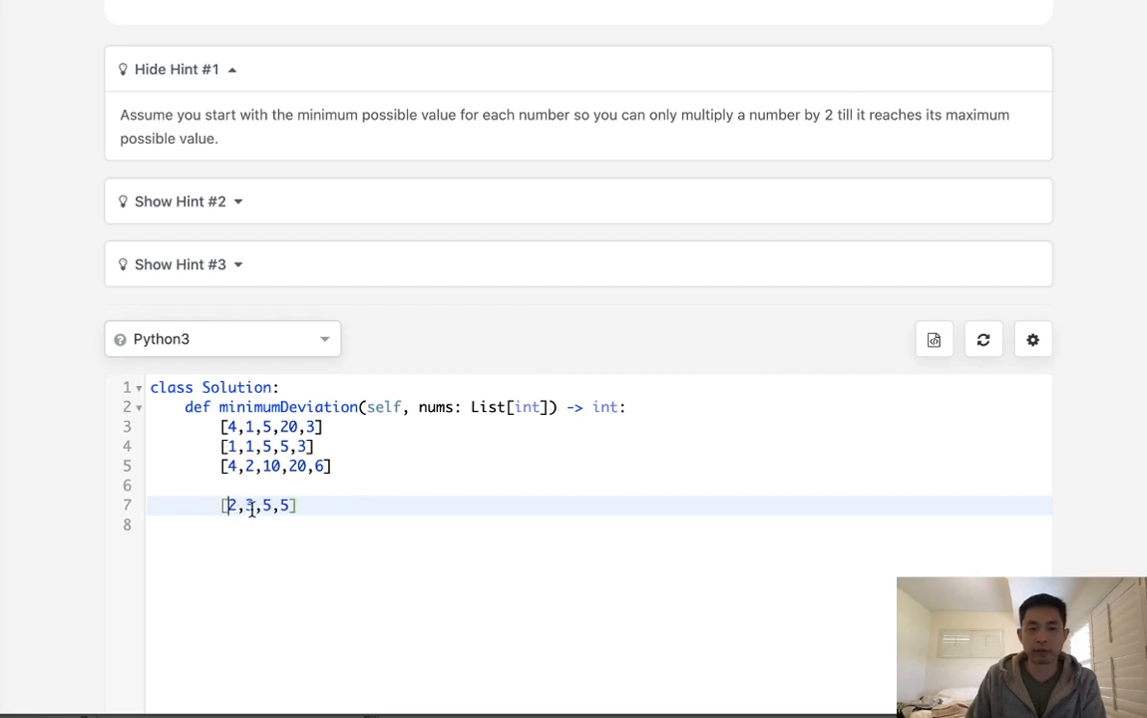
text(2,)
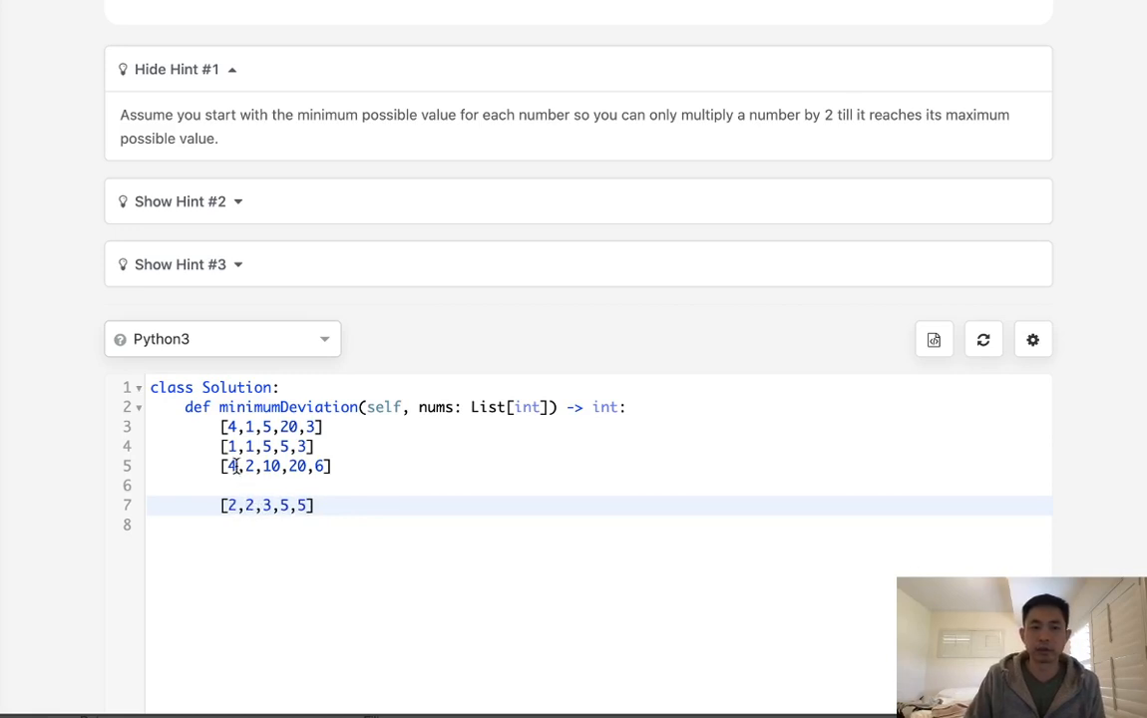
click(322, 506)
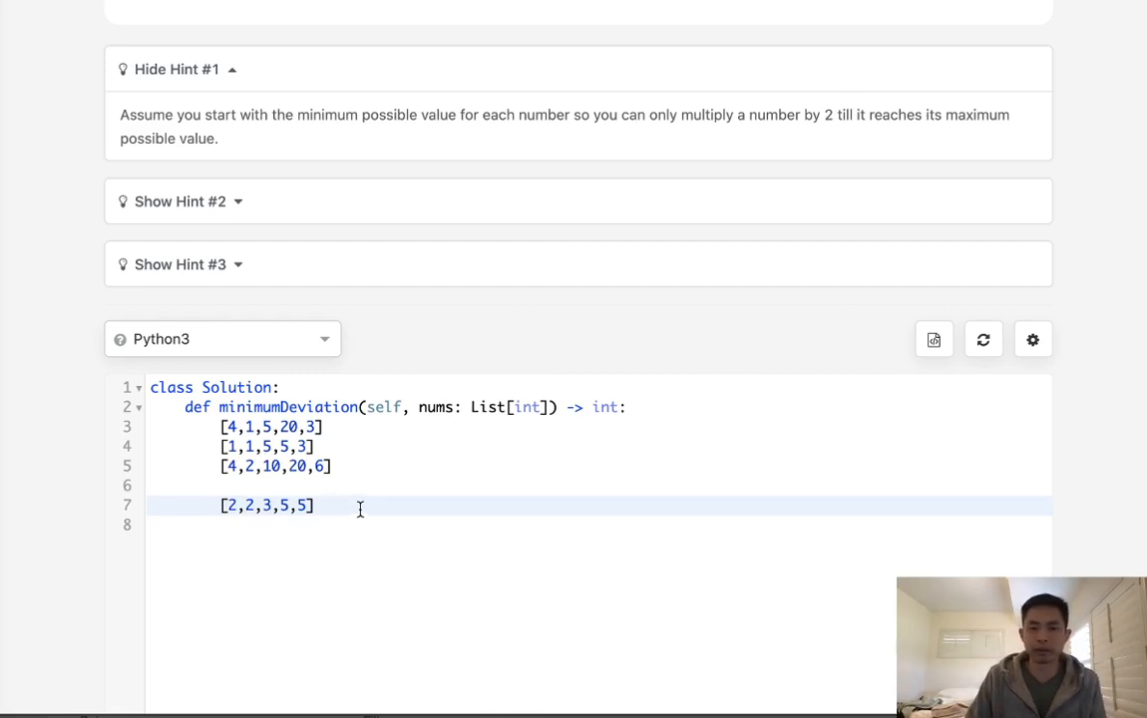
Note trial pairs [3,5] marked 2 and [6,5] marked 1 below the working array
key(Enter)
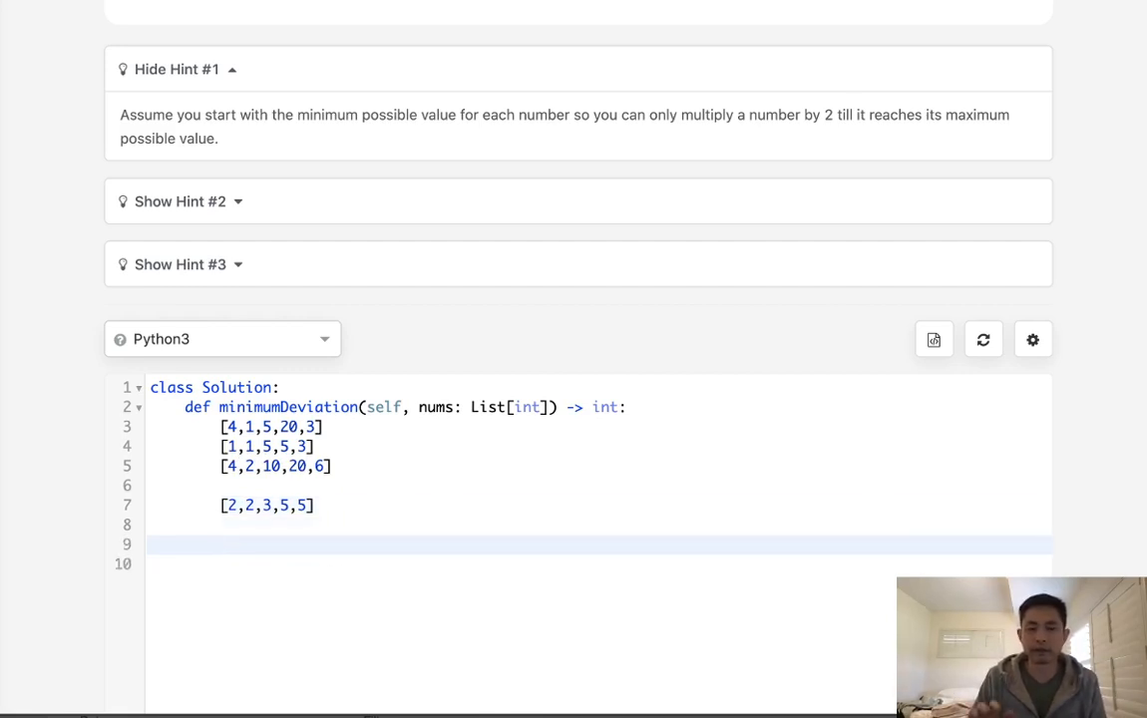
click(220, 544)
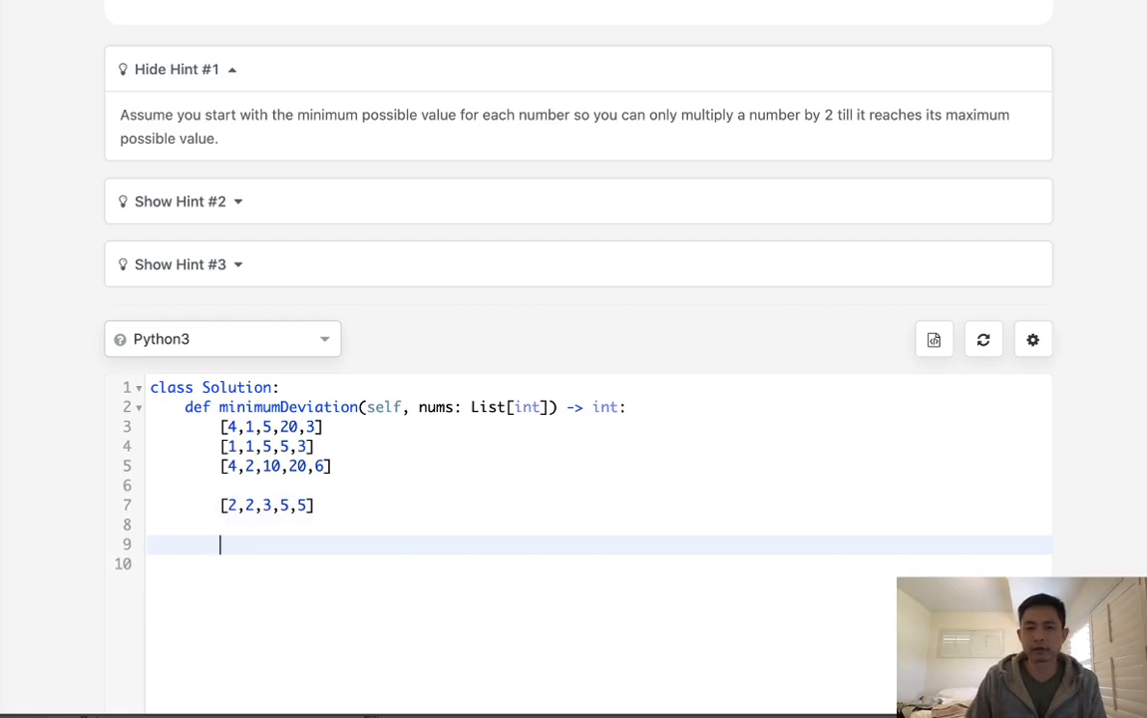
click(329, 506)
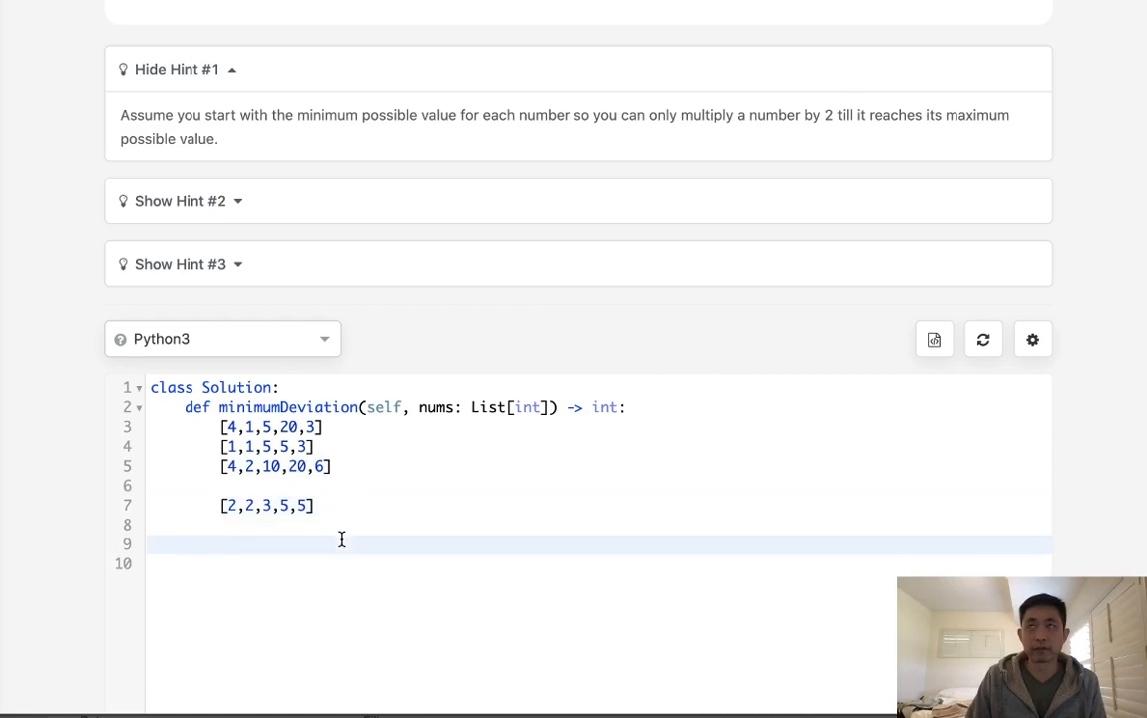
click(227, 543)
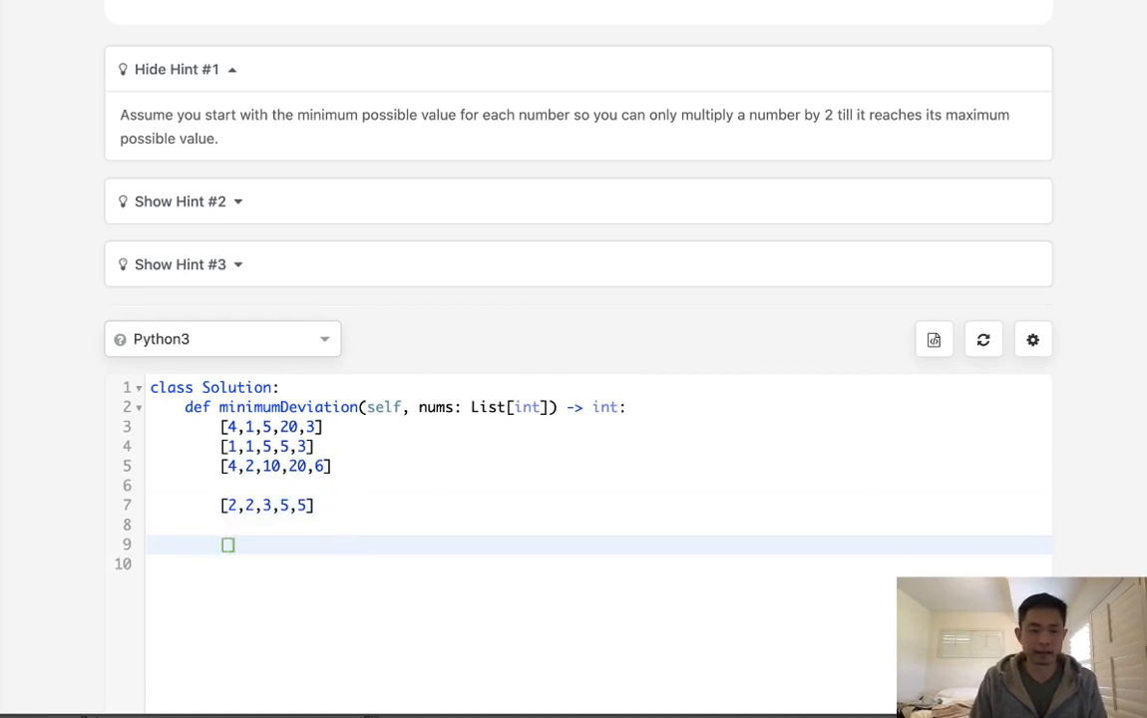
text([3,5])
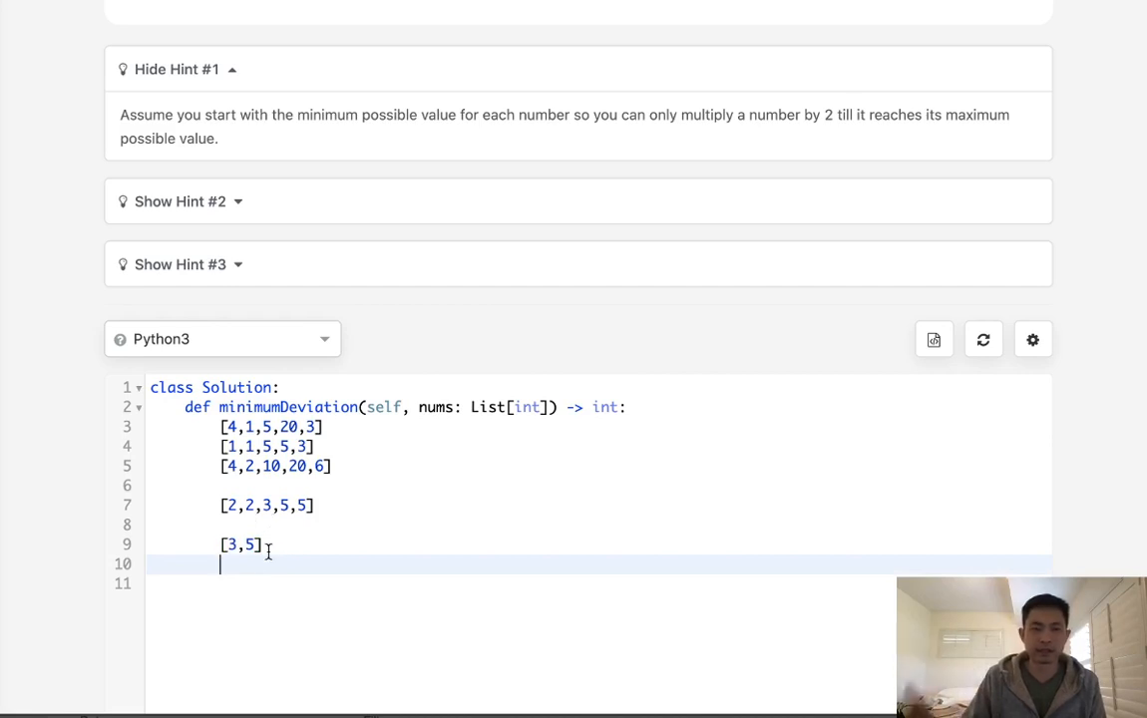
text(2)
text([)
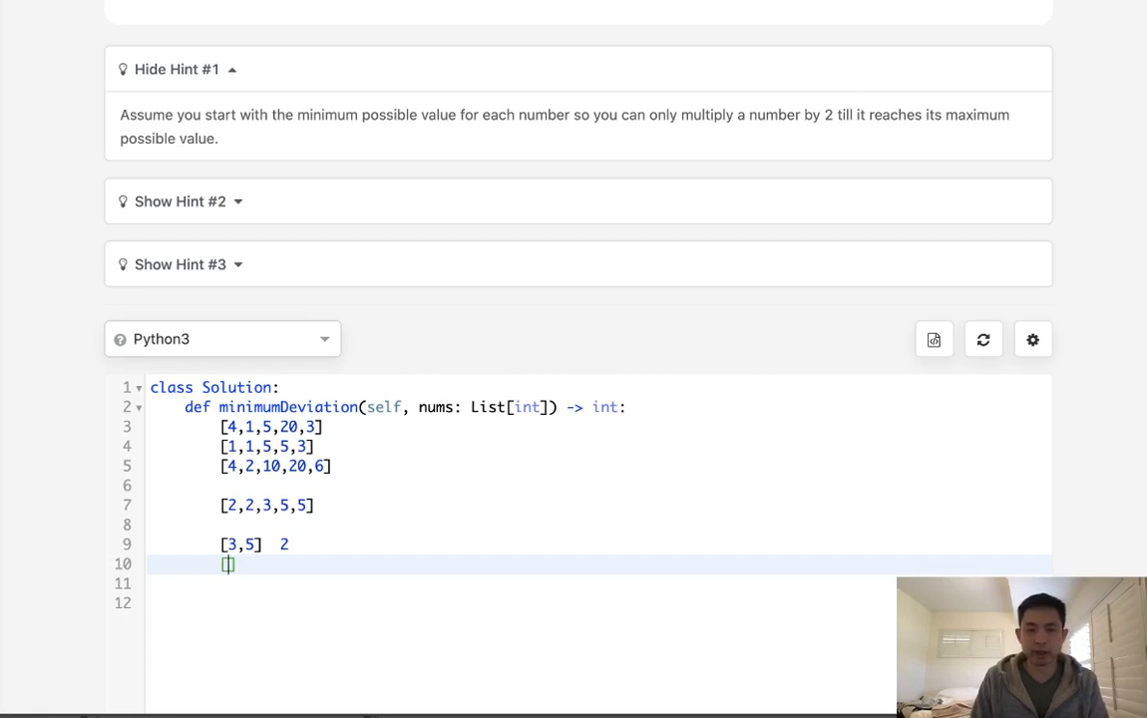
text(6,5)
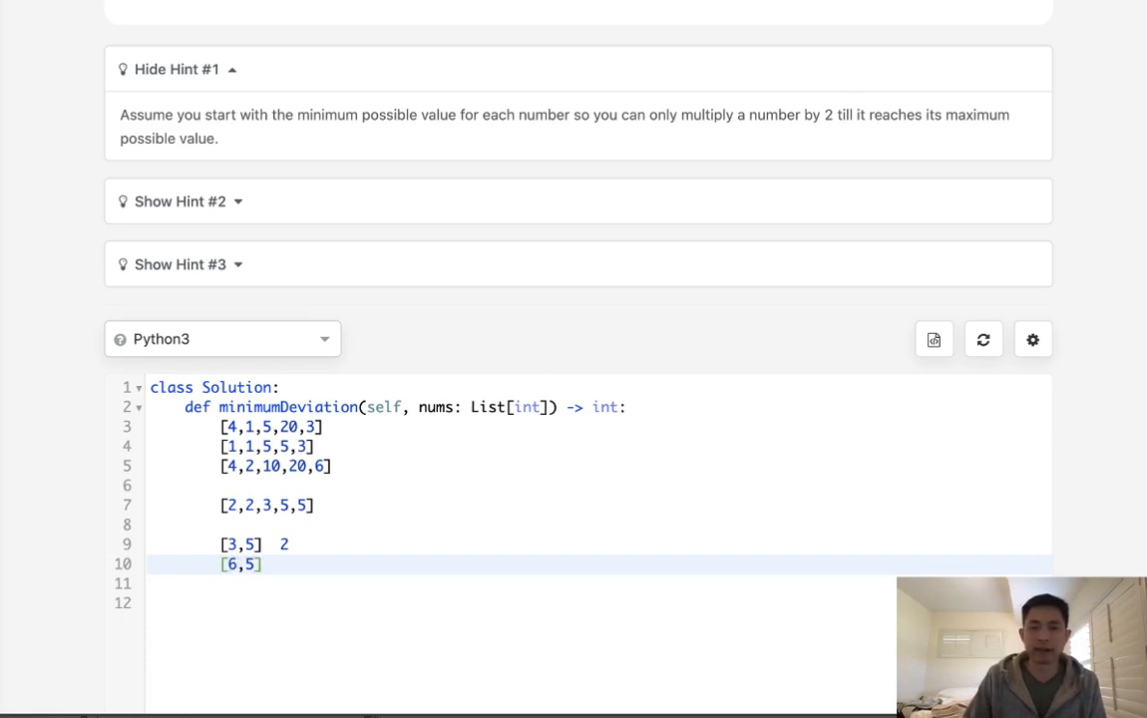
text(1)
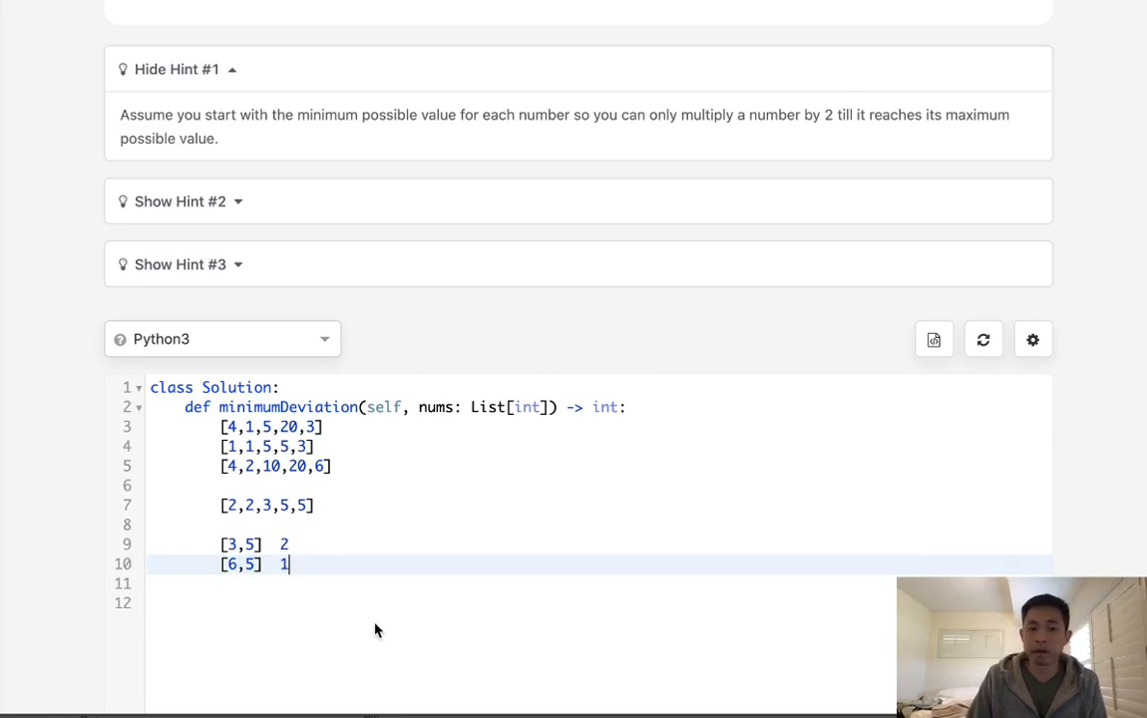
Write 'global variable = max' above the trial pairs, then replace max with 6
key(enter)
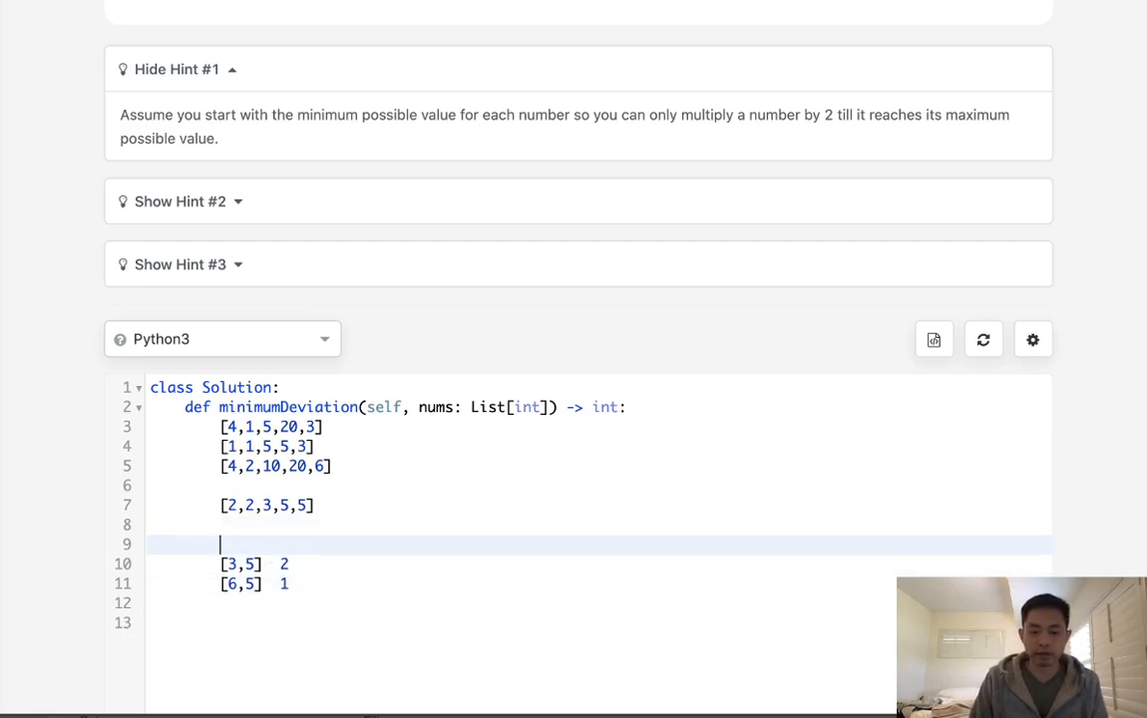
text(global varia)
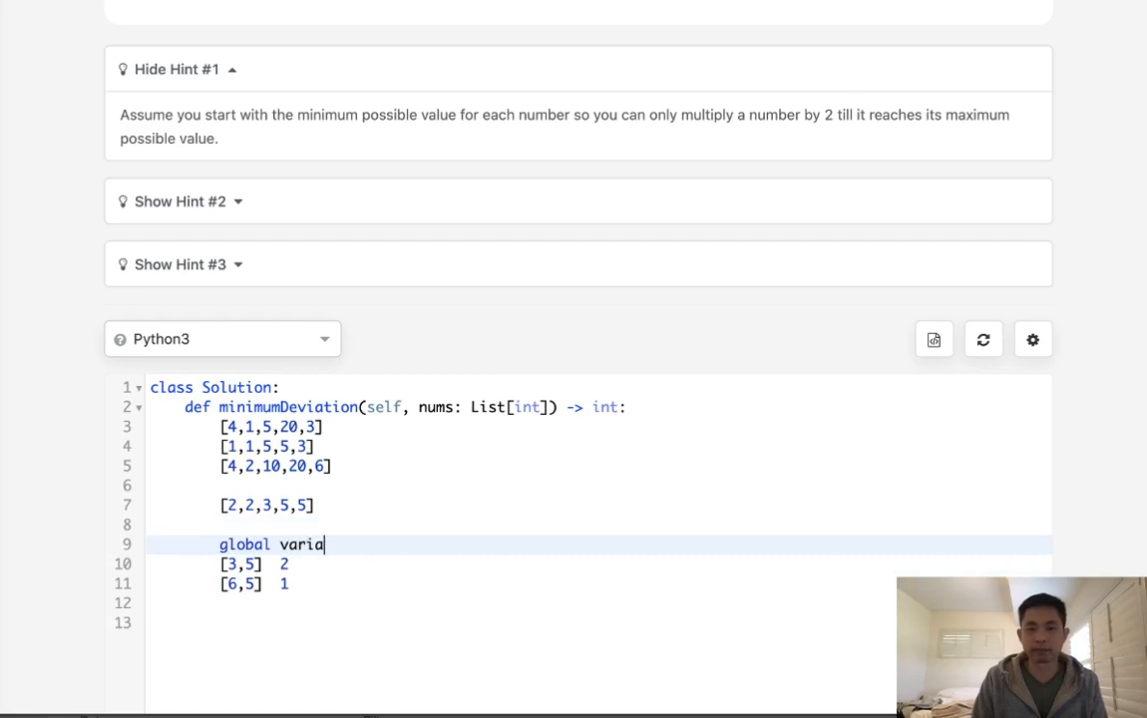
text(ble = mx)
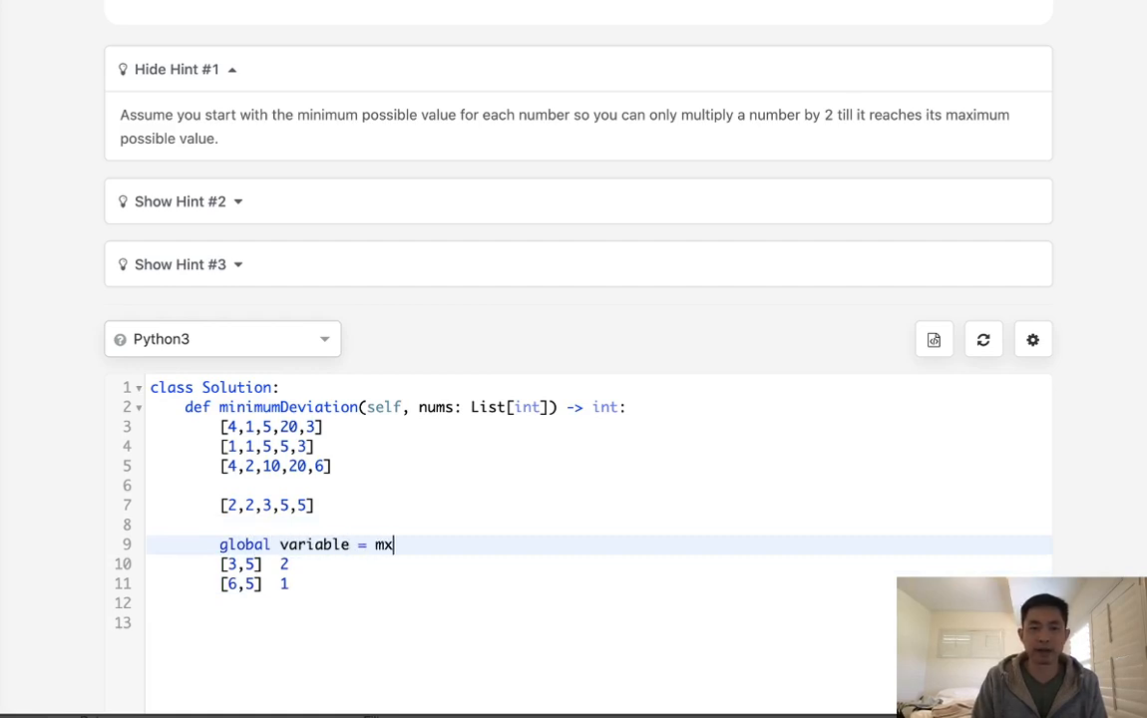
text(ax)
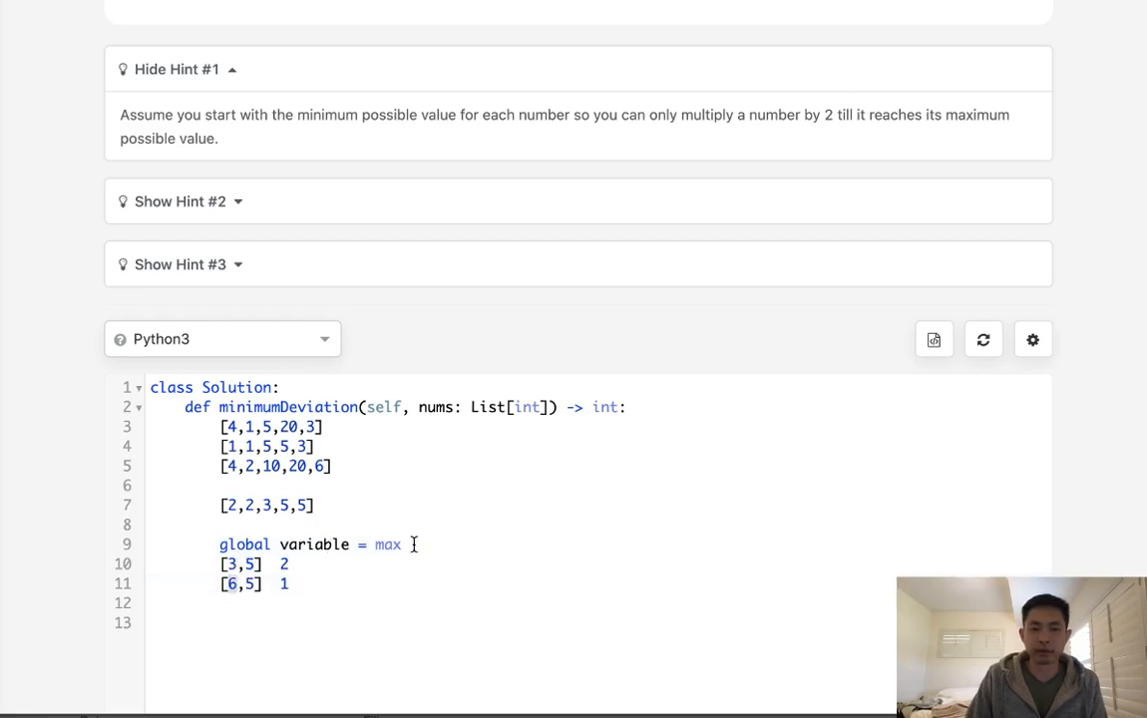
double_click(388, 544)
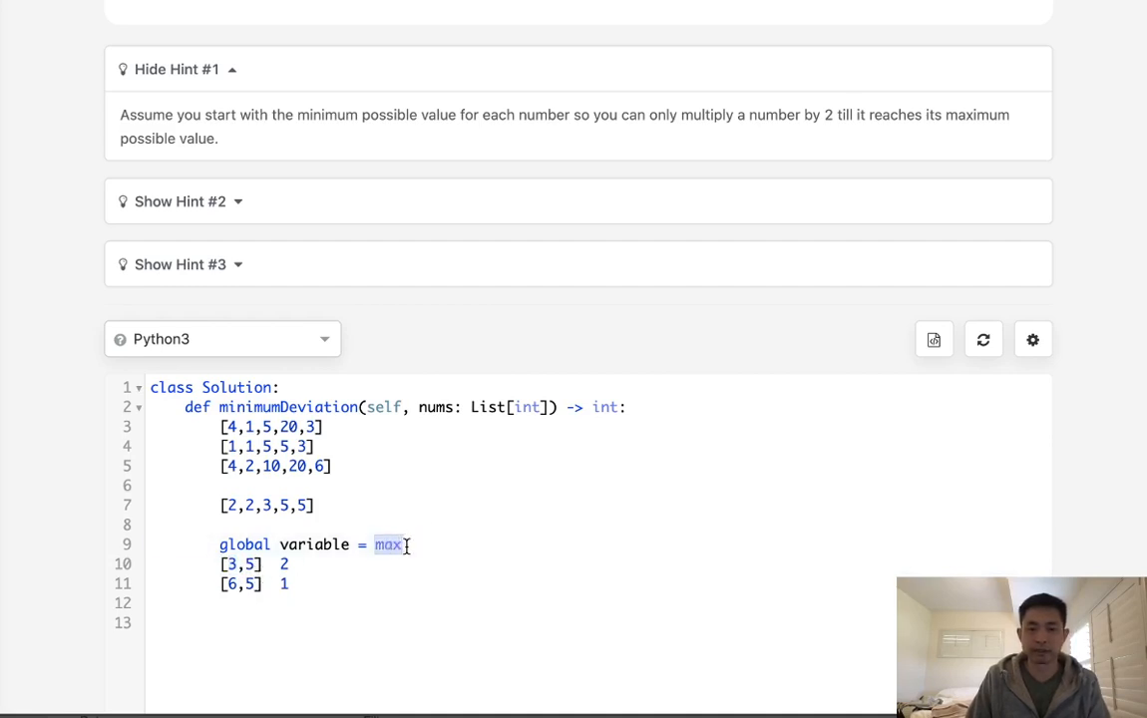
text(6)
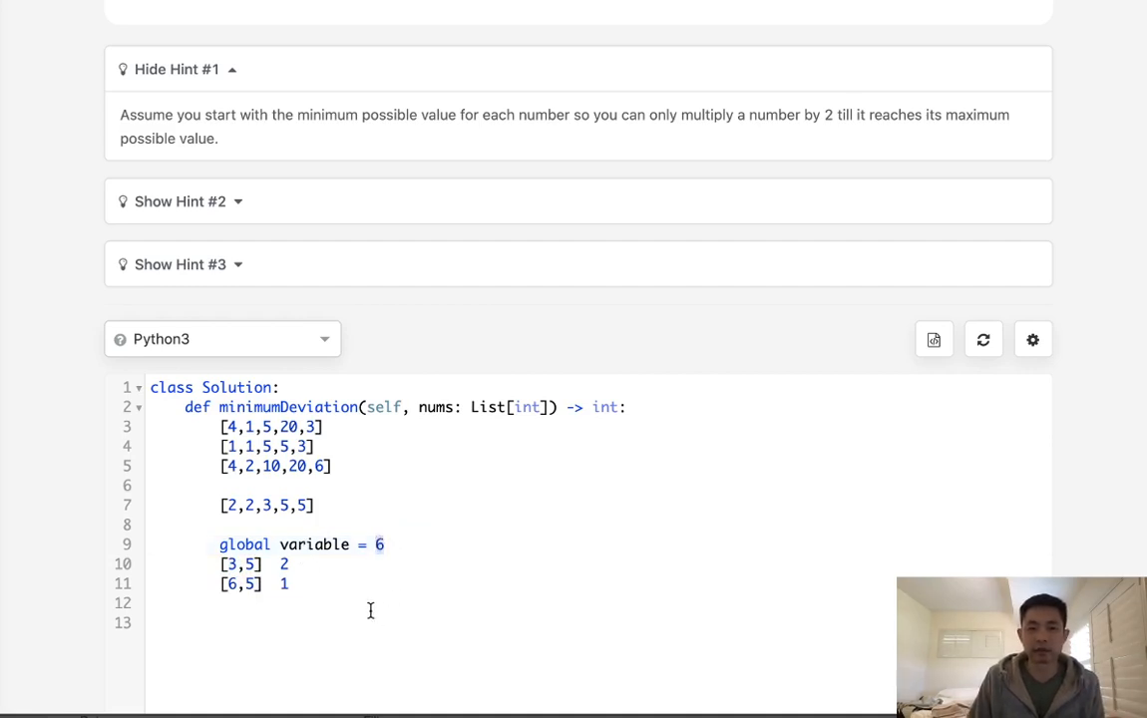
click(294, 584)
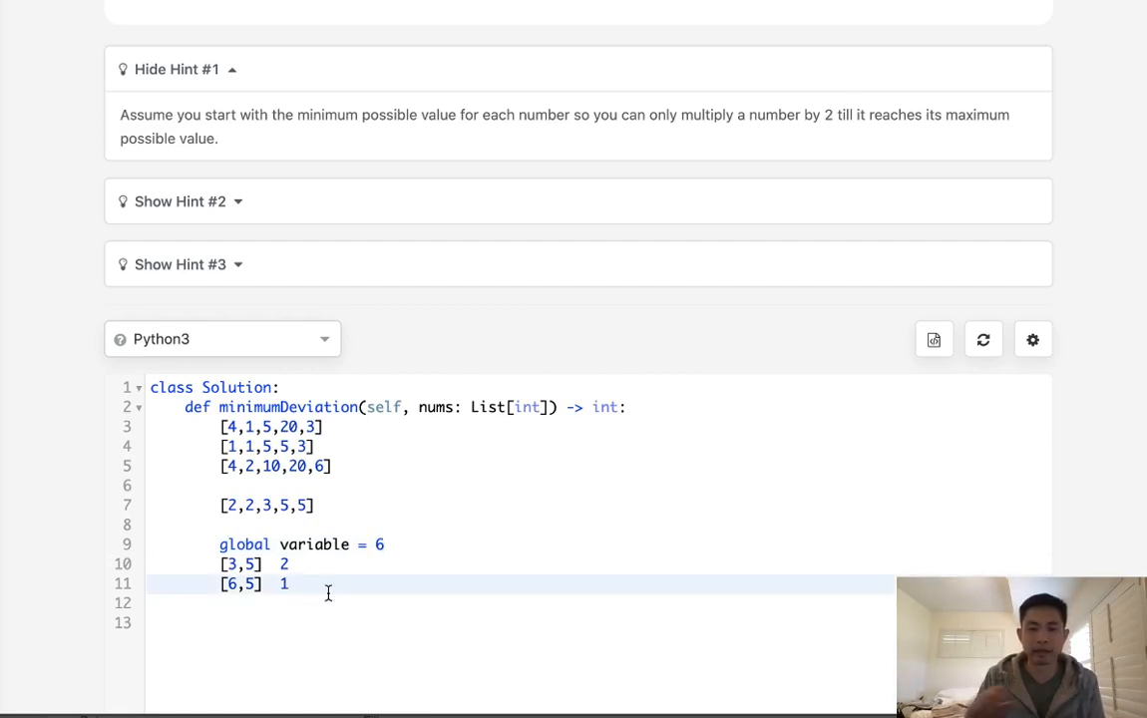
click(237, 506)
text(()
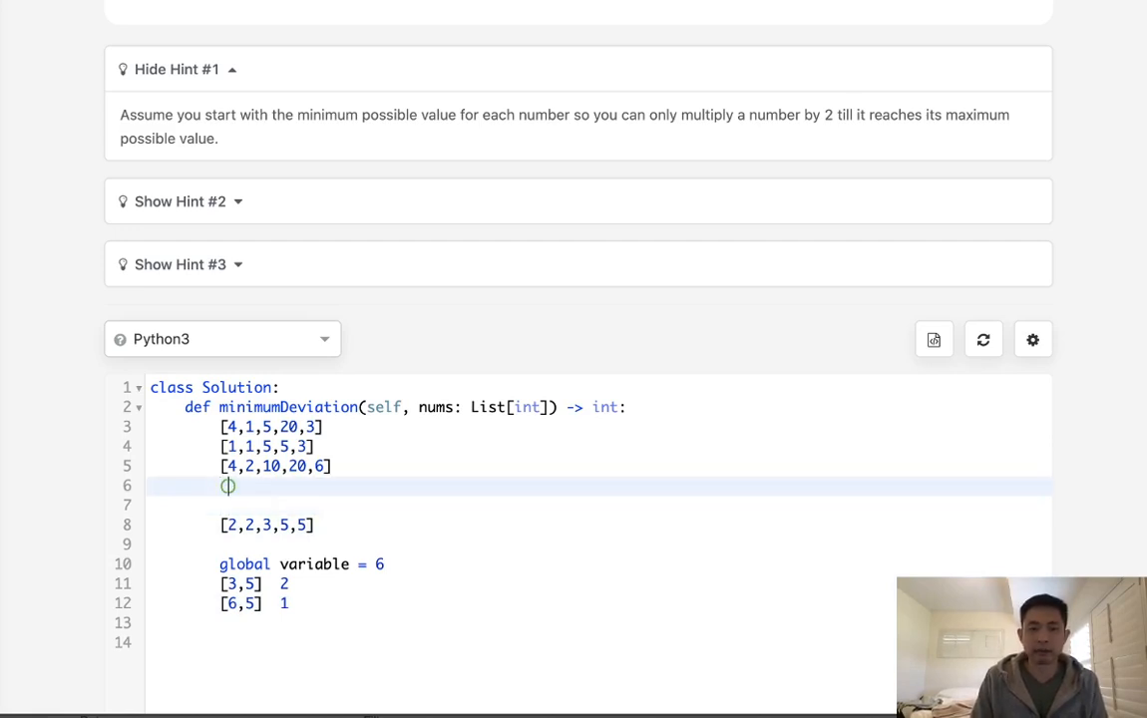
Jot scratch pairs (1,4),(1,2), then clear the notes from the method body
text(1,4)
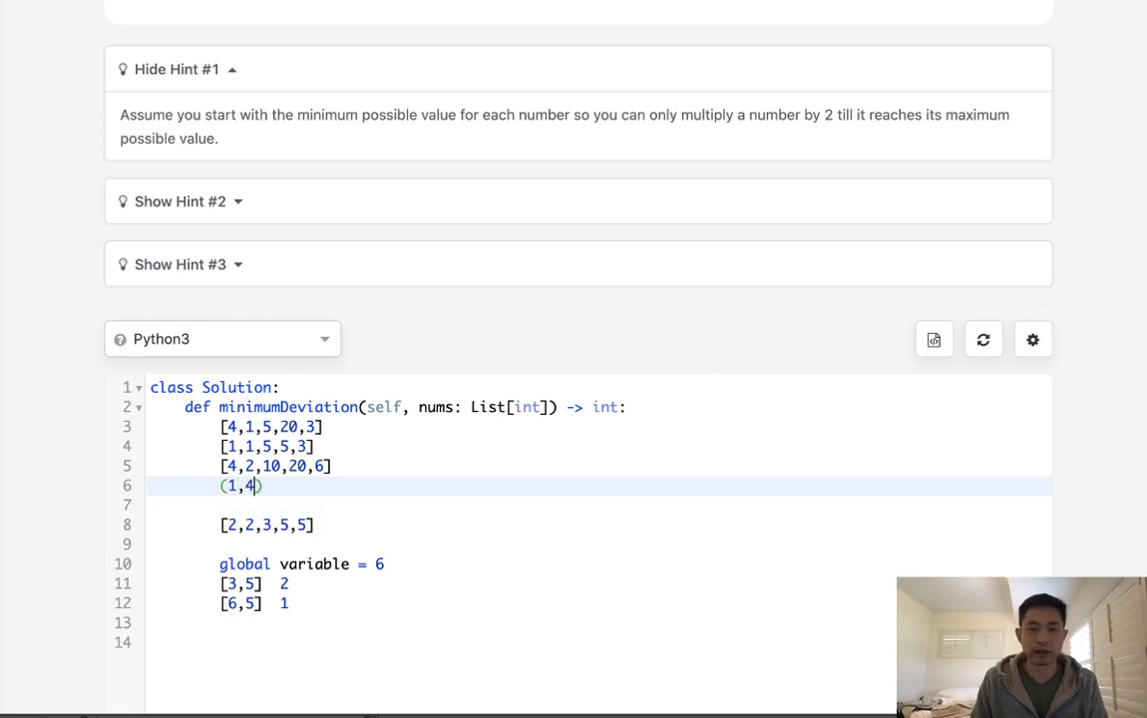
text(,P1,)
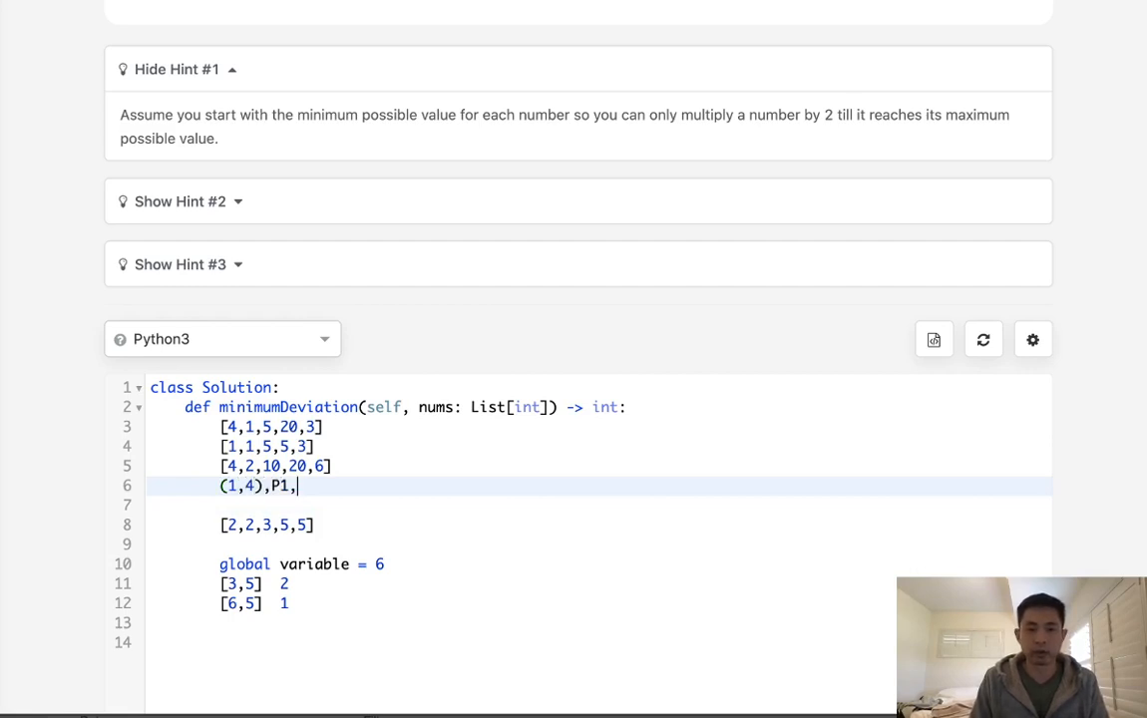
text((1,2))
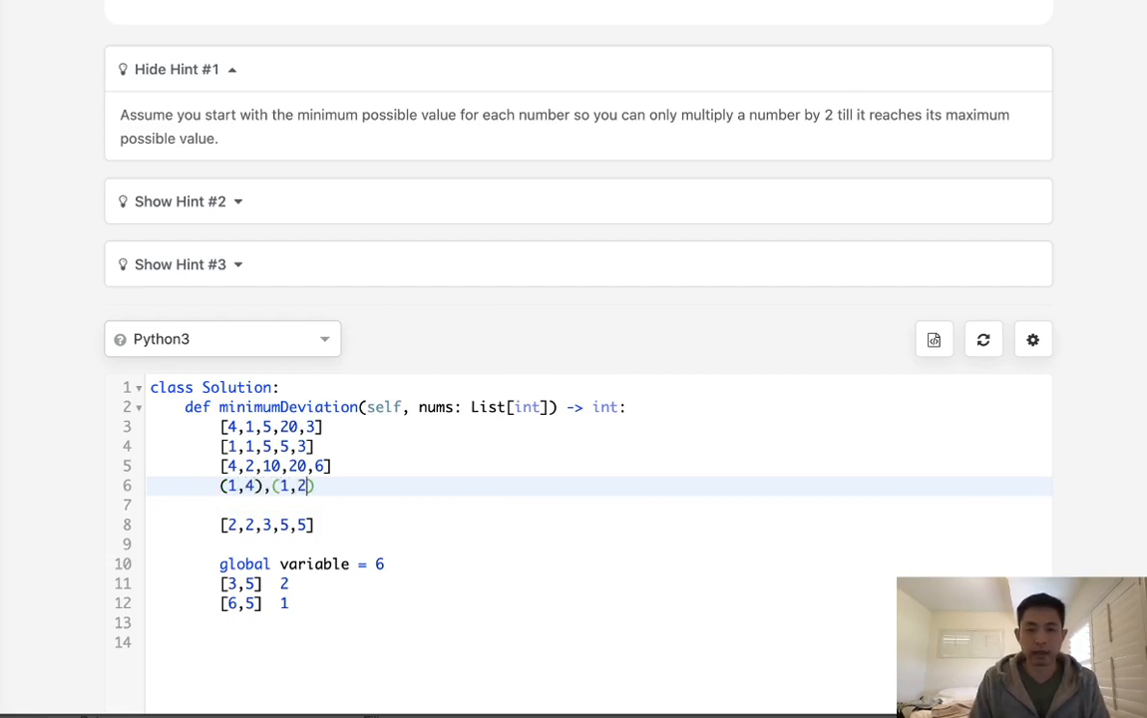
text(,//)
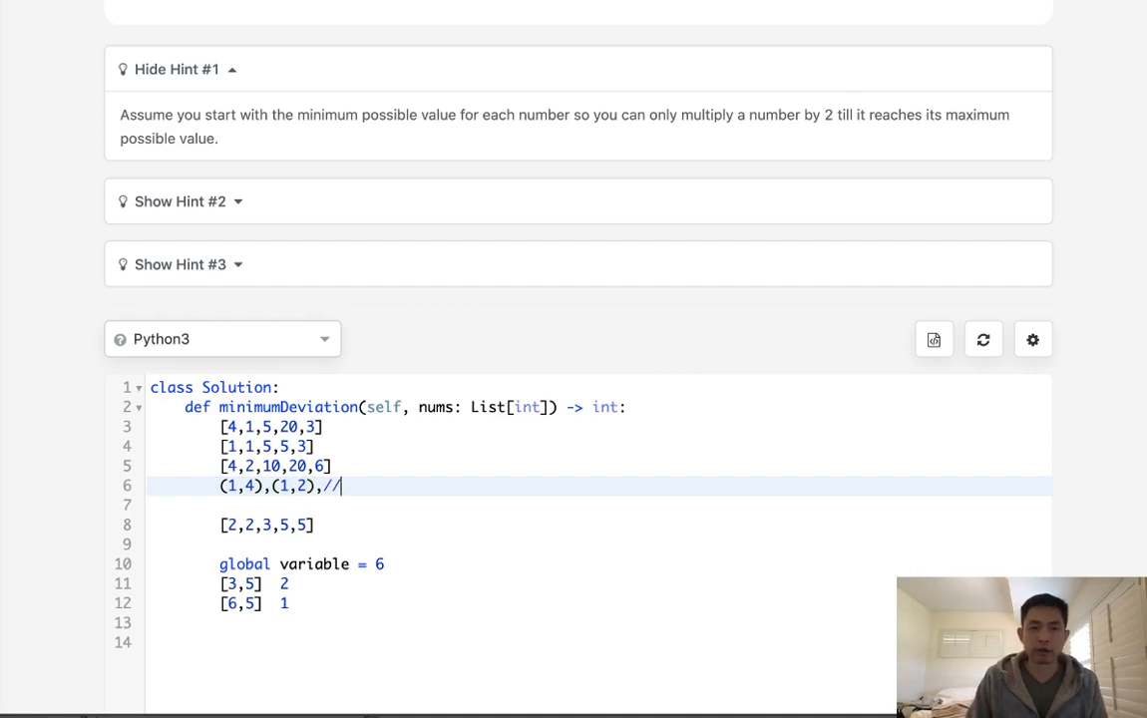
text(..)
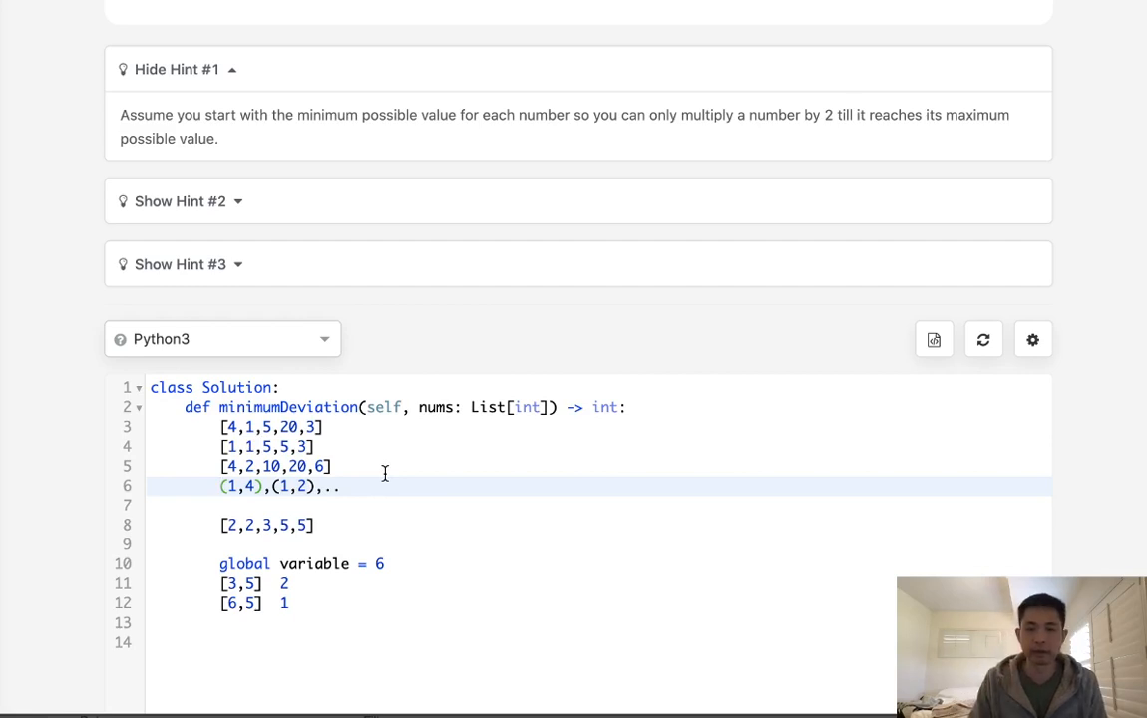
text([)
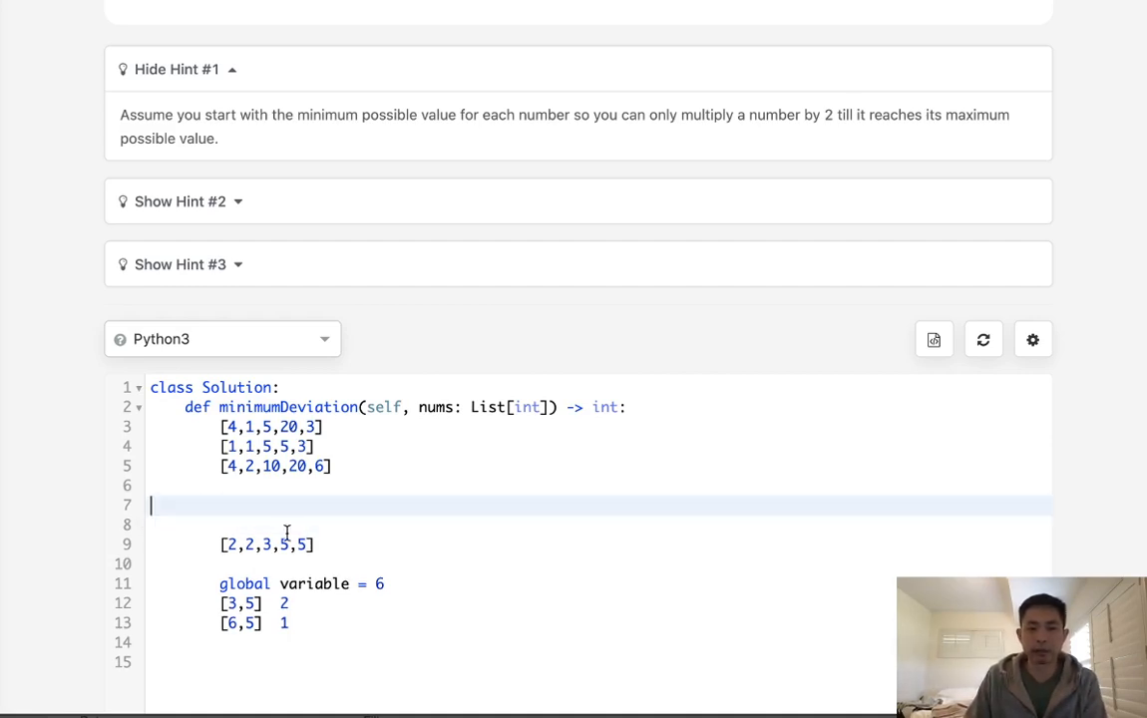
click(220, 563)
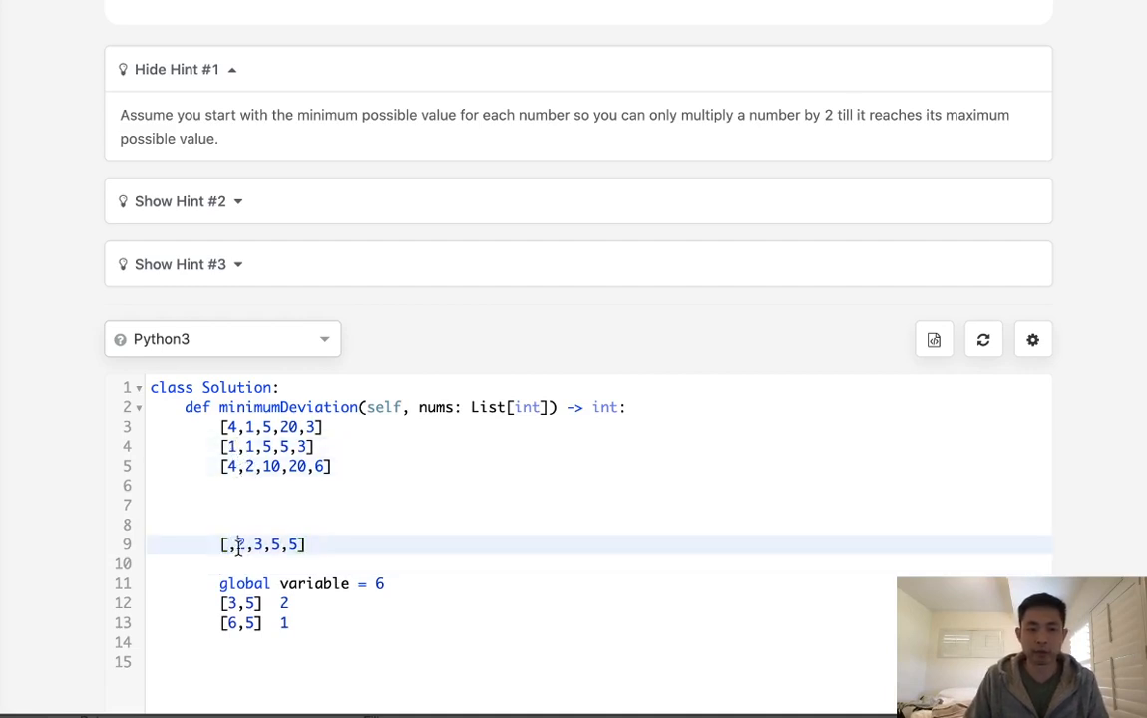
text(4)
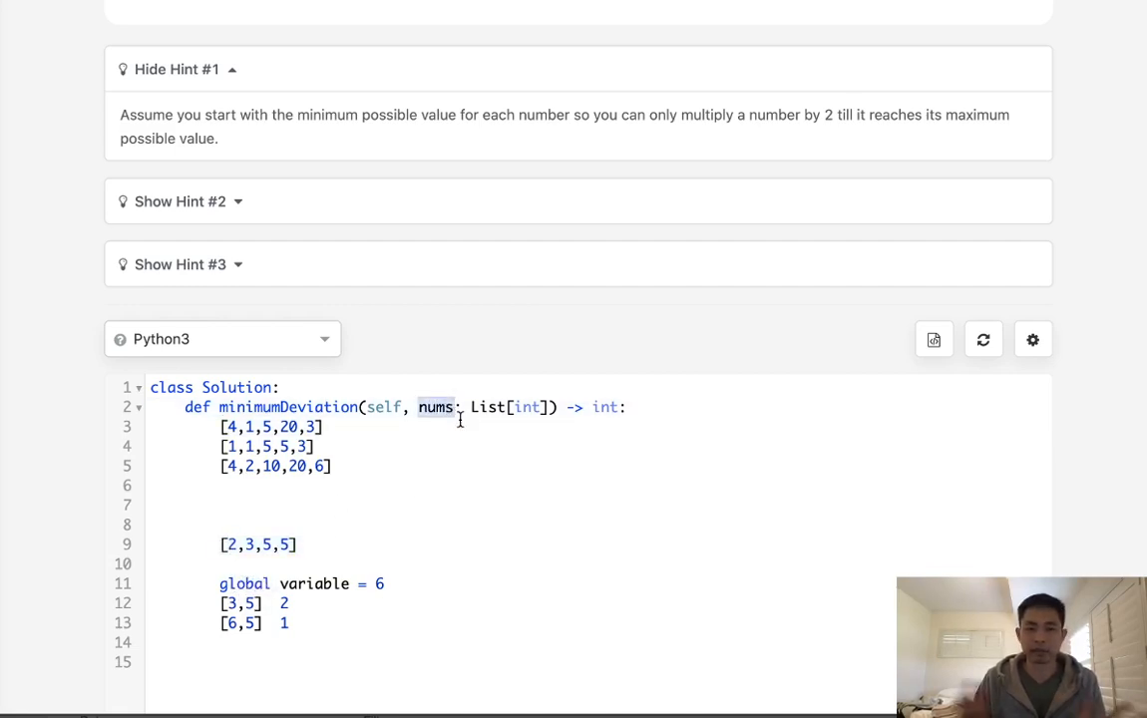
drag(228, 427, 220, 646)
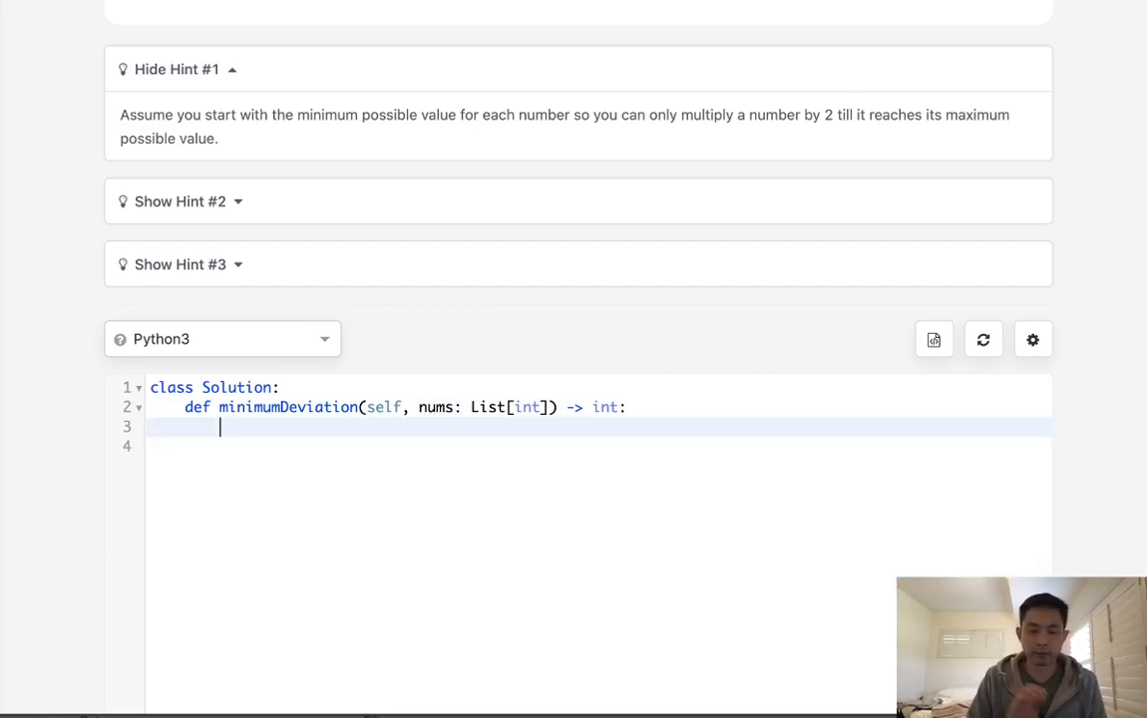
Create heap h and loop over nums, setting mn and mx to each n
text(h = [)
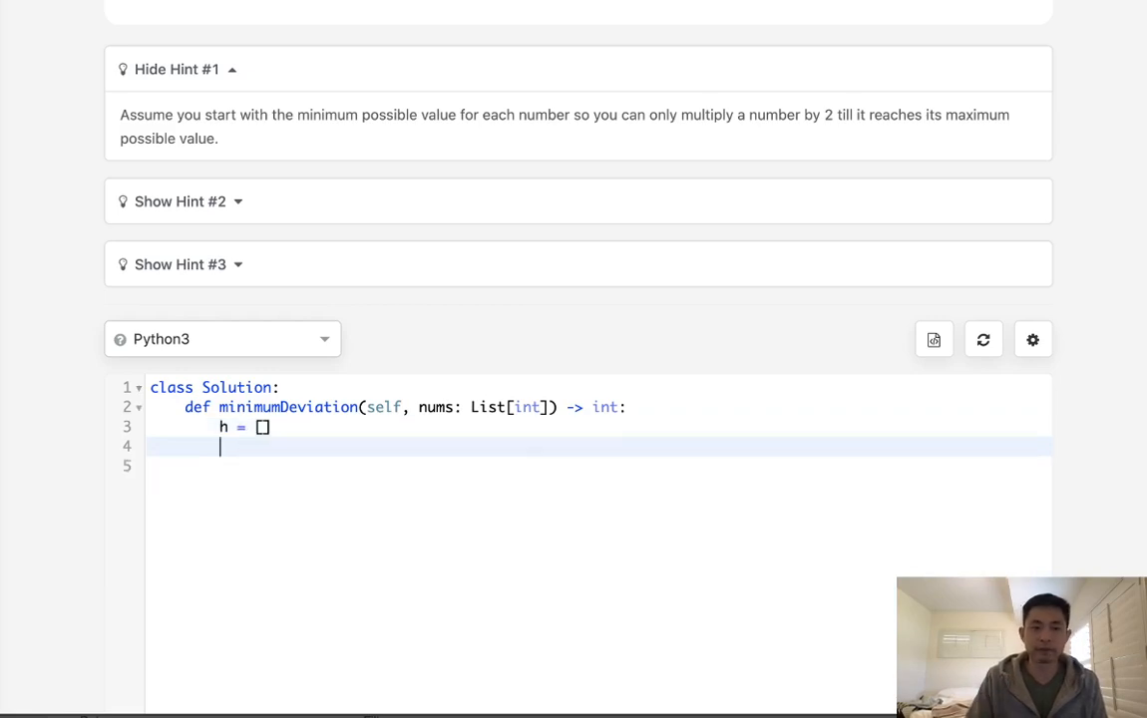
mouse_move(263, 515)
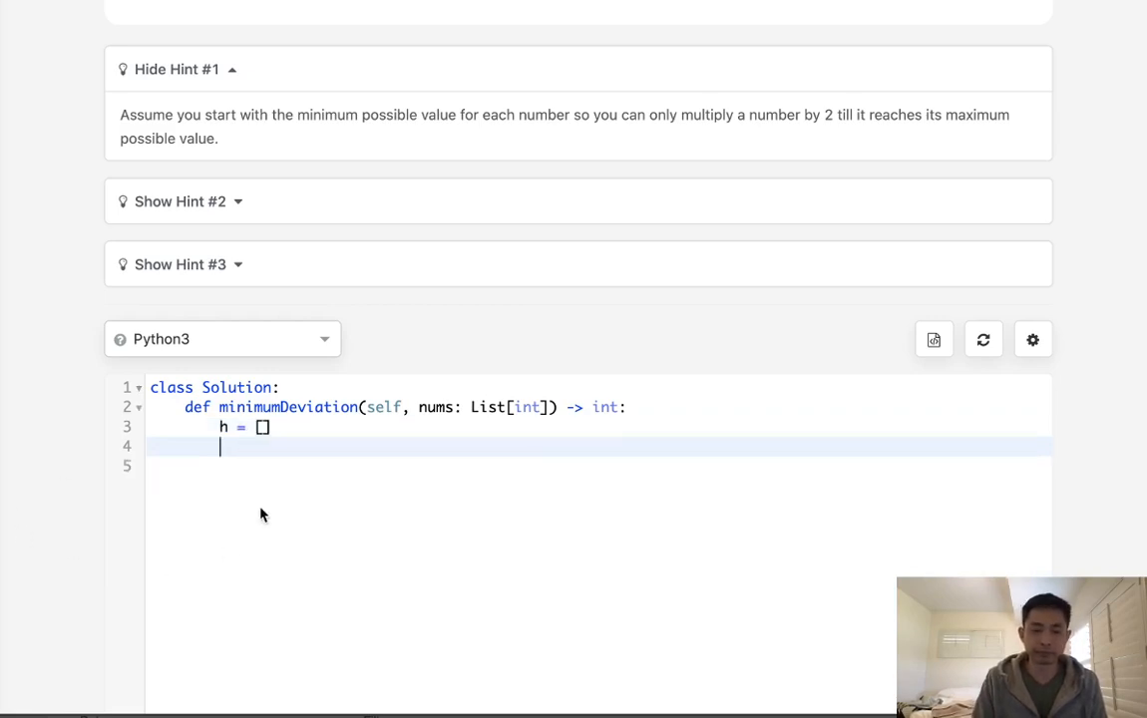
text(for n in)
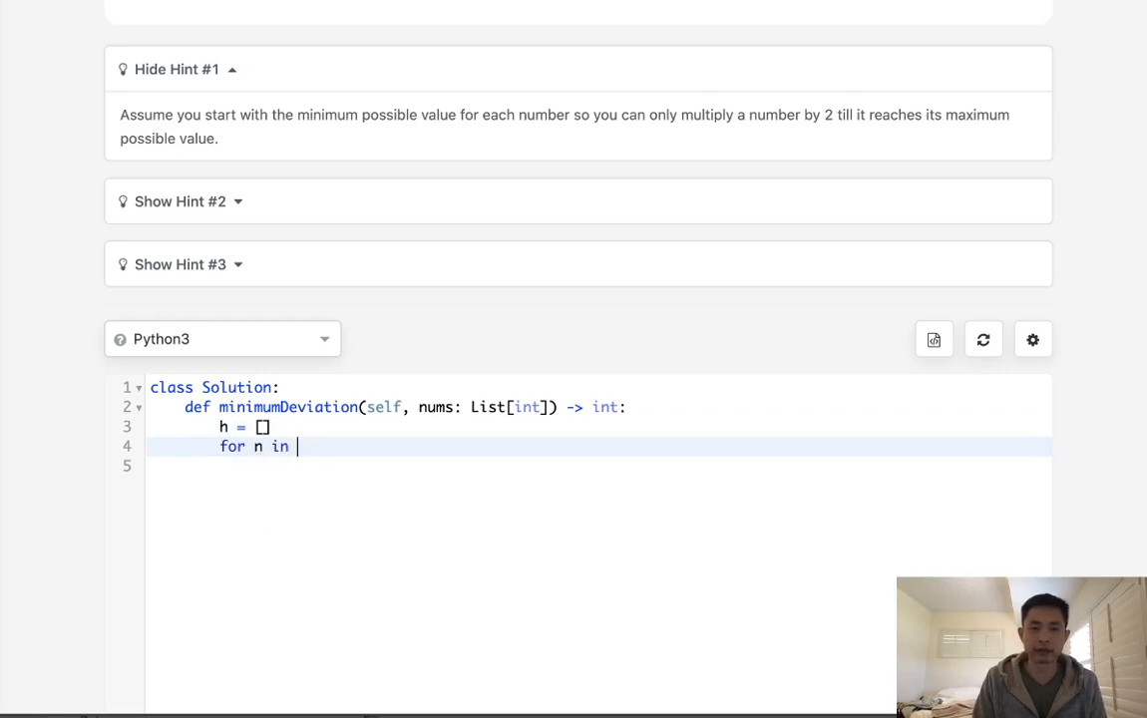
text(nums:)
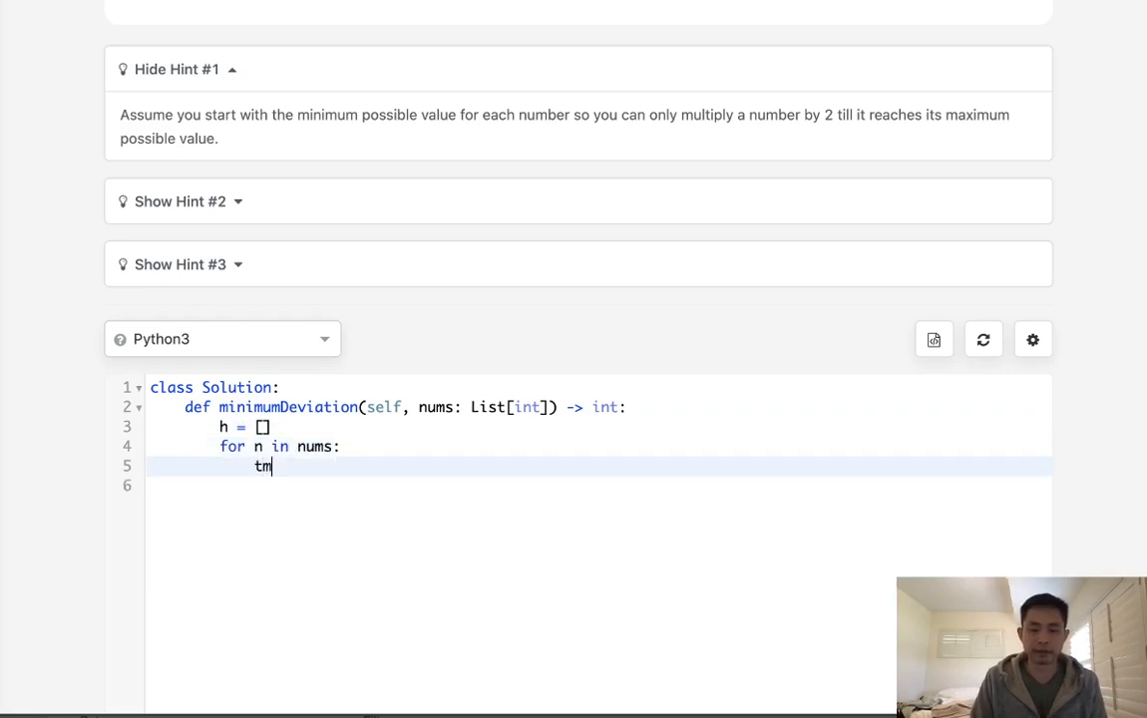
text(p =)
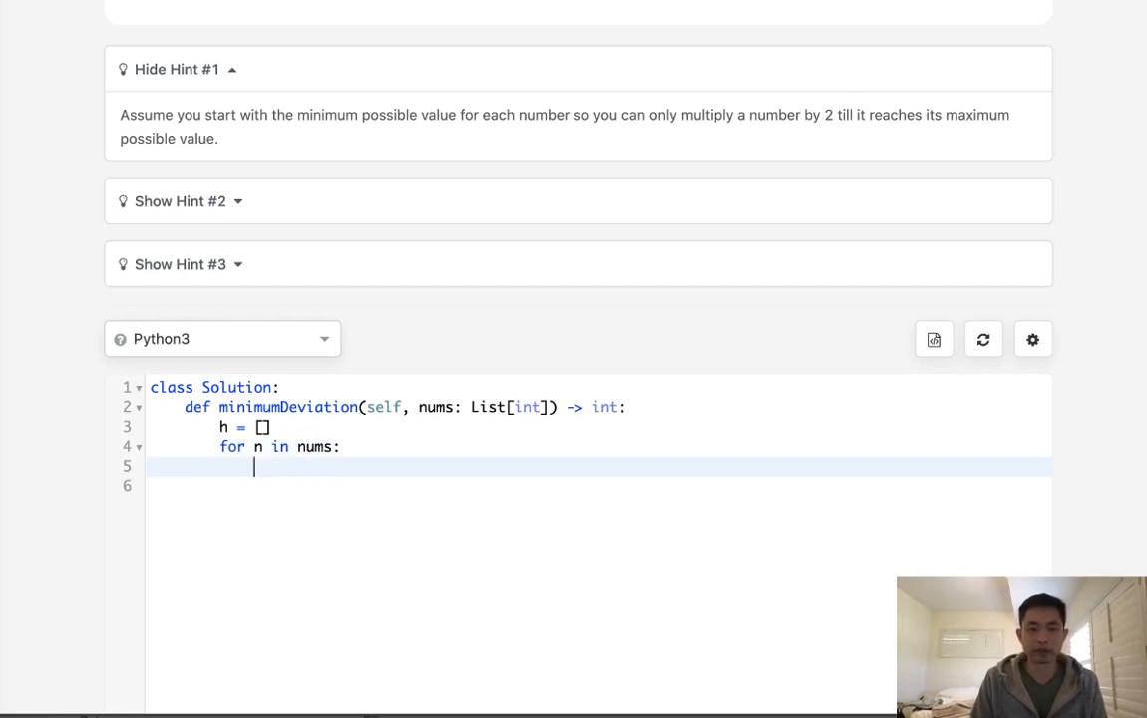
text(mz)
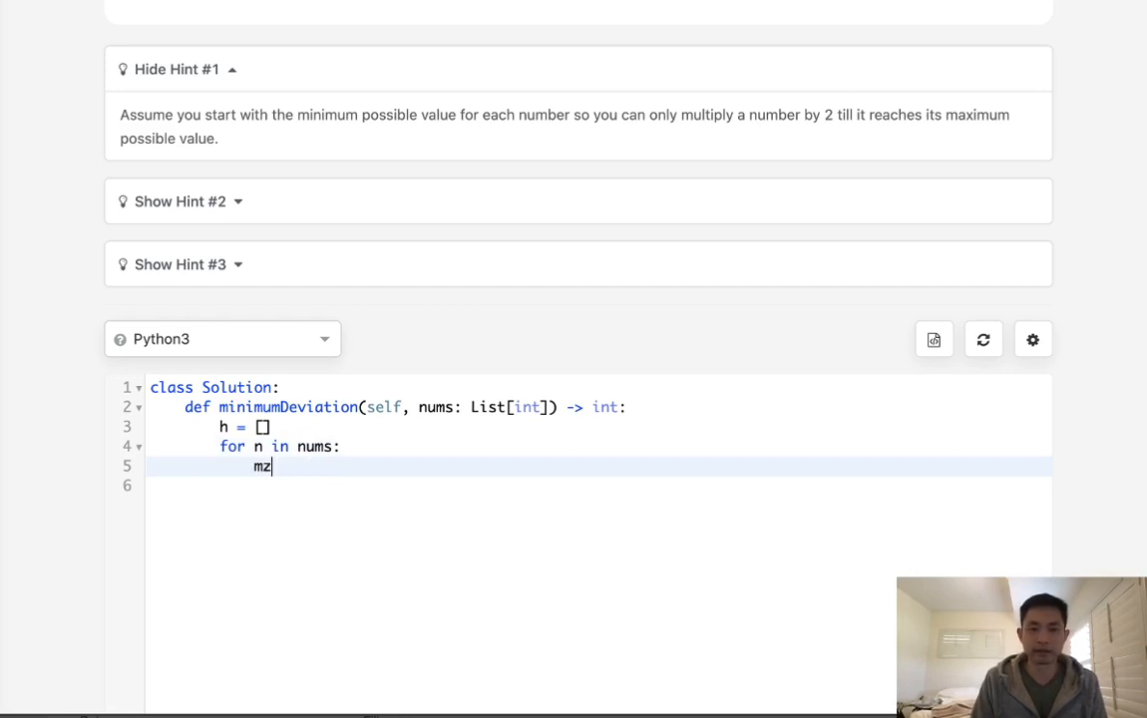
text(n)
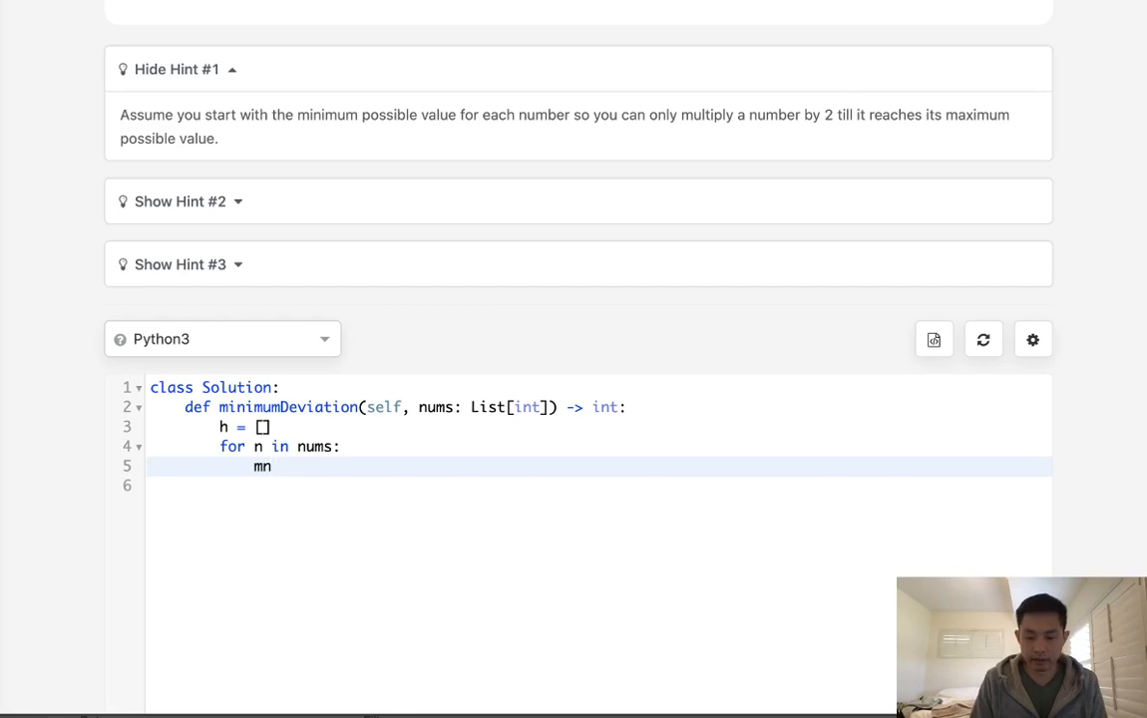
text(=)
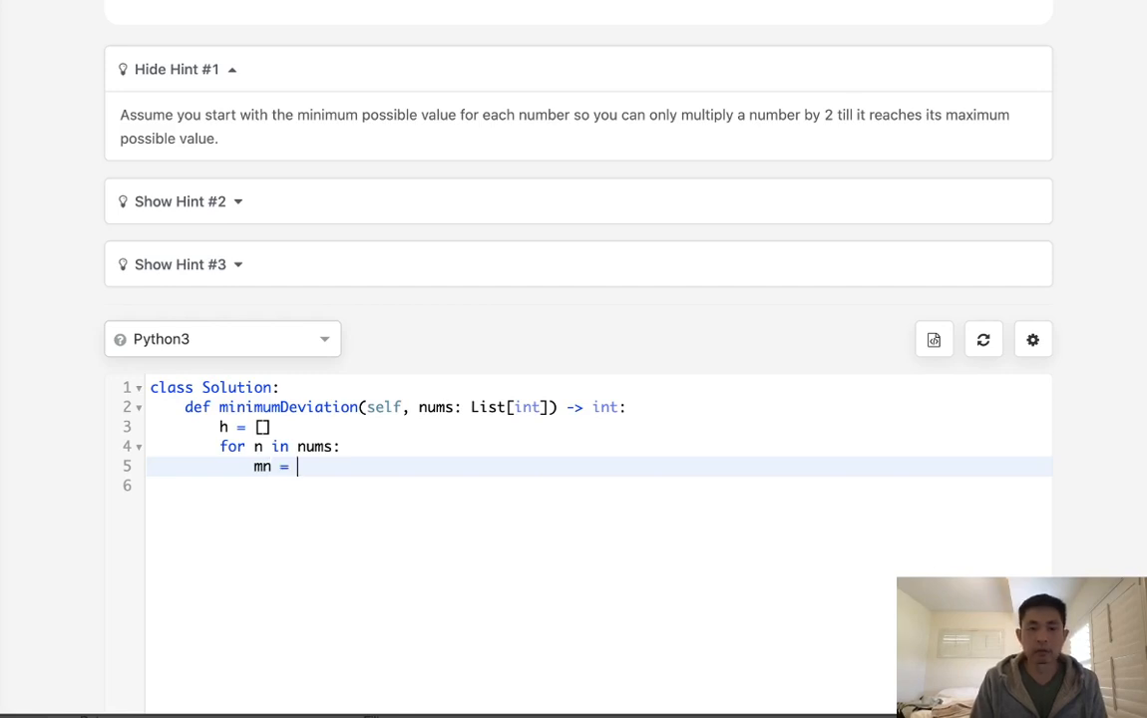
text(mx = n)
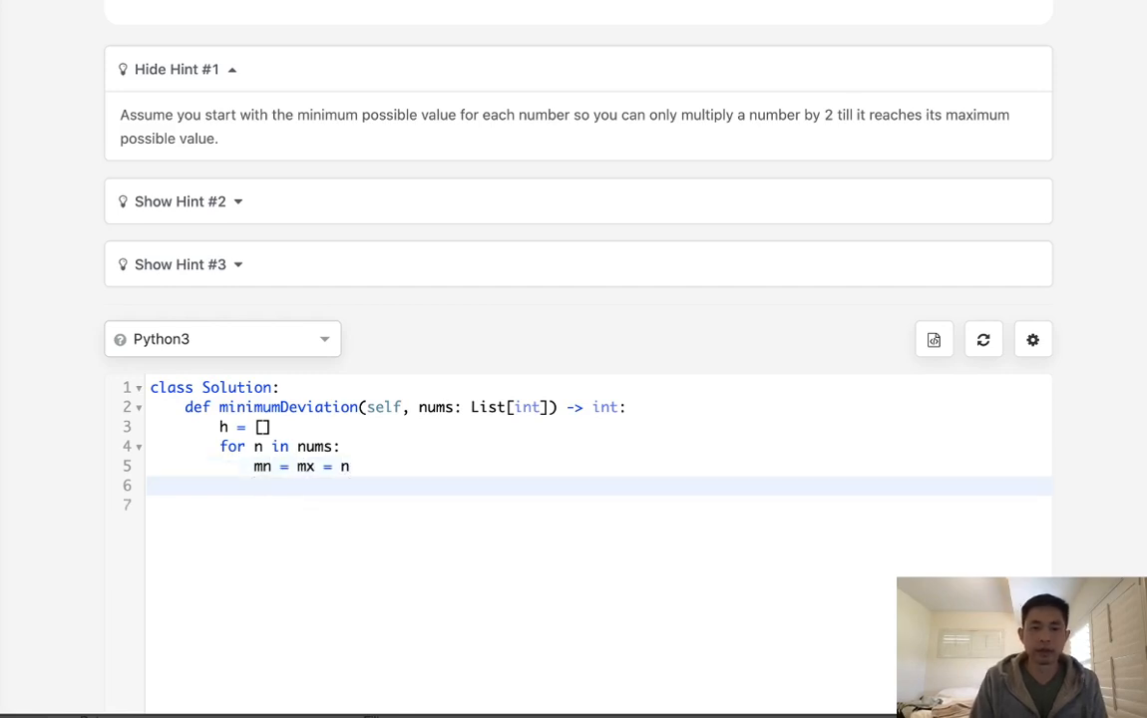
Halve mn while it is even, and double mx when it is odd
text(while)
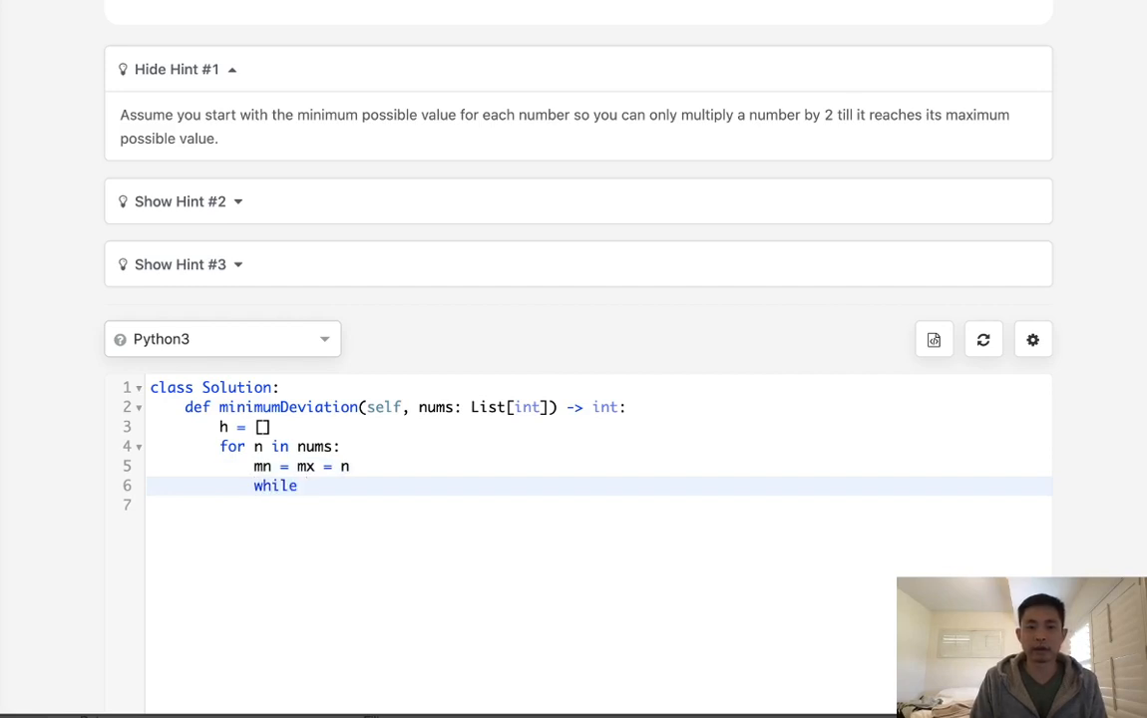
text(mn)
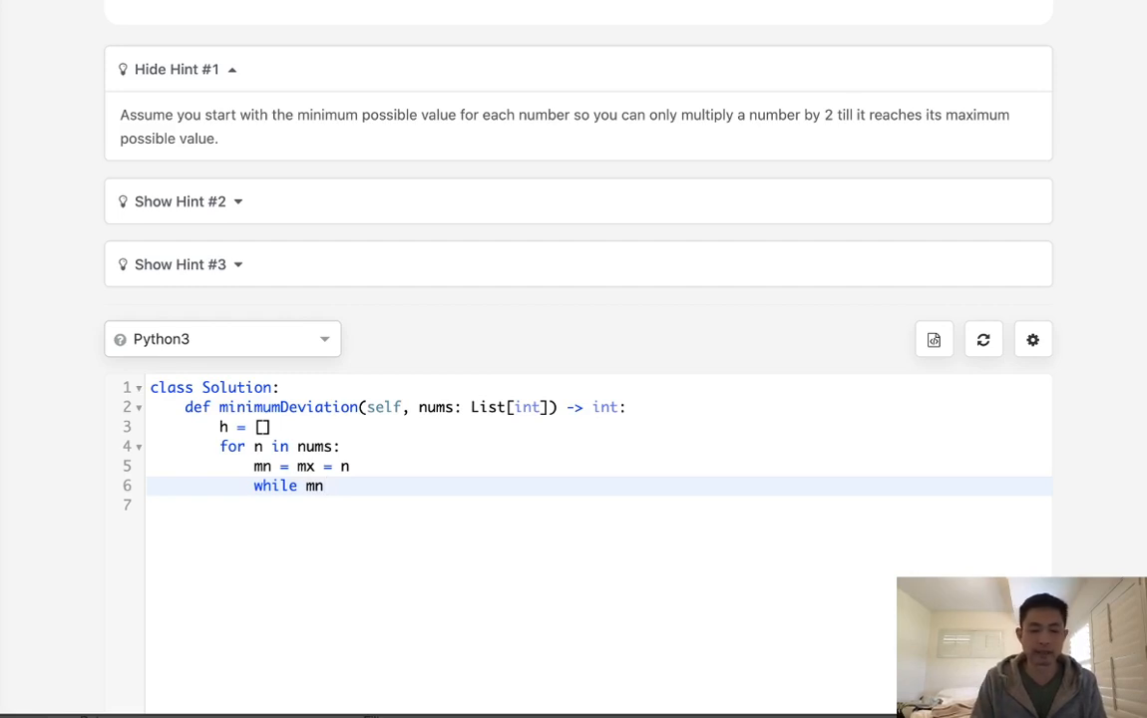
text(%)
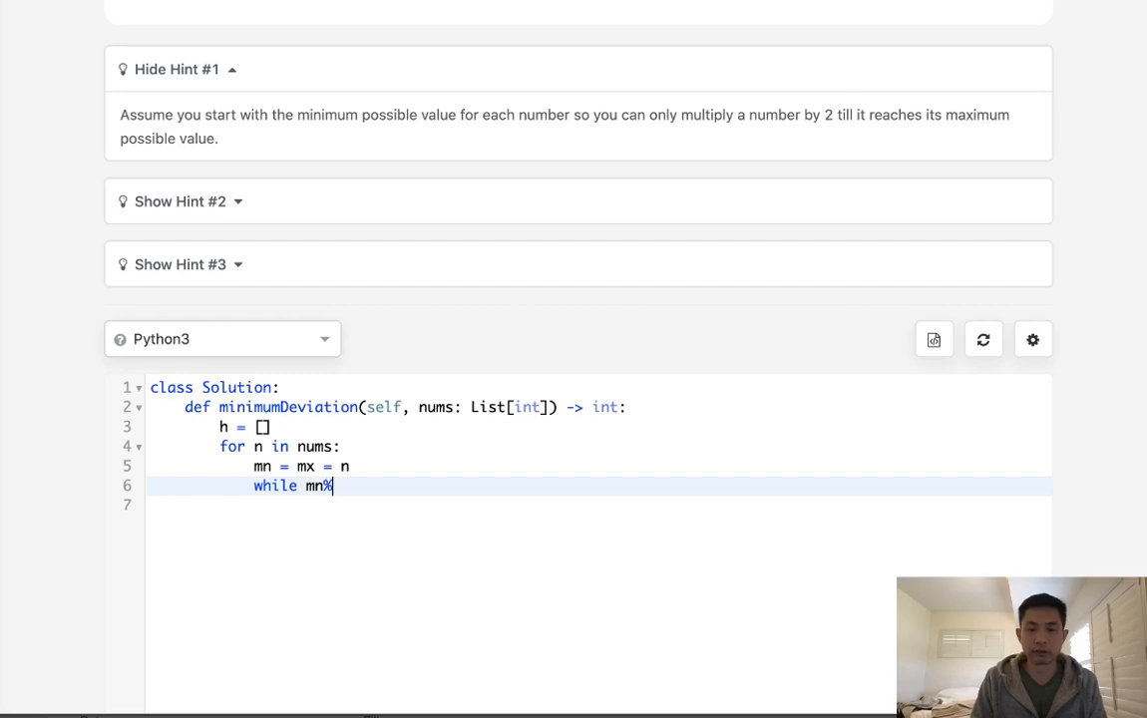
text(2==0:)
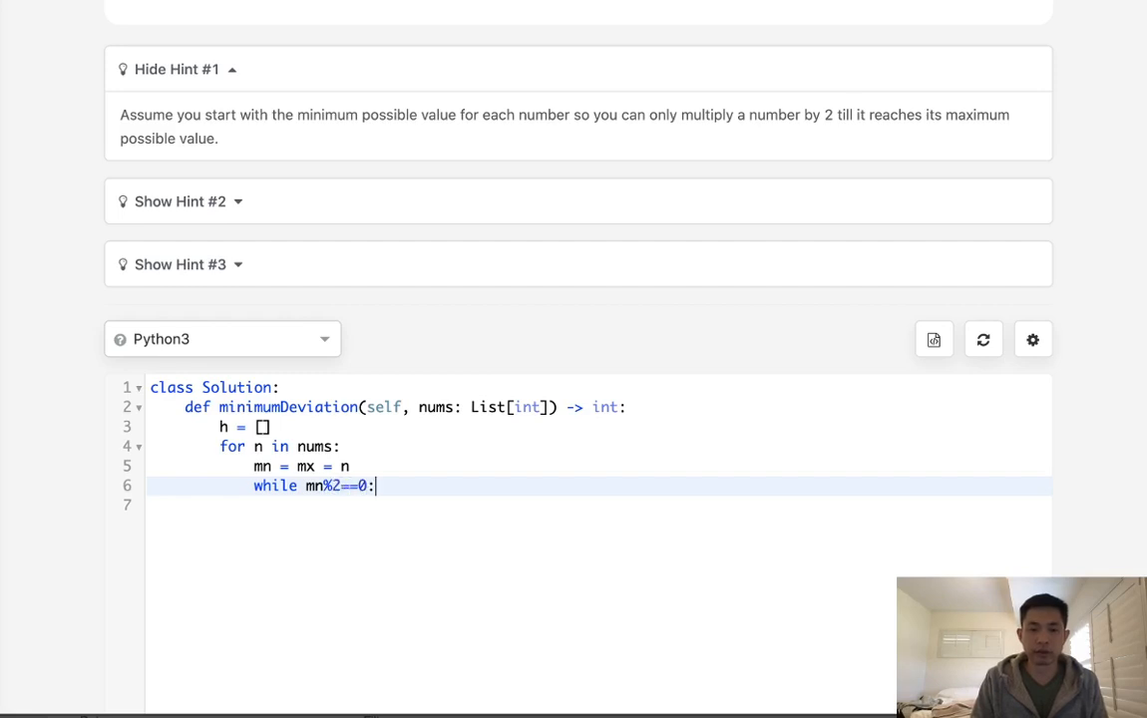
text(mn)
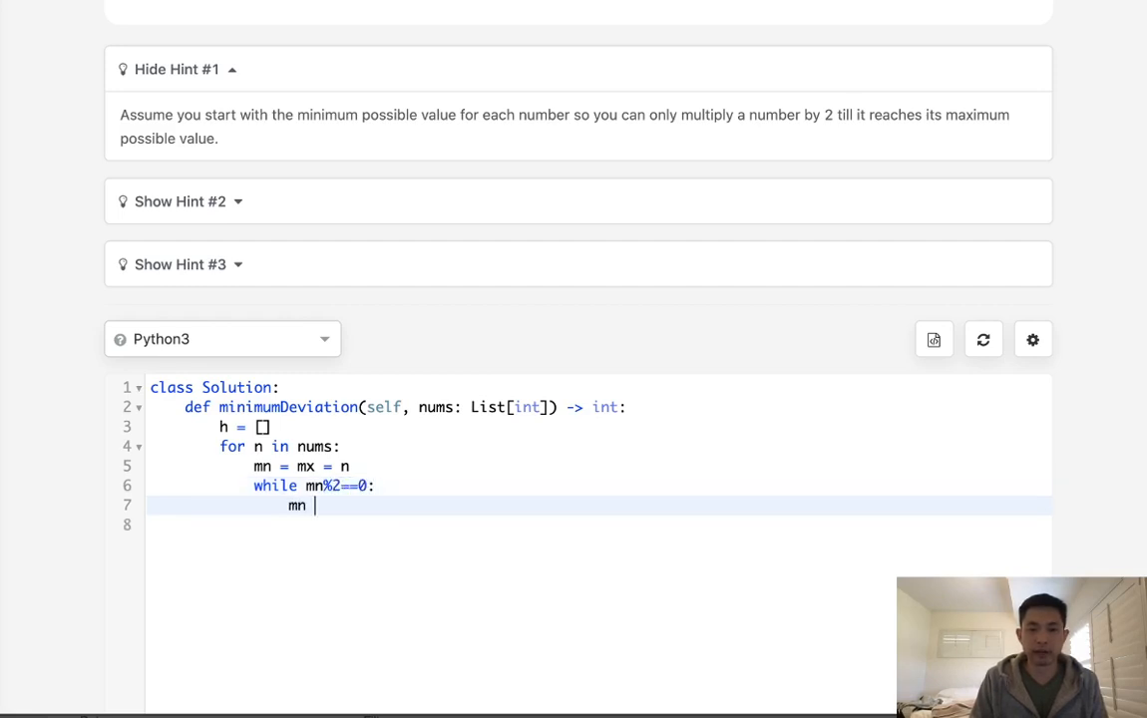
text(//=2)
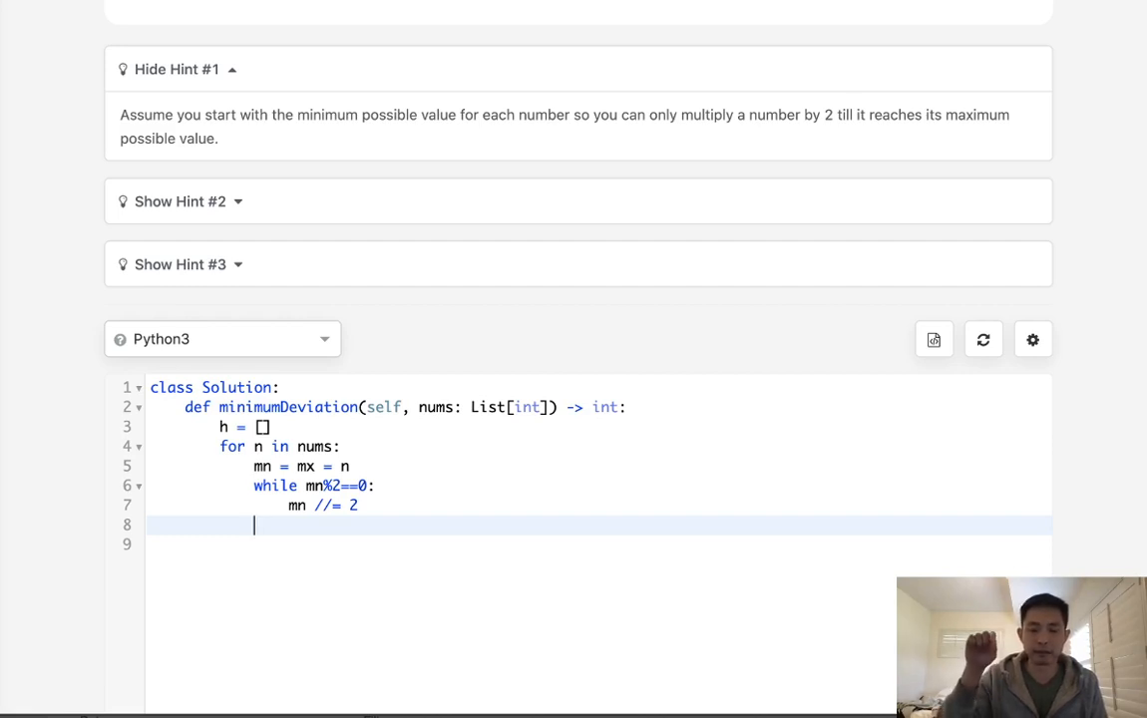
text(if)
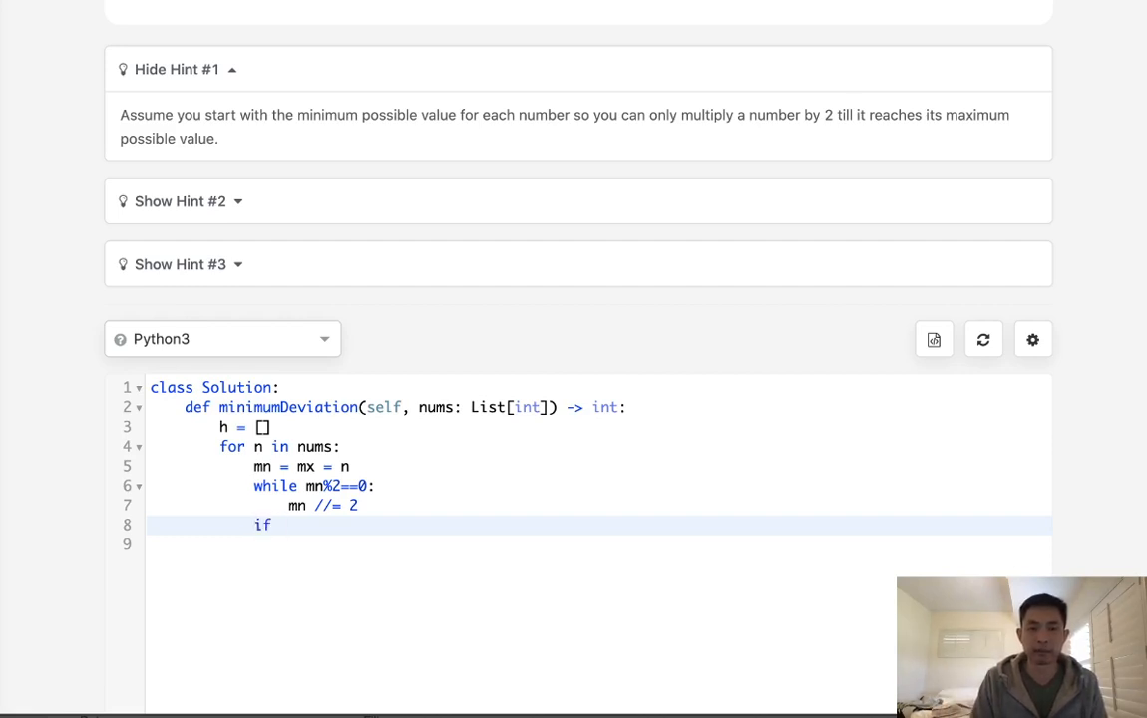
text(mx)
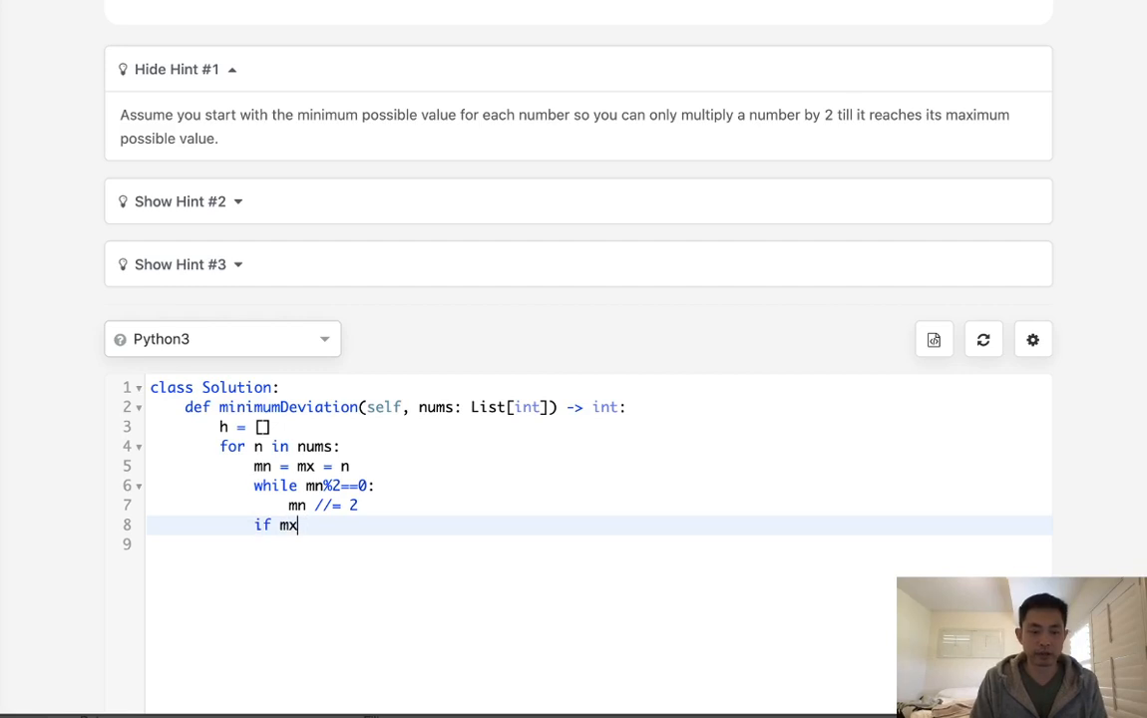
text(%2)
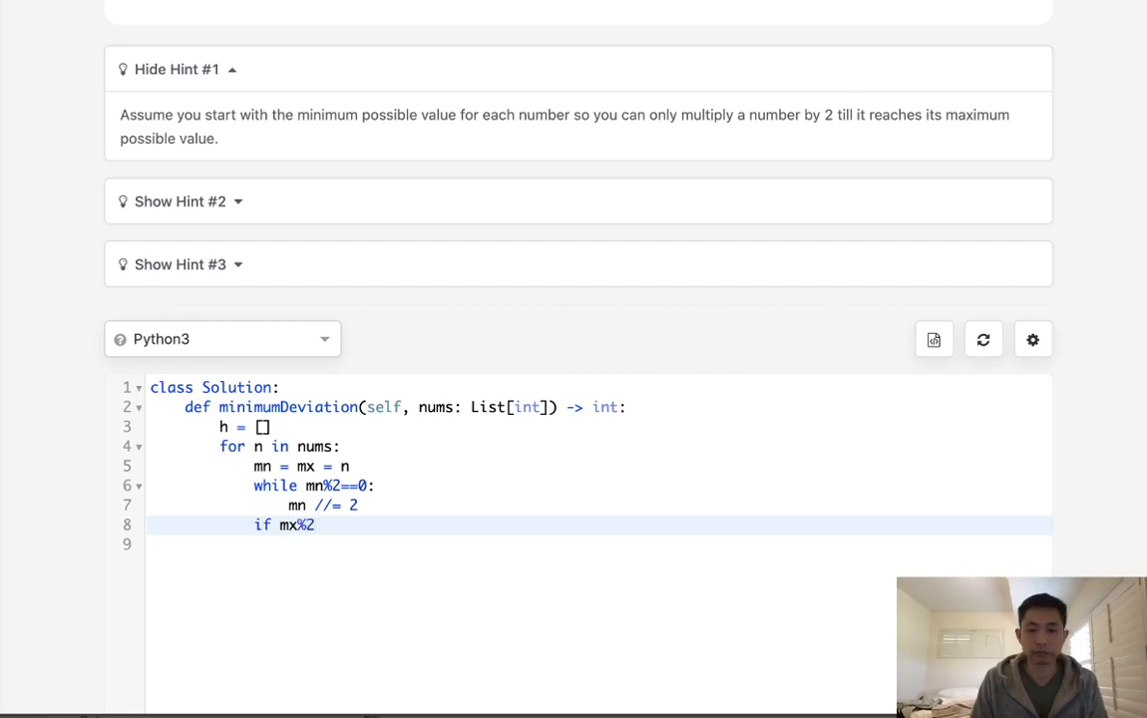
text(!=0:)
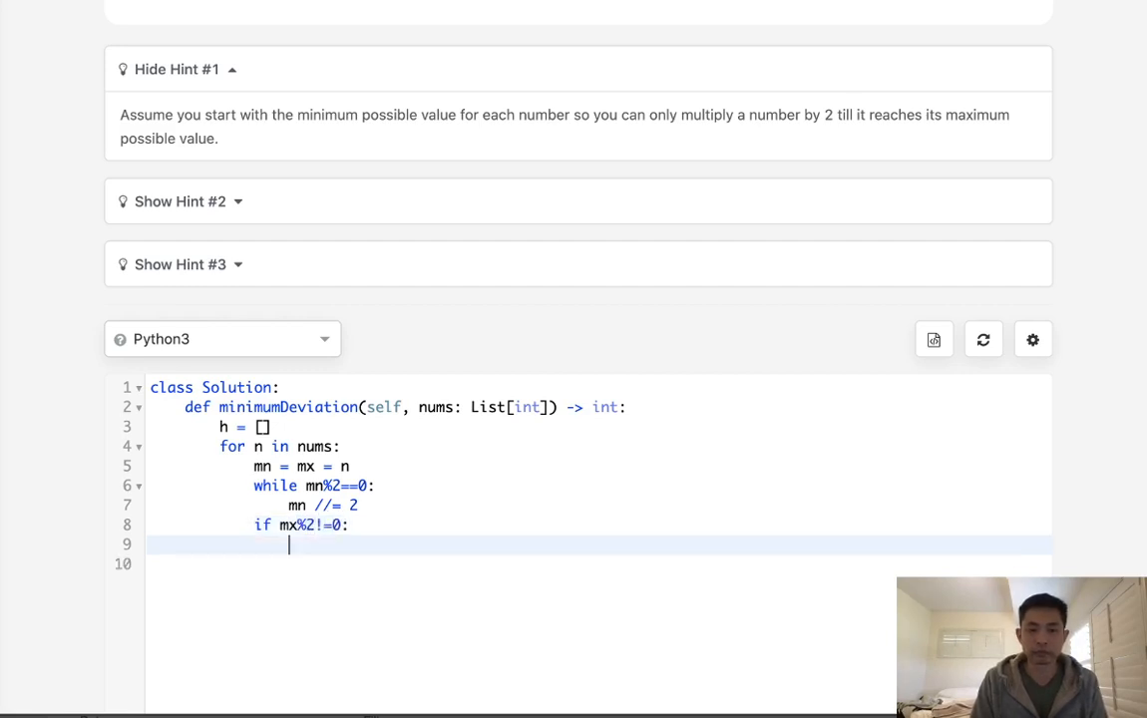
text(mx)
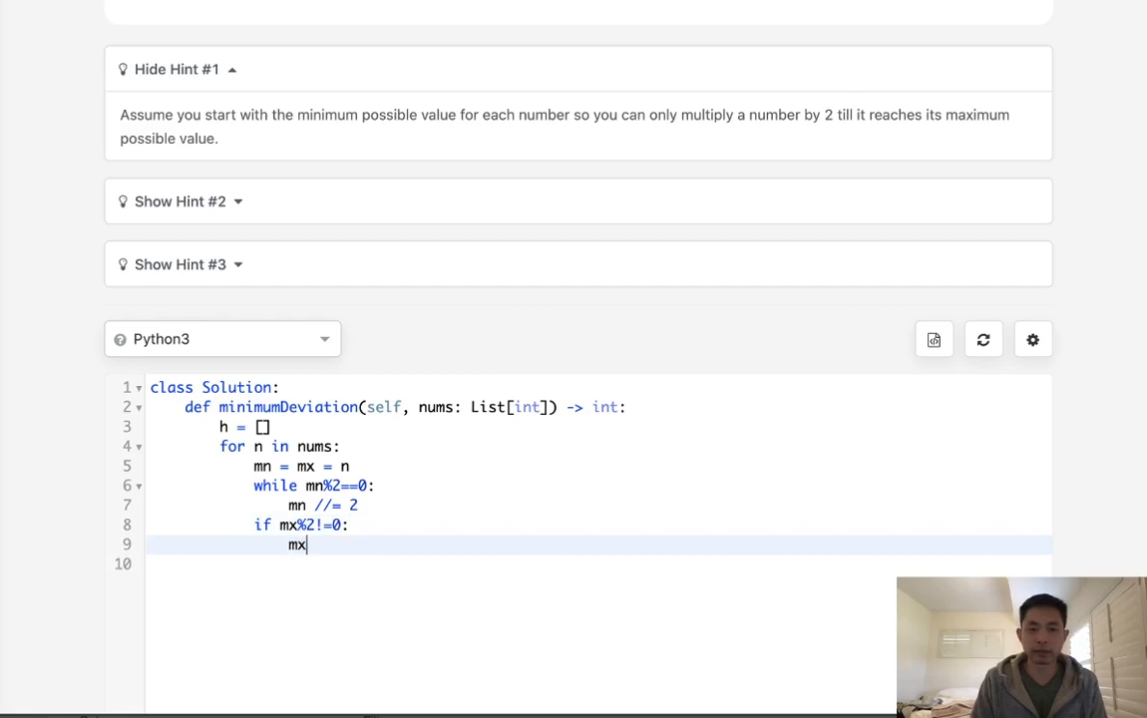
text(*)
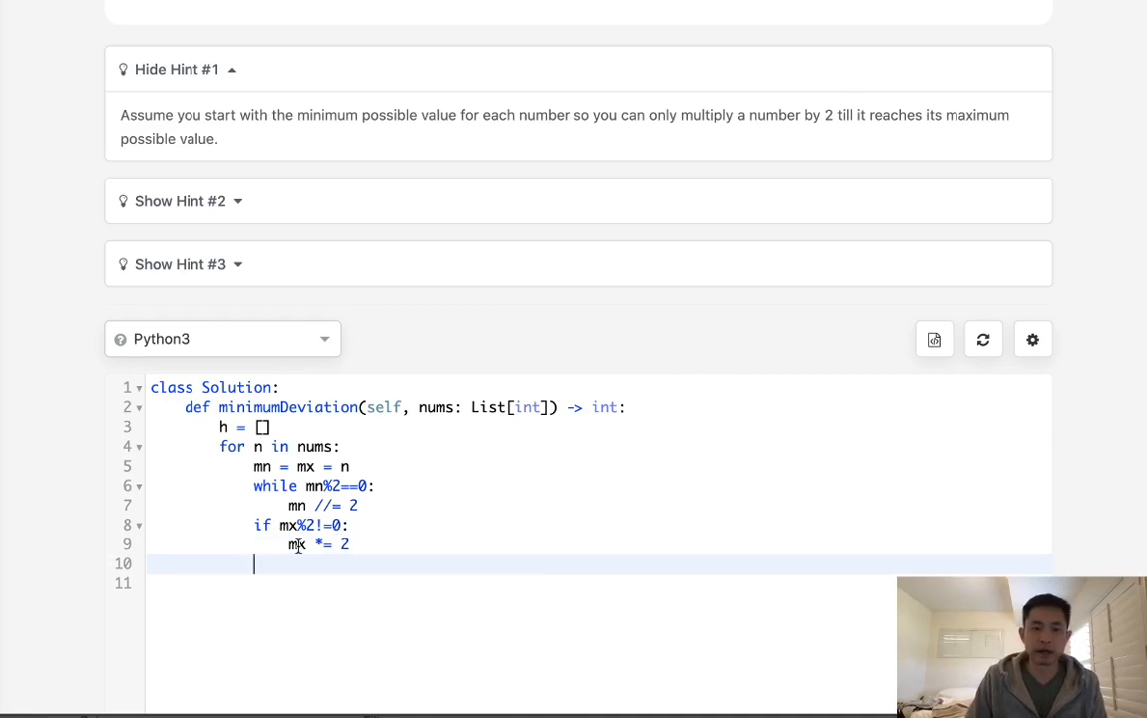
mouse_move(311, 563)
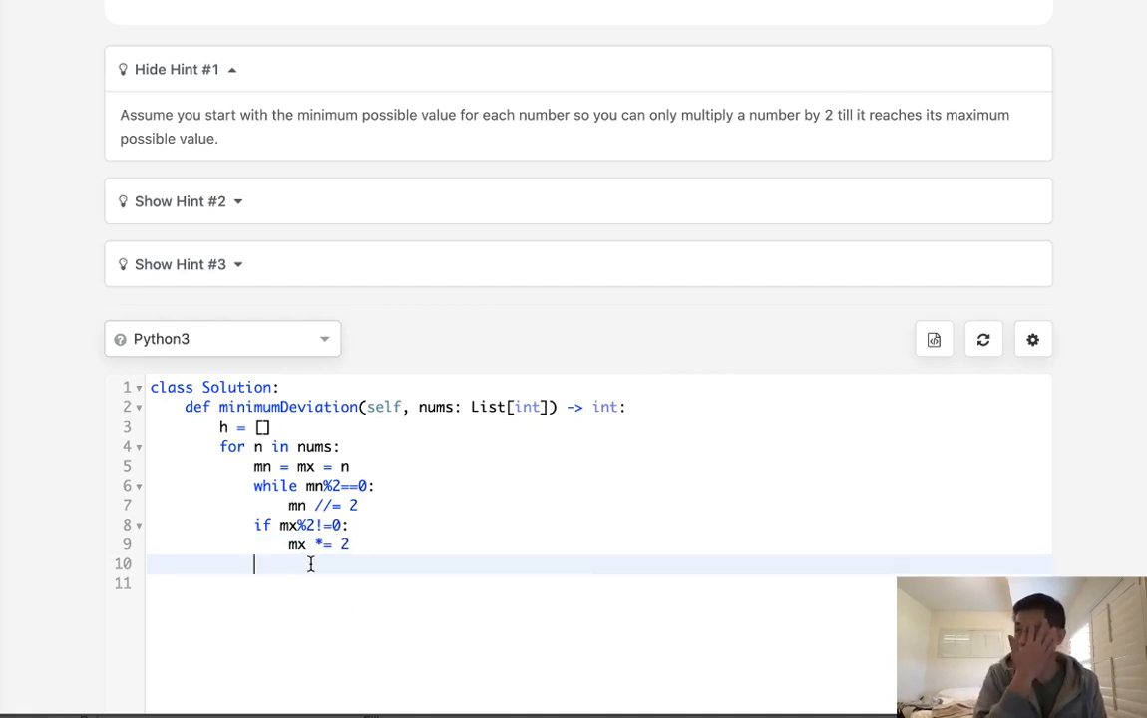
Push (mn, mx) onto heap h and print h after the loop
text(heappus)
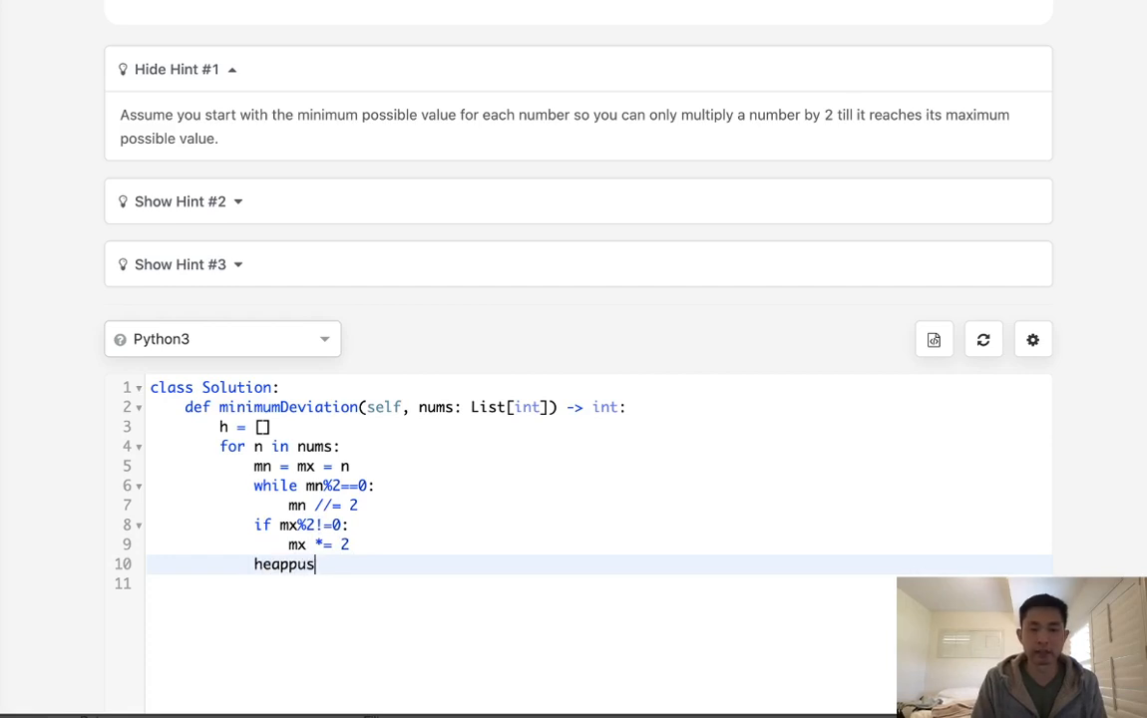
text(h()
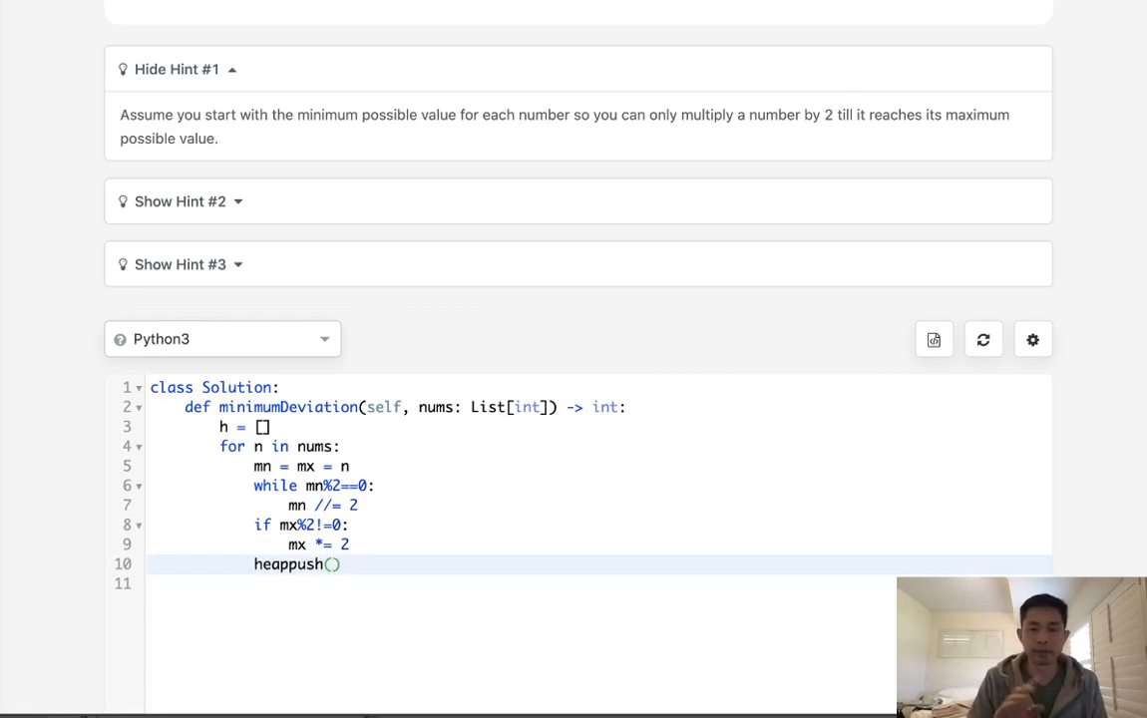
text(h,*()
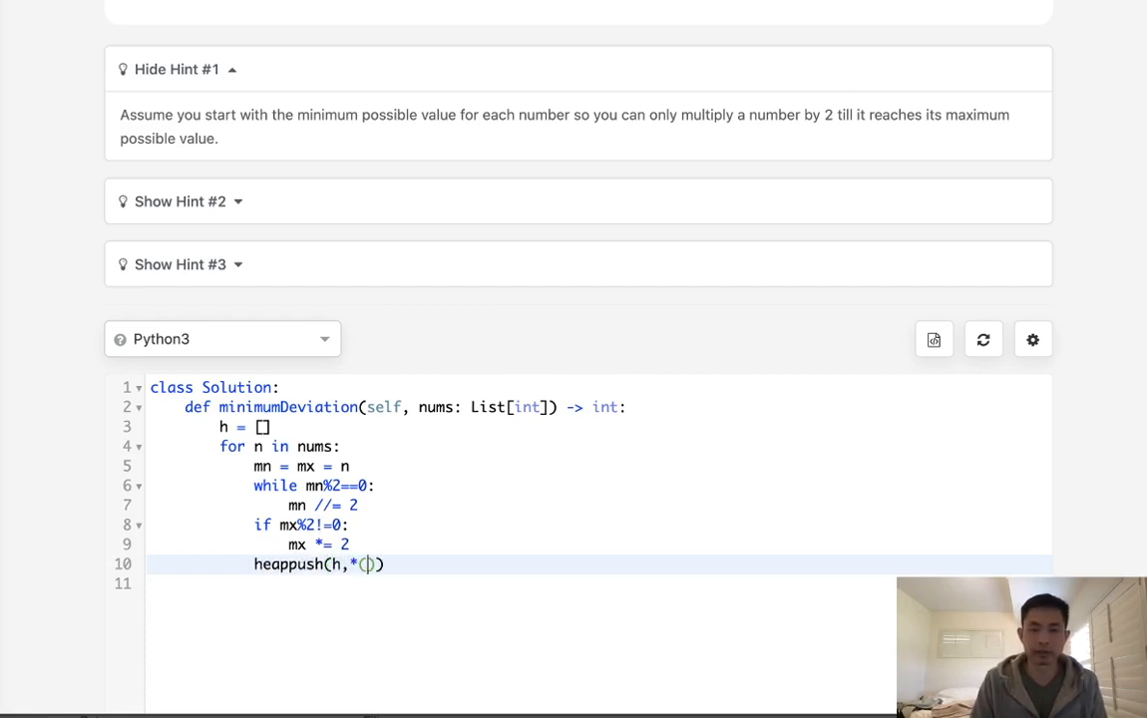
text(mn,)
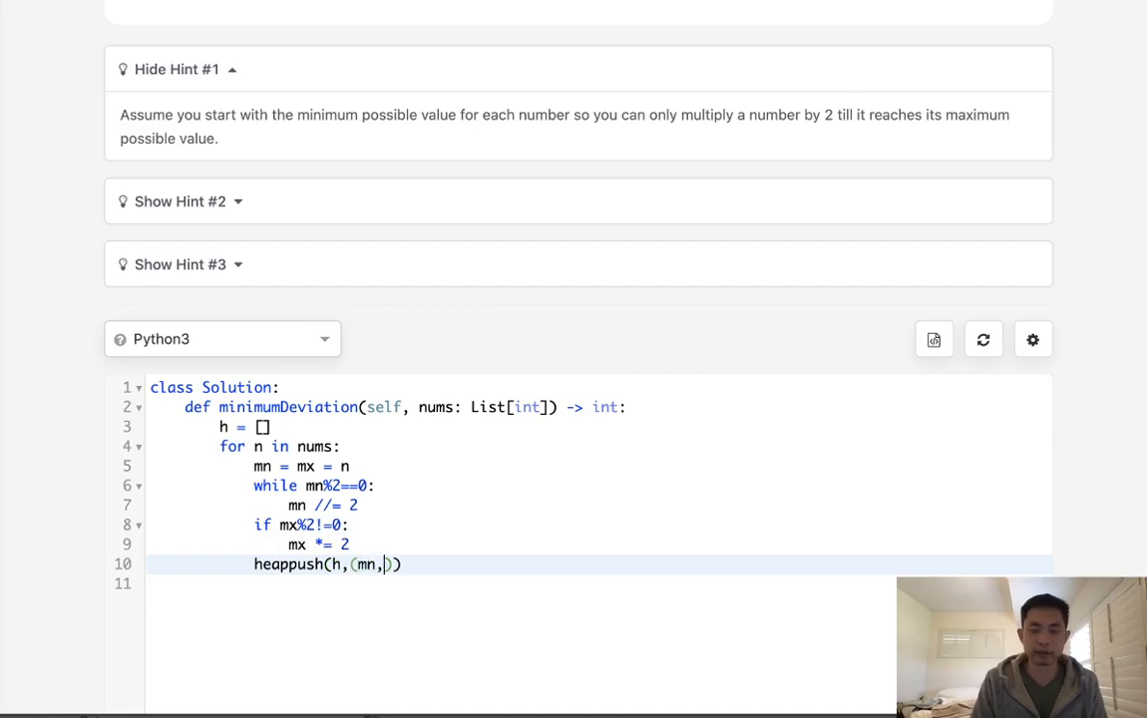
text(mx)
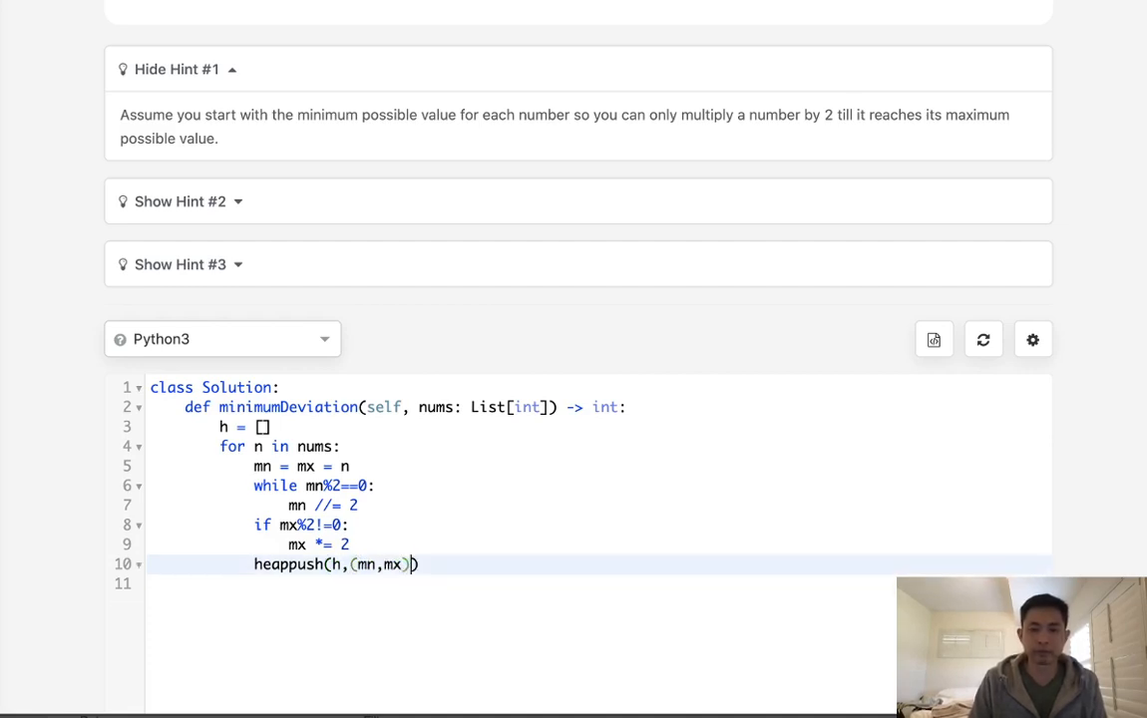
text(print(h))
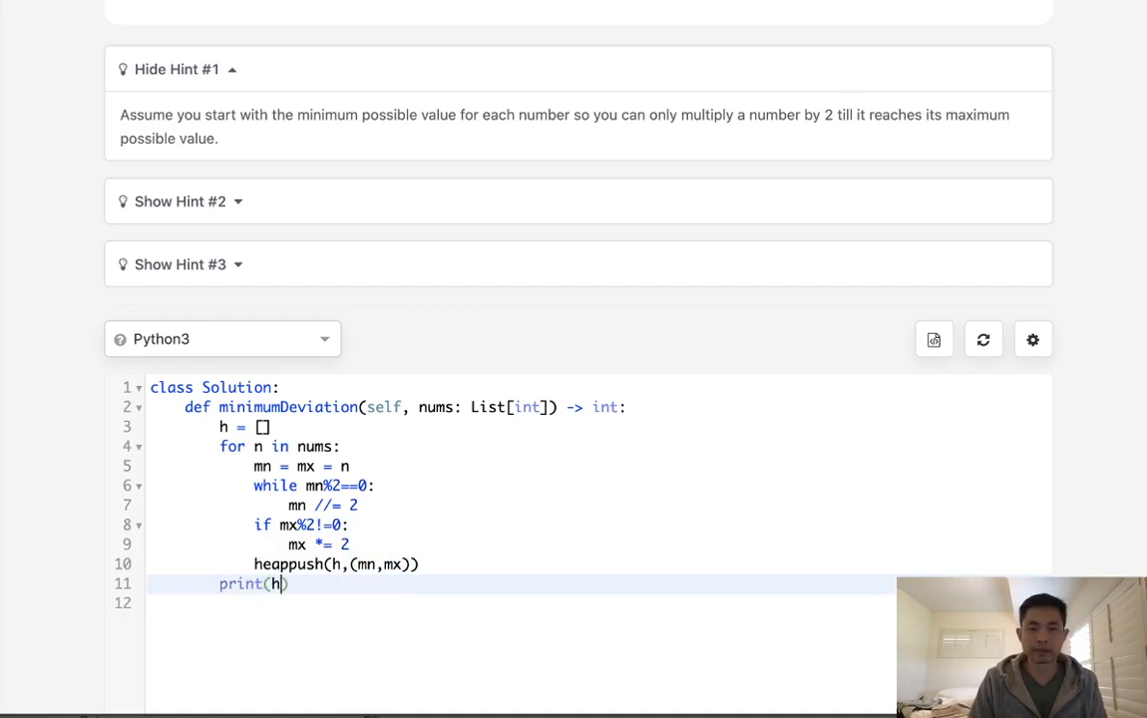
Run the code on [1,2,3,4] and check the printed heap pairs and None-vs-1 answer
scroll(down, 3)
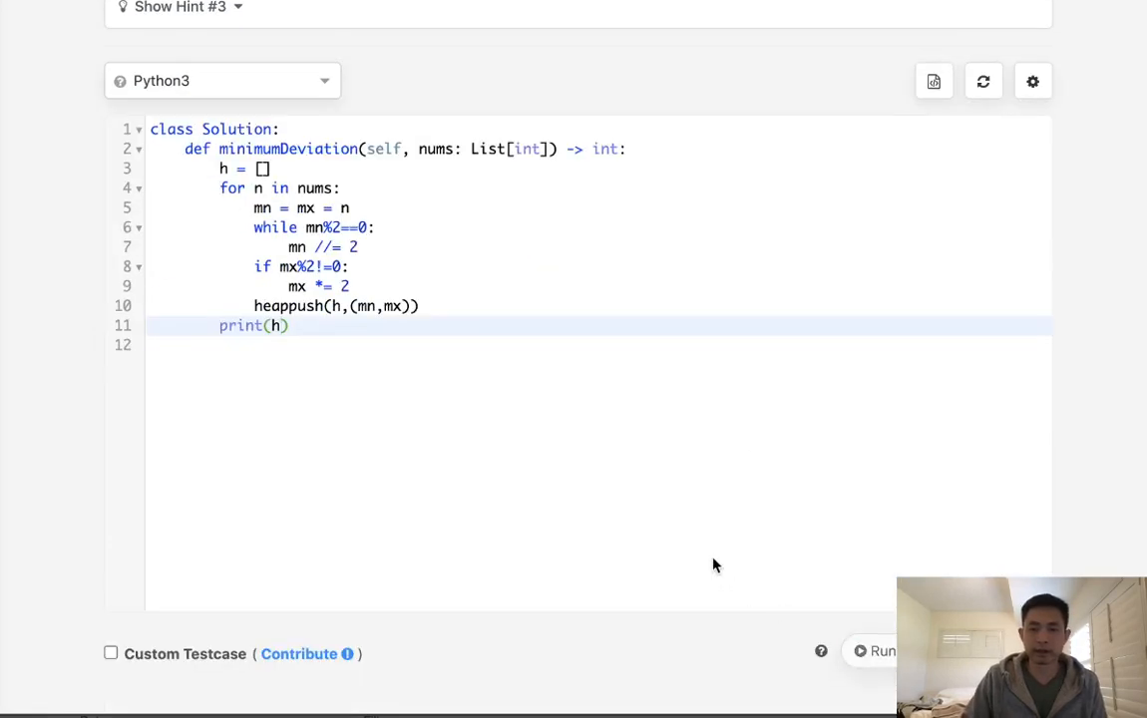
click(892, 652)
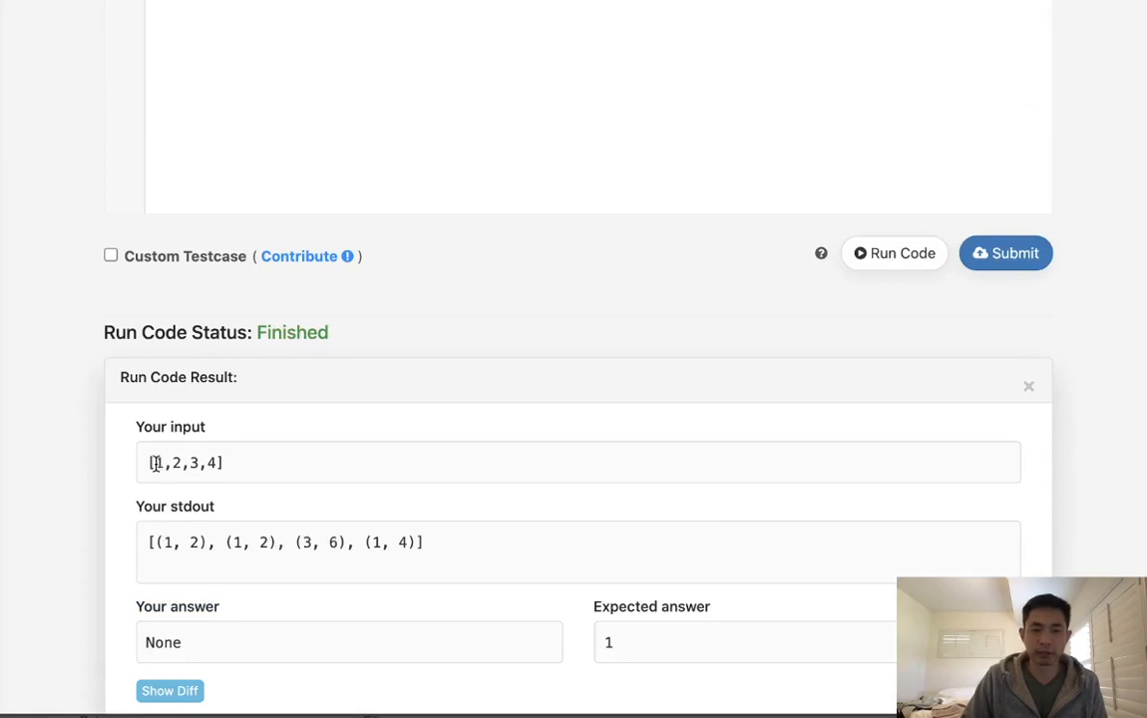
mouse_move(248, 522)
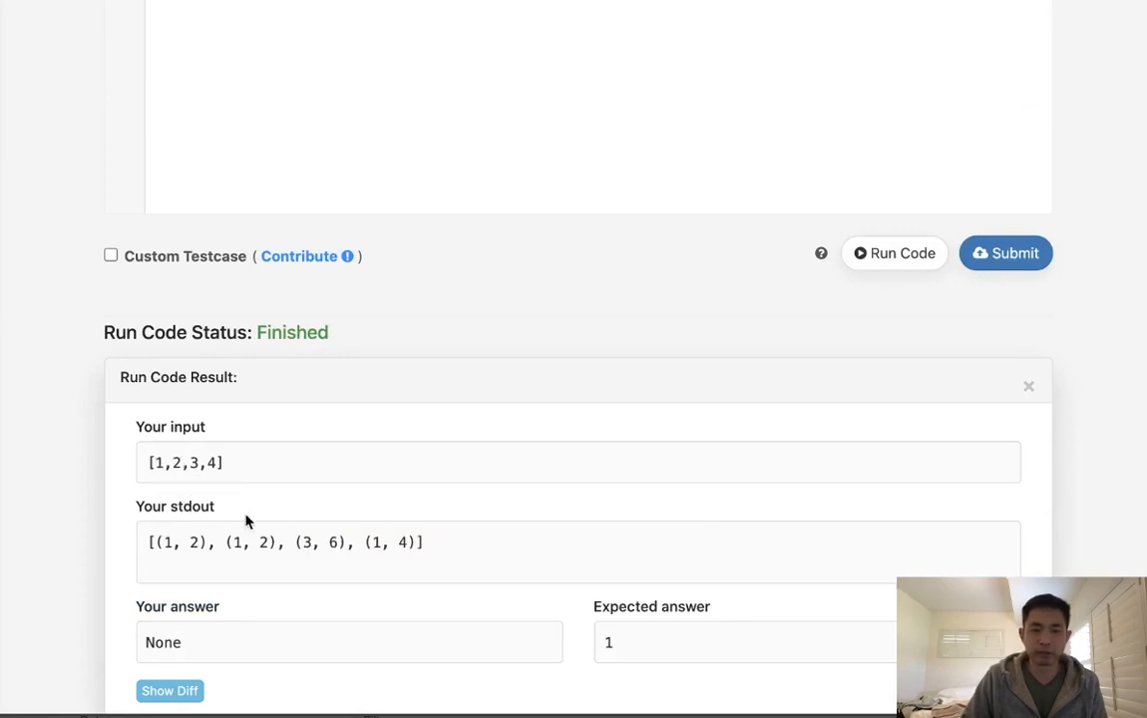
double_click(196, 462)
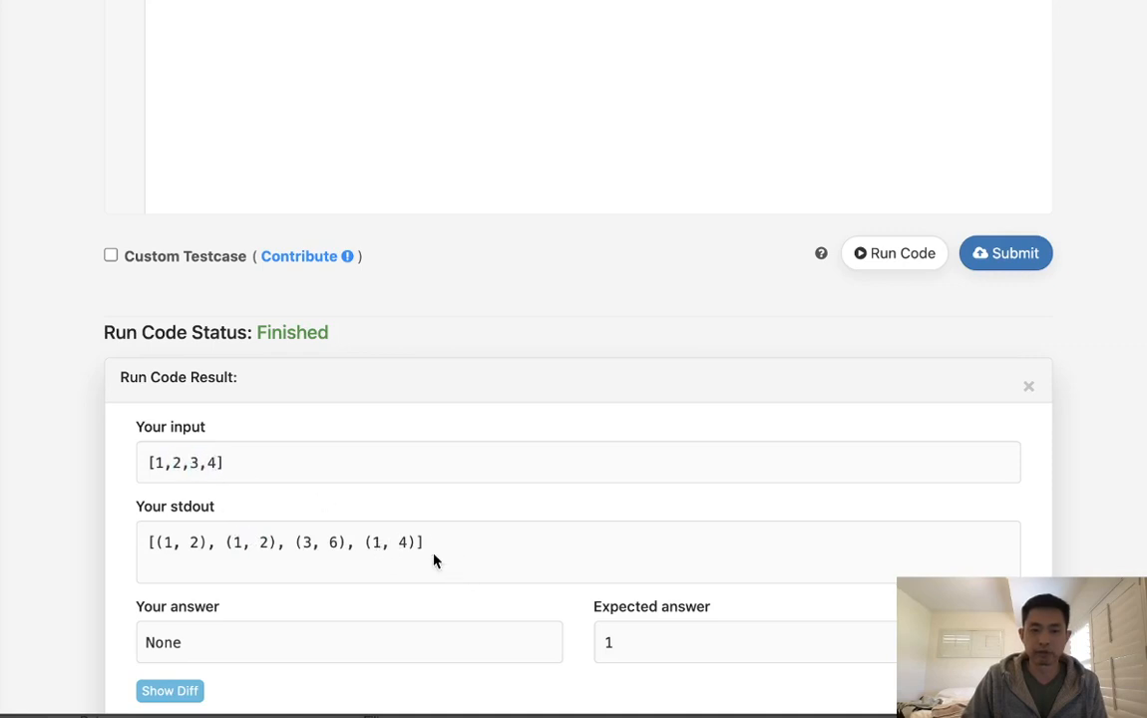
scroll(up, 3)
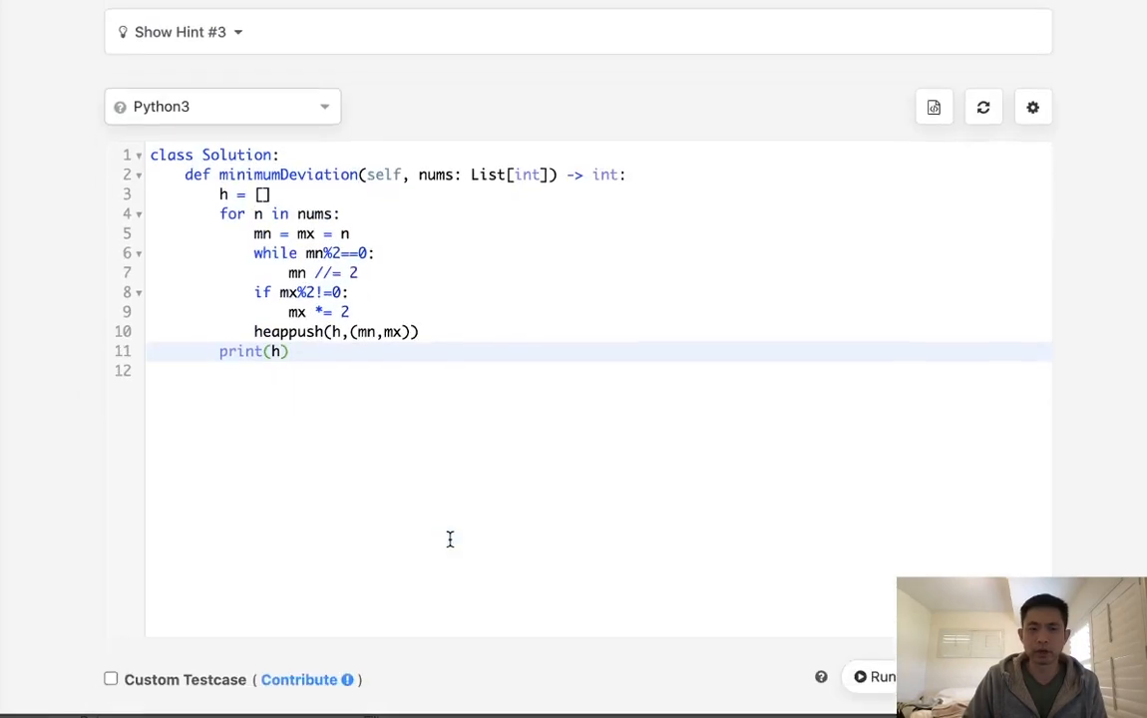
click(883, 676)
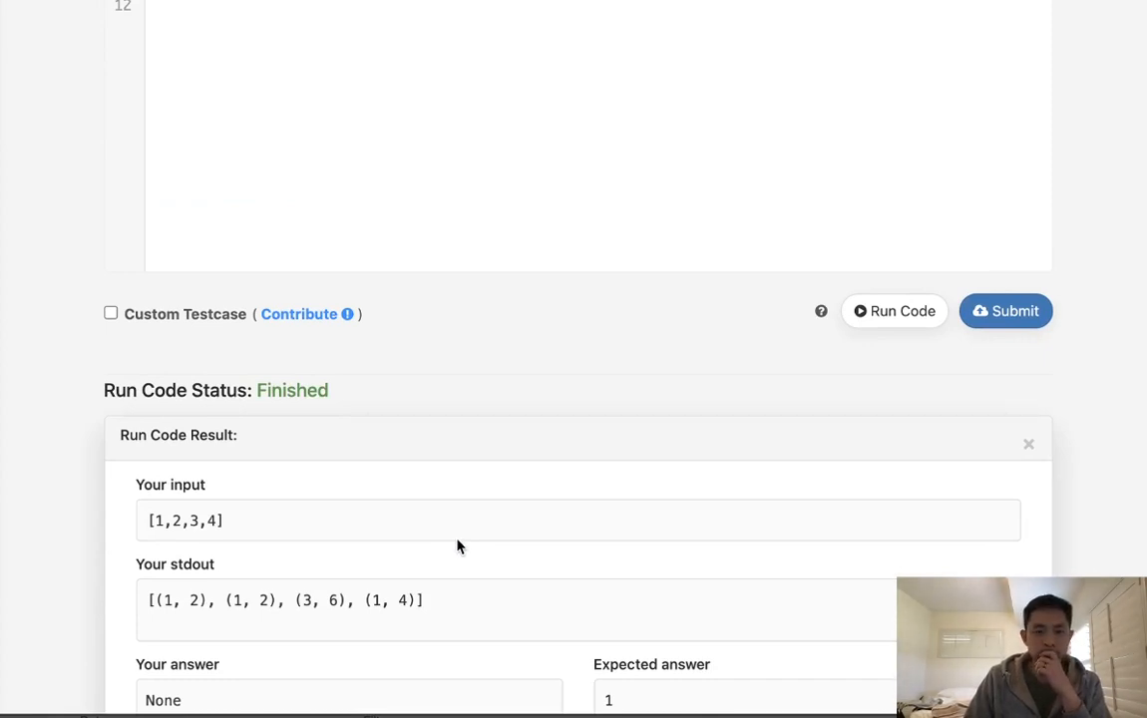
scroll(up, 3)
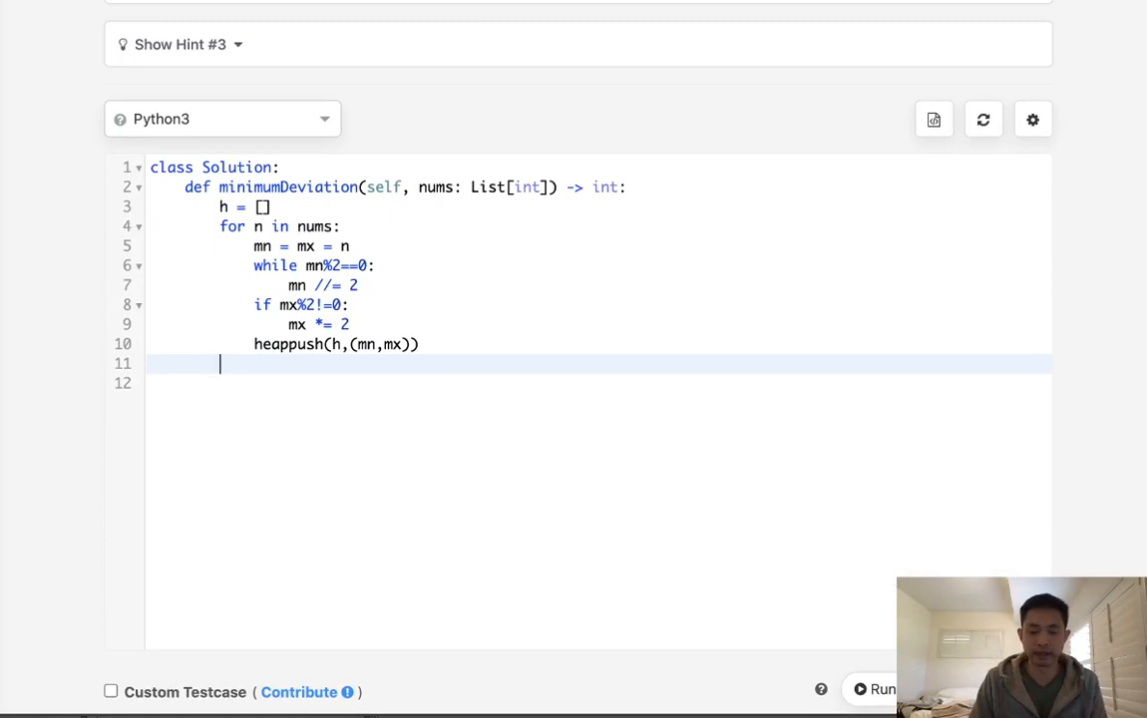
Set MX to the largest limit in h and output to float('inf')
text(MX =)
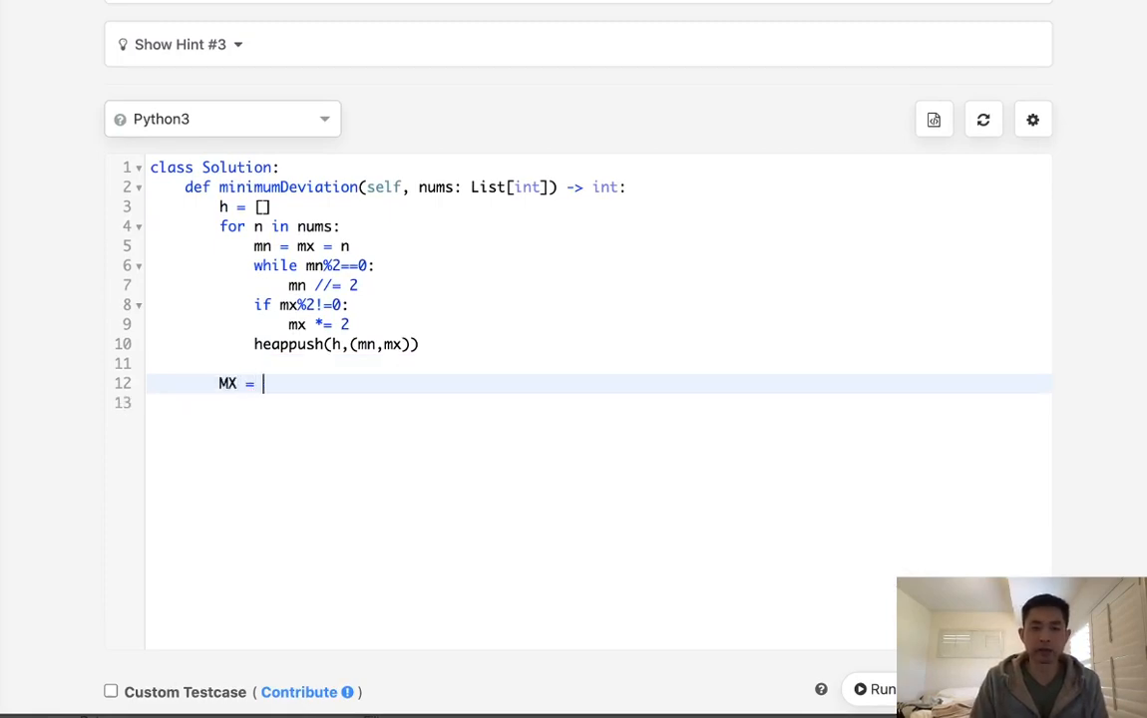
text(max()
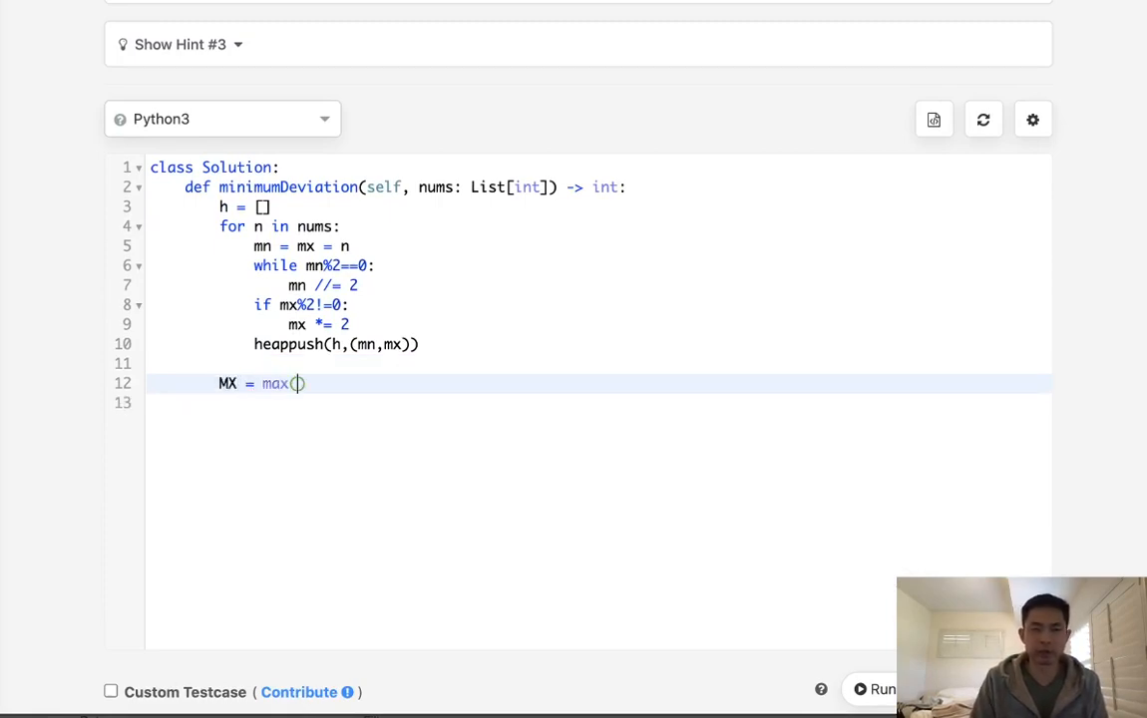
text([])
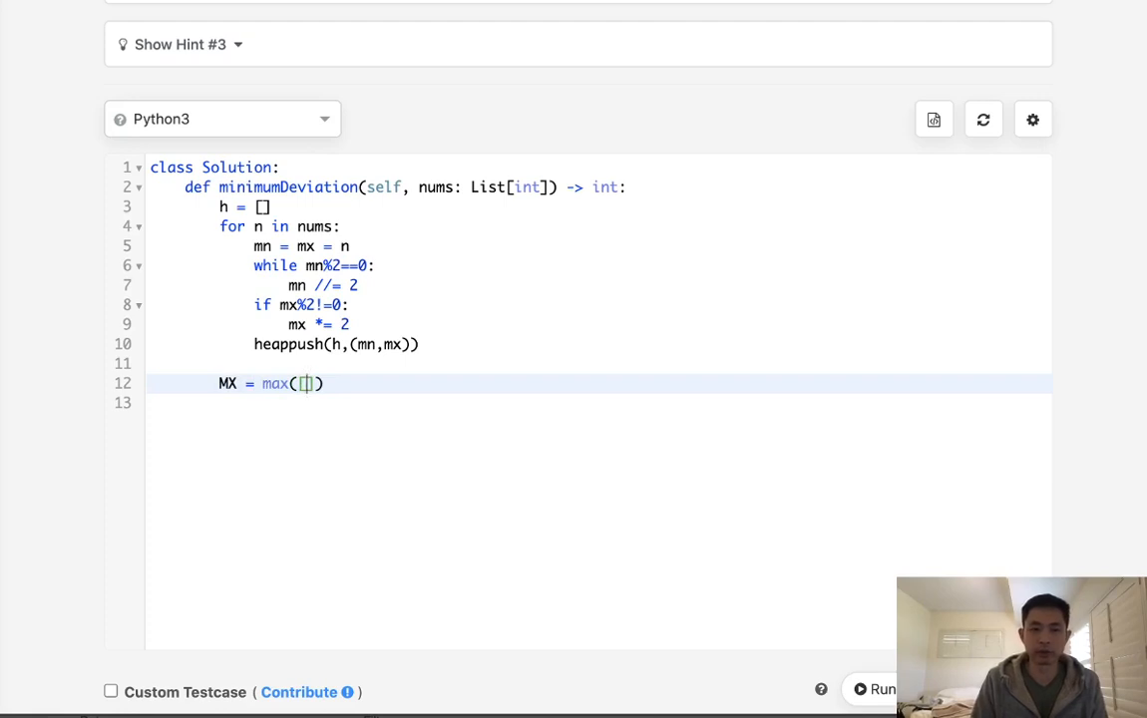
text(for i,j)
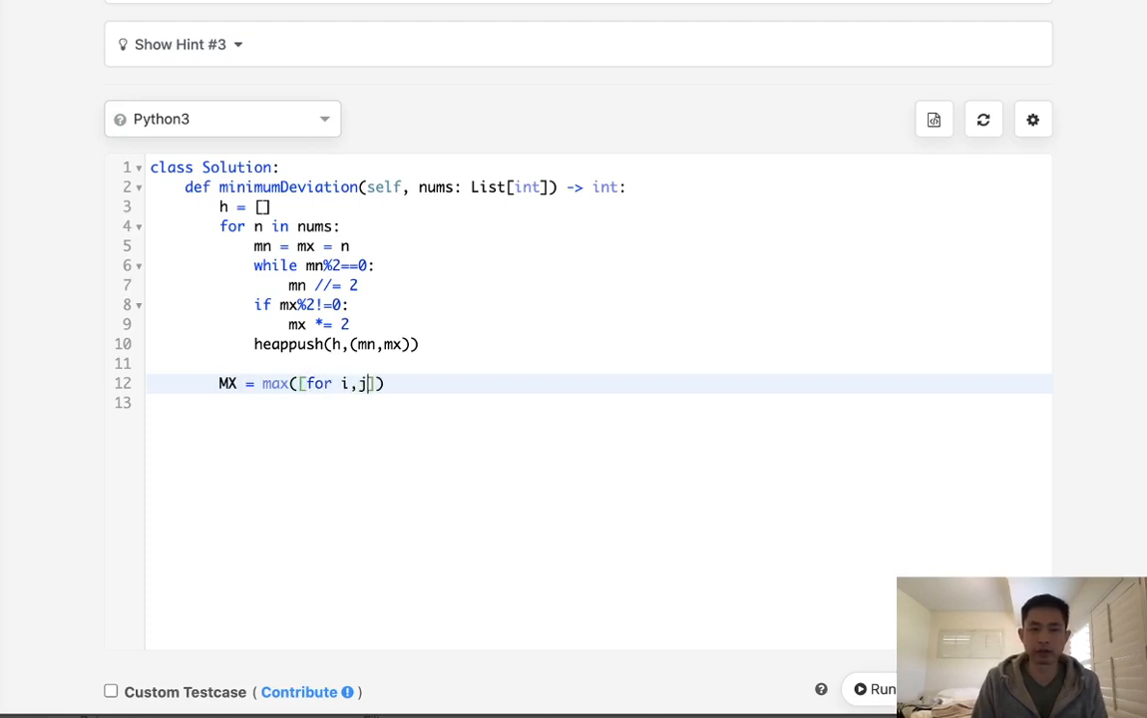
text(in h)
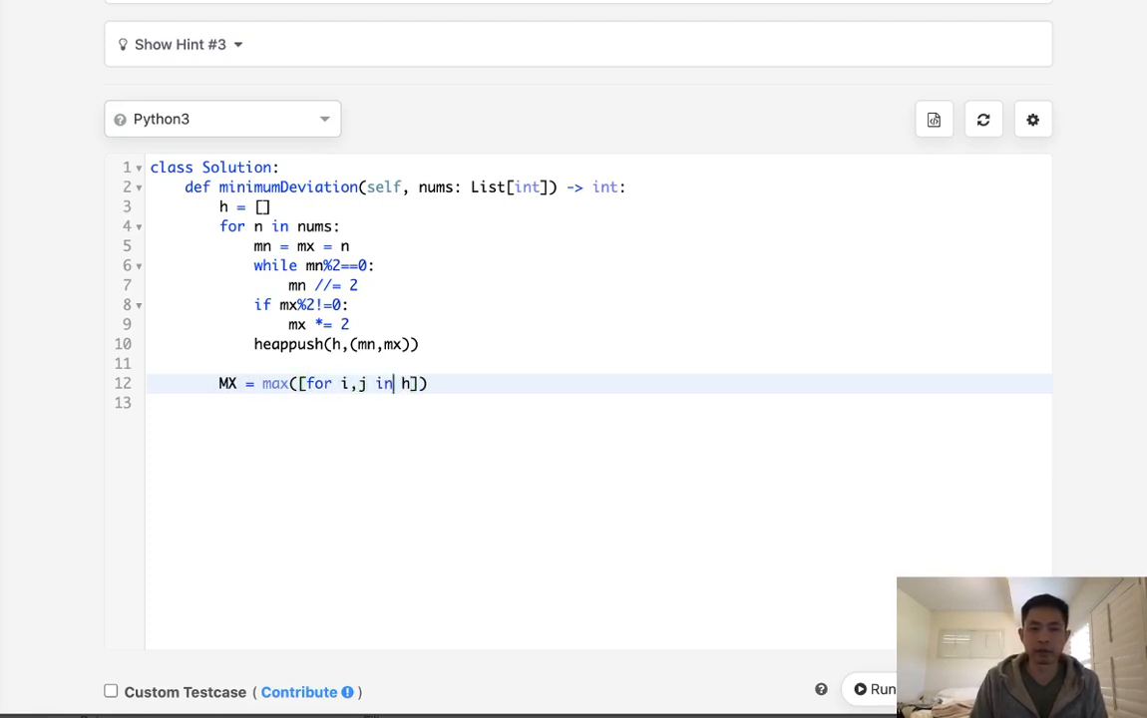
text(i)
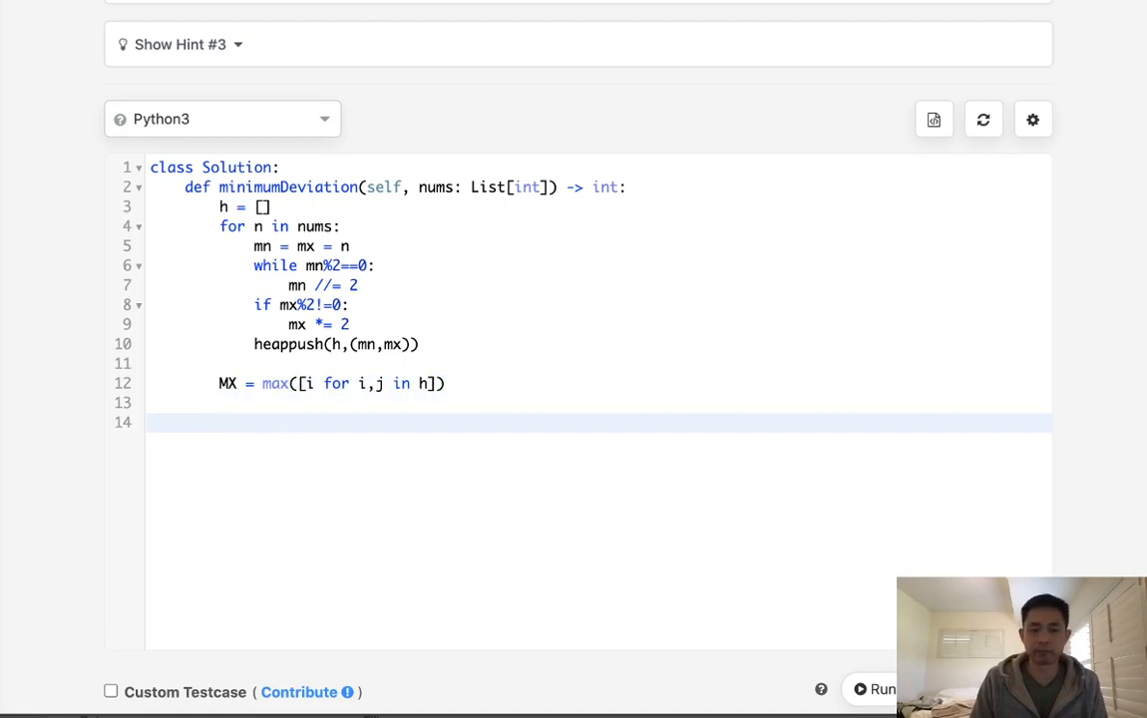
text(output =)
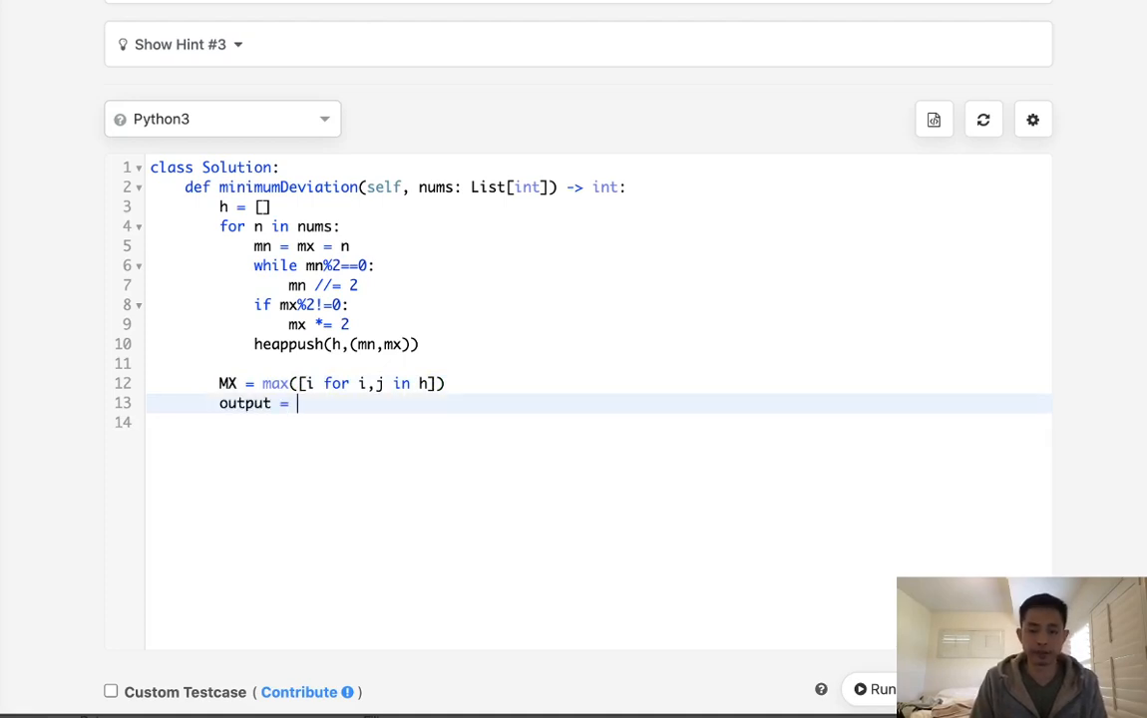
text(float('inf'))
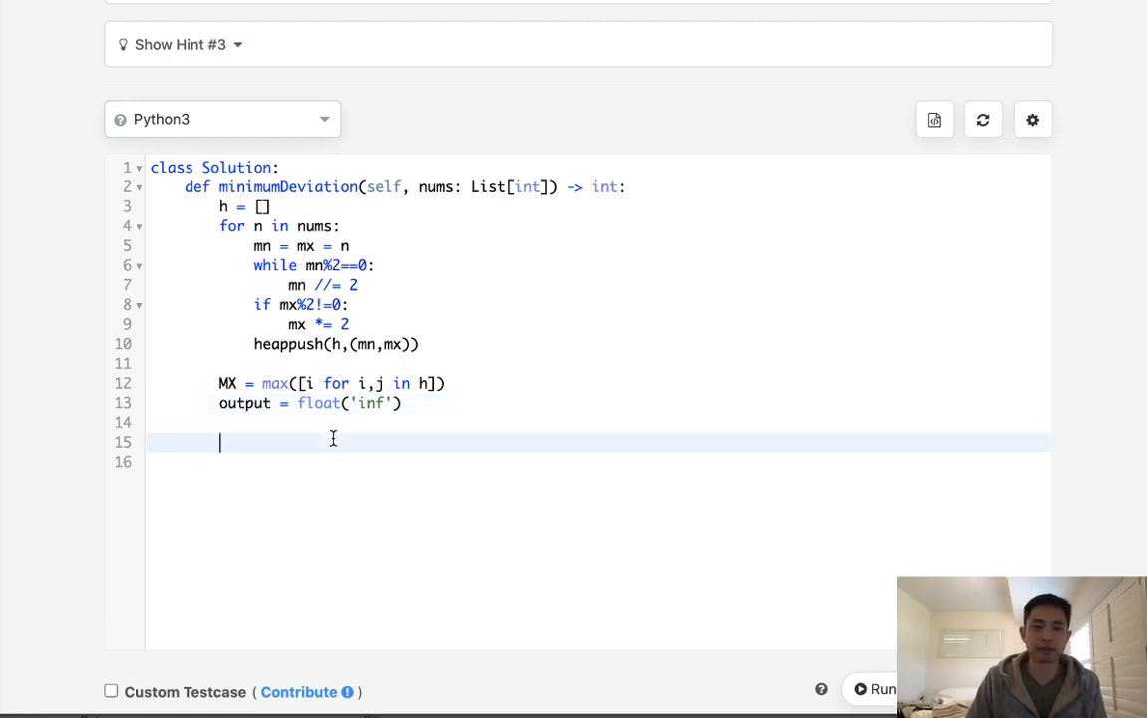
Loop while h holds len(nums) entries, popping x and limit each time
text(while)
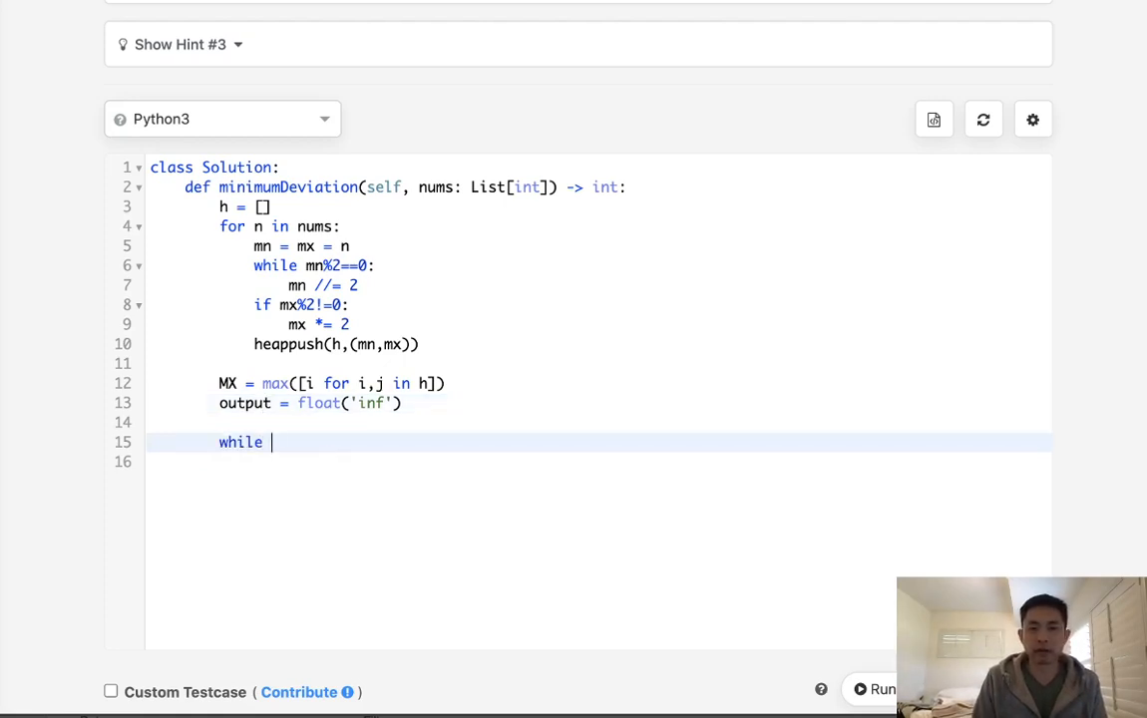
text(h)
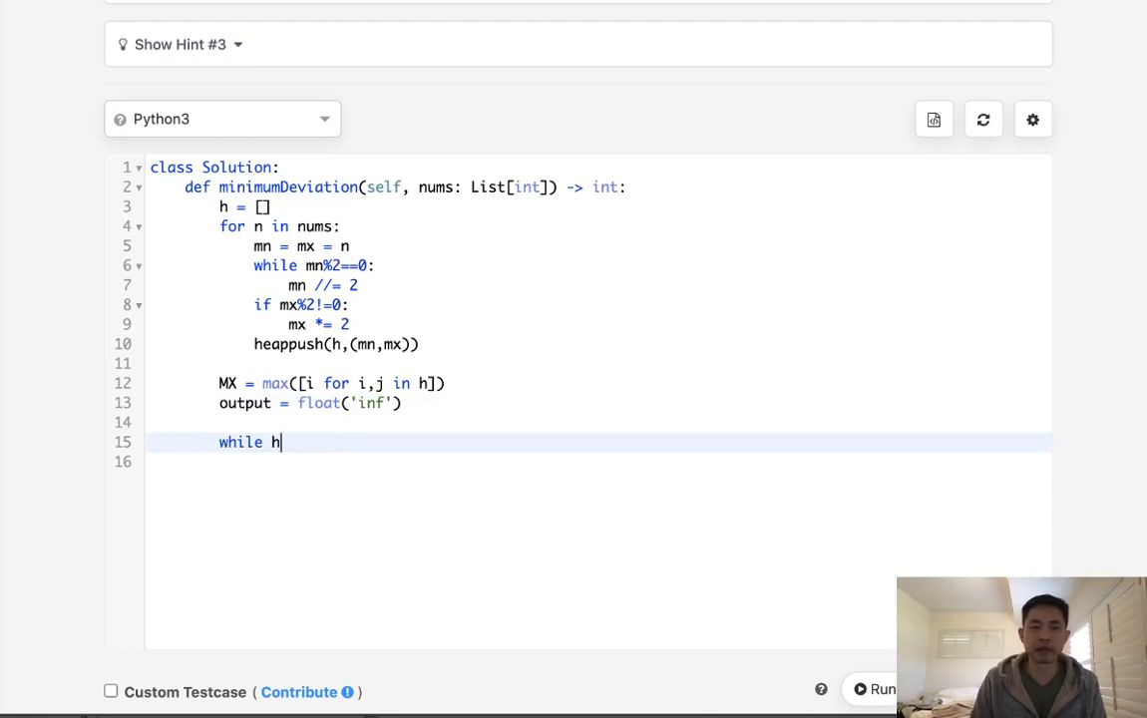
text(en)
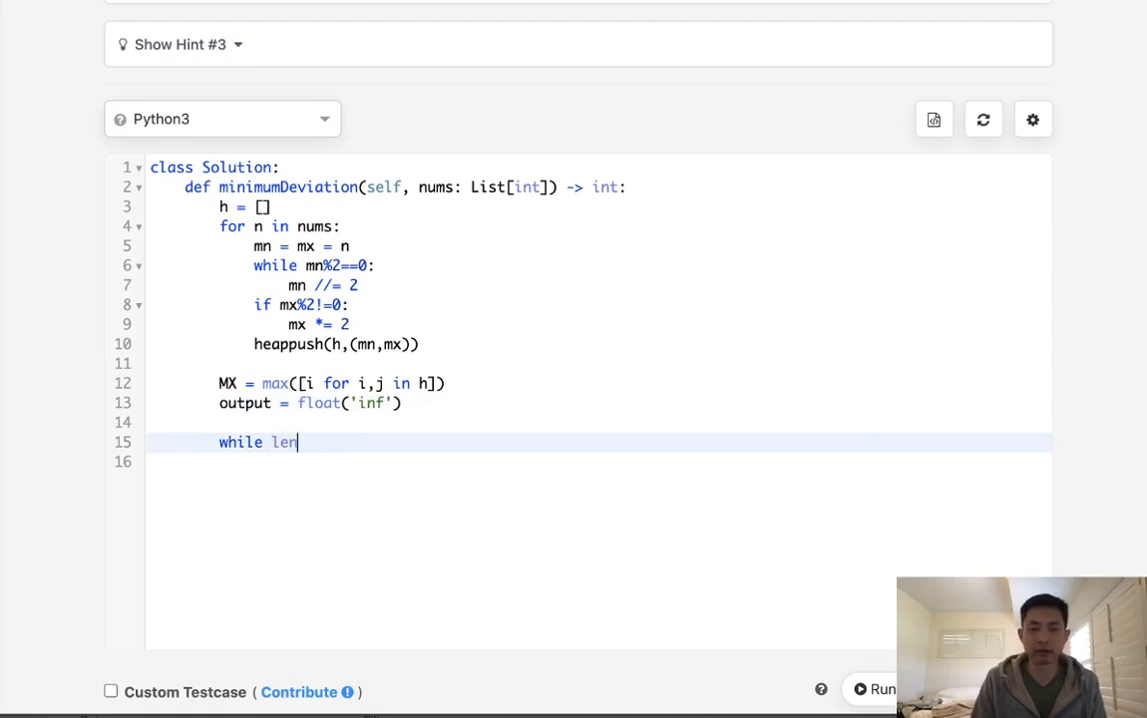
text((h)==)
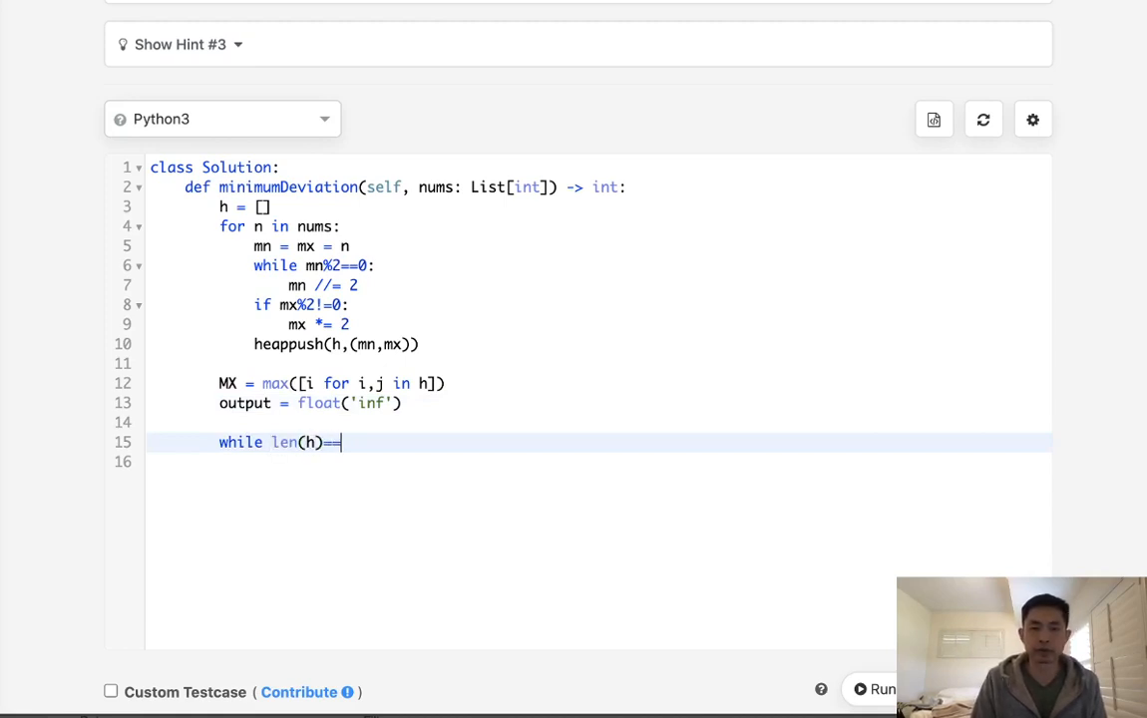
text(len(nums):)
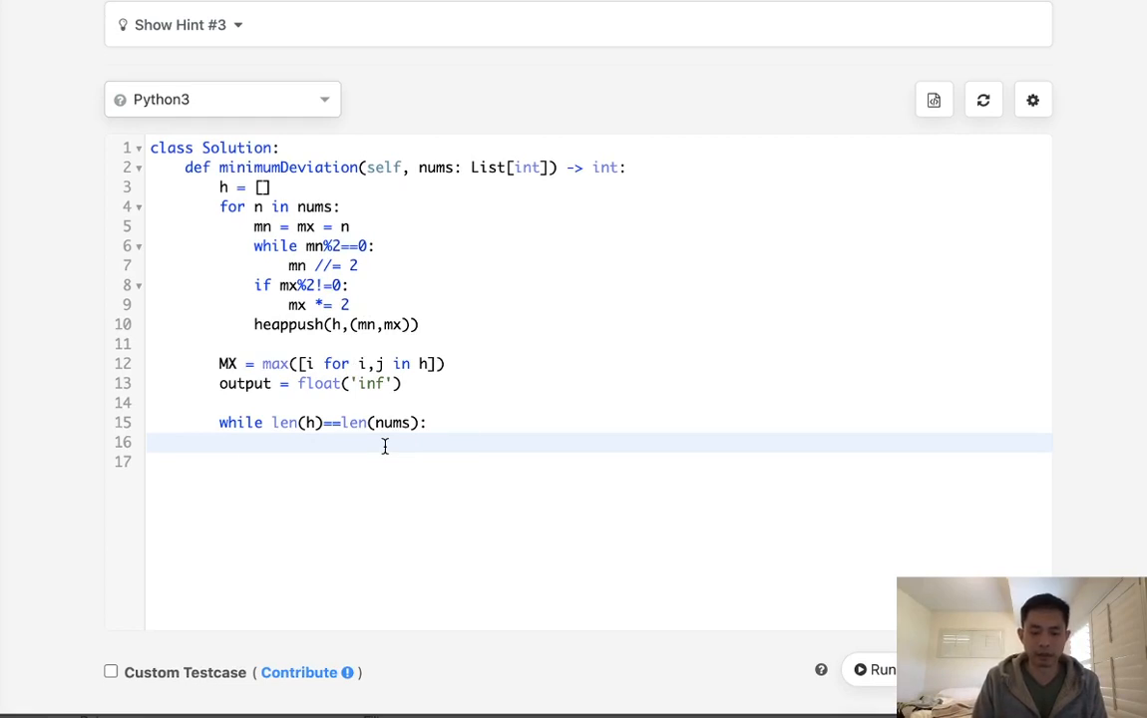
text(x)
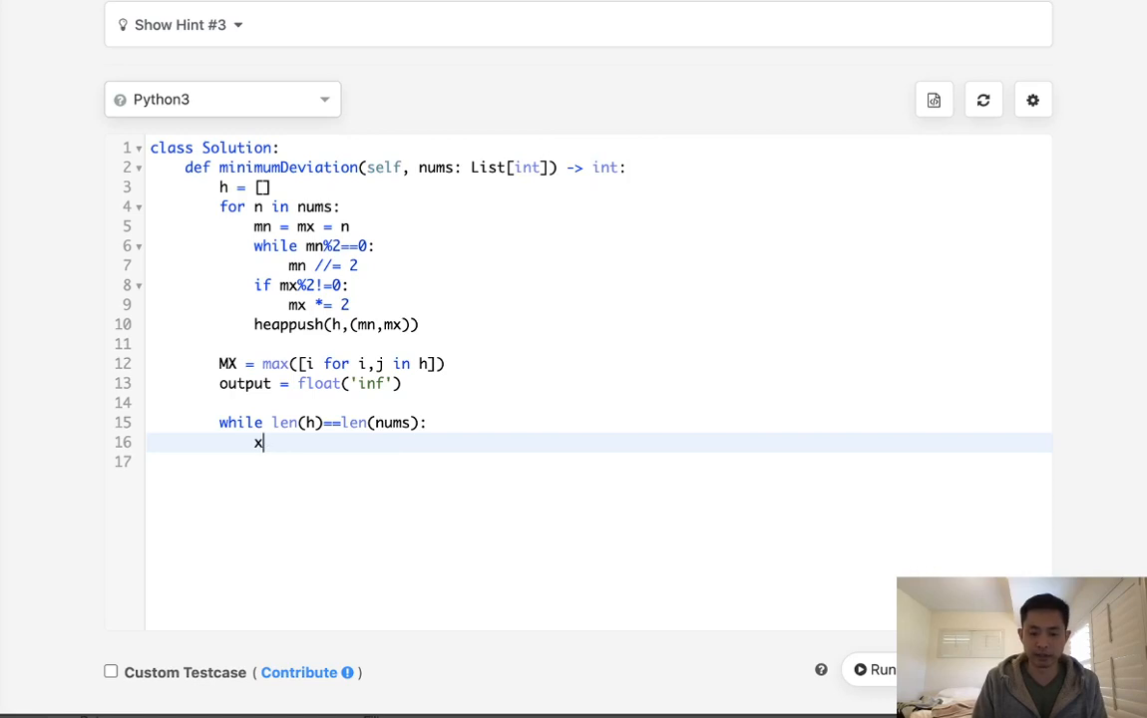
text(,limit =)
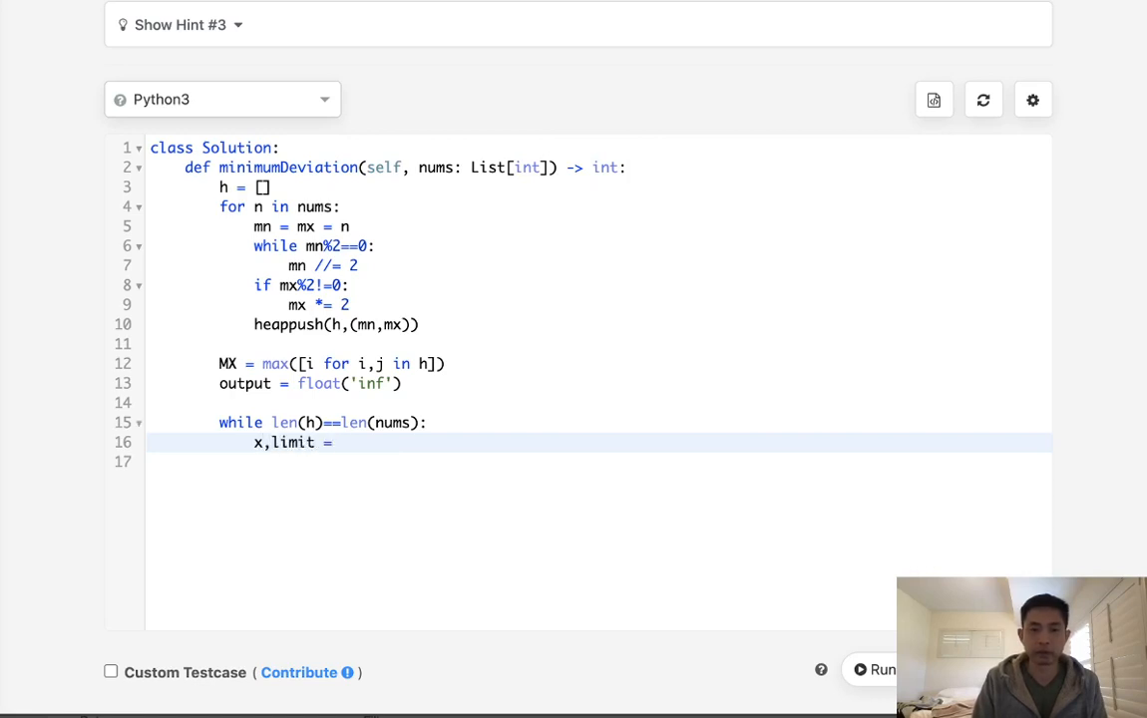
text(heappop(h))
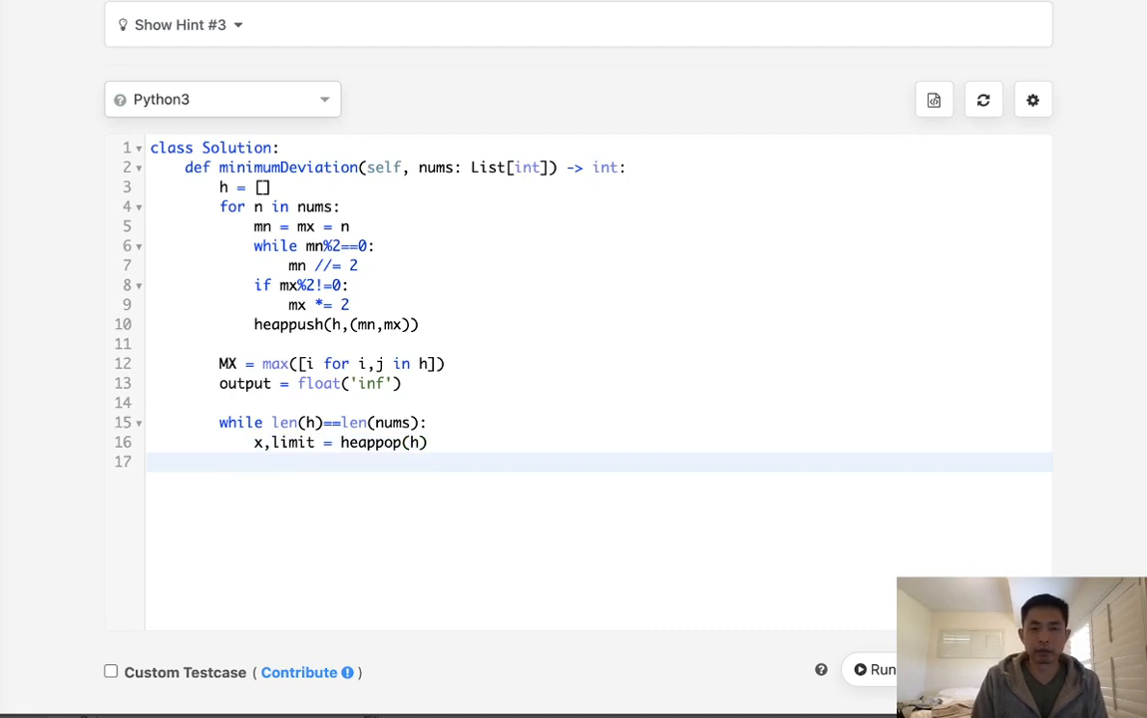
Update output to min(output, MX-x) inside the loop
text(o)
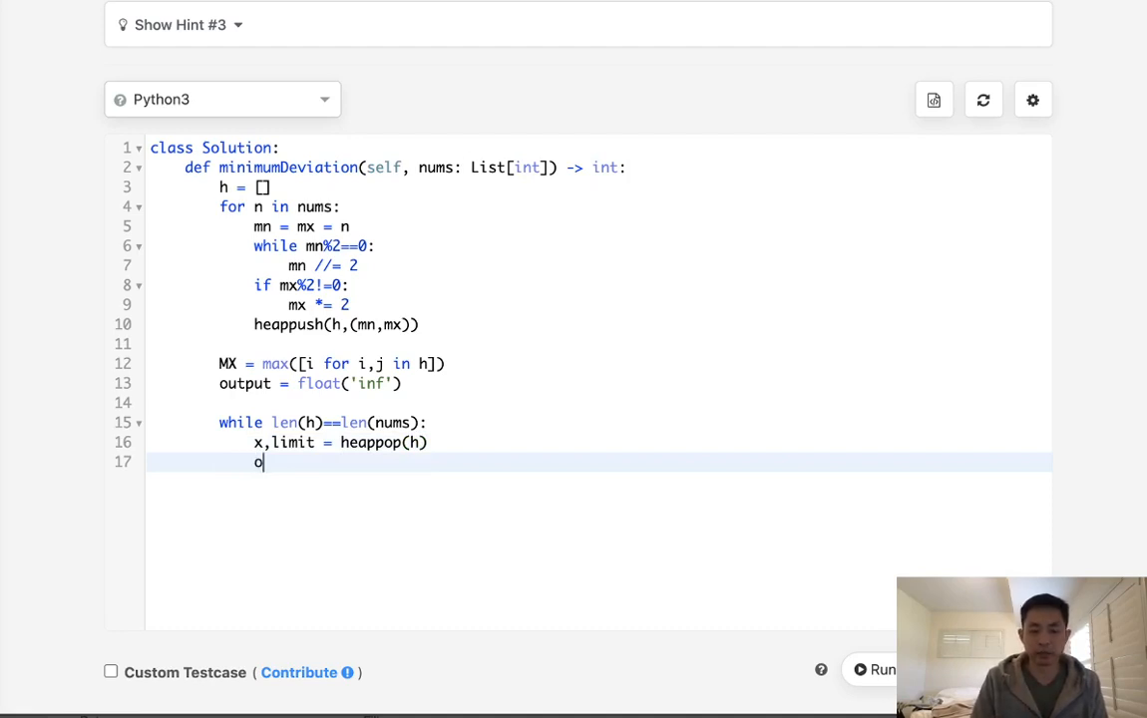
text(utput =)
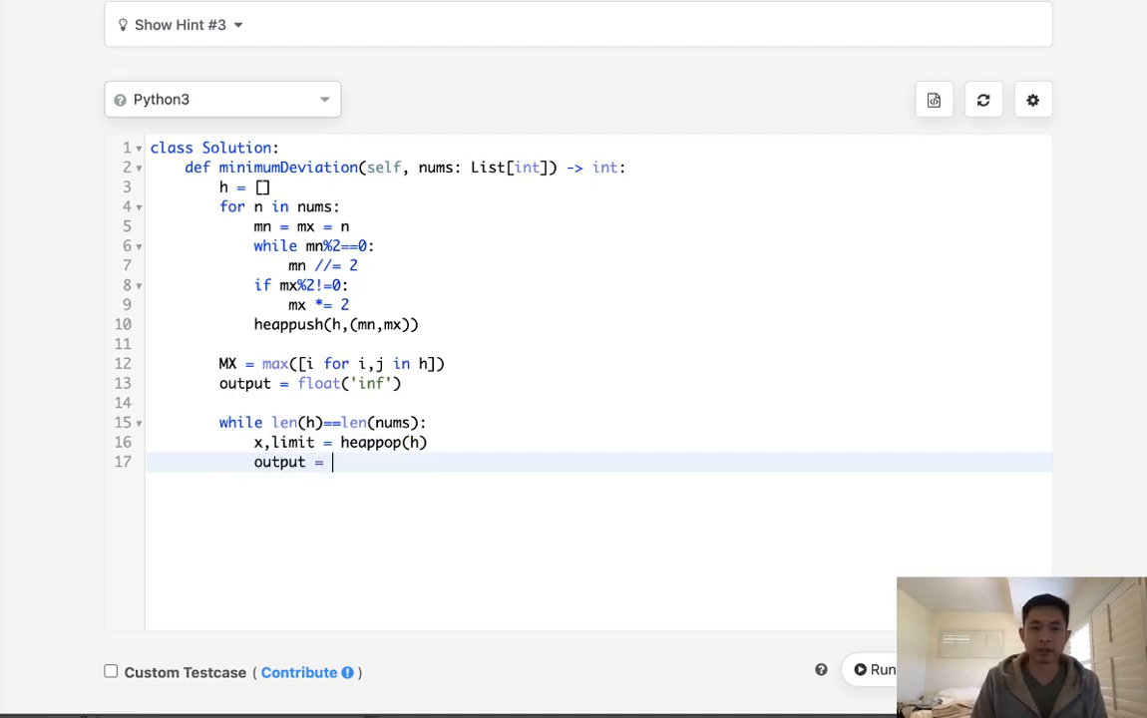
text(min(outpu)
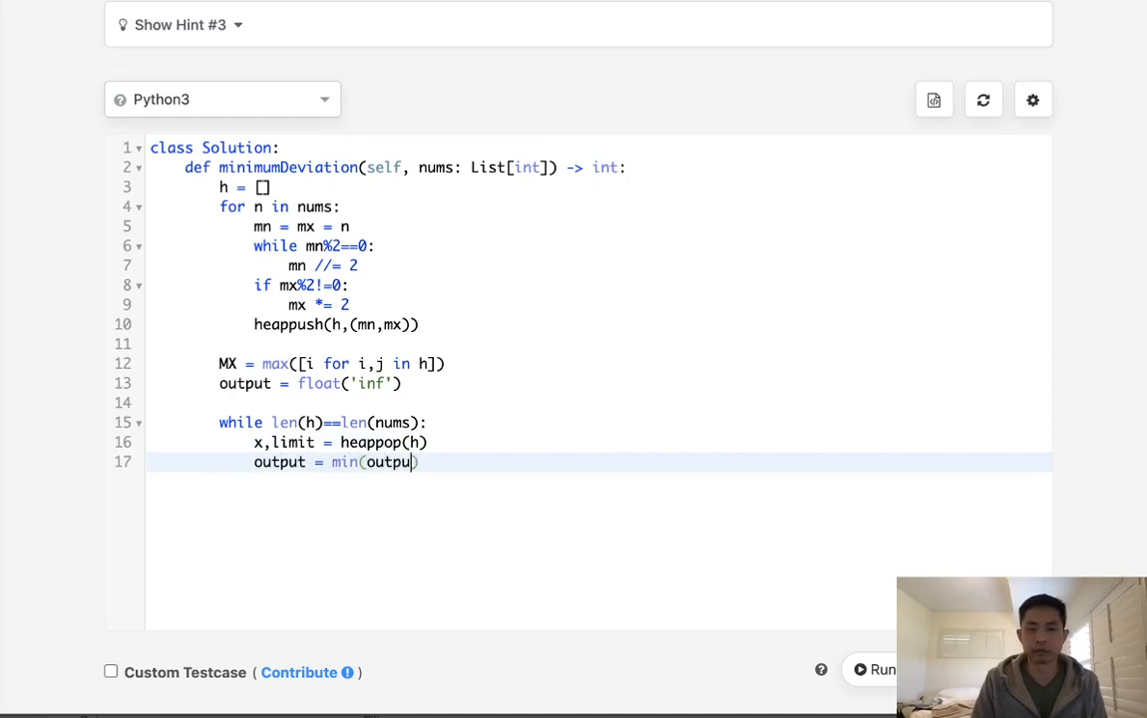
text(,)
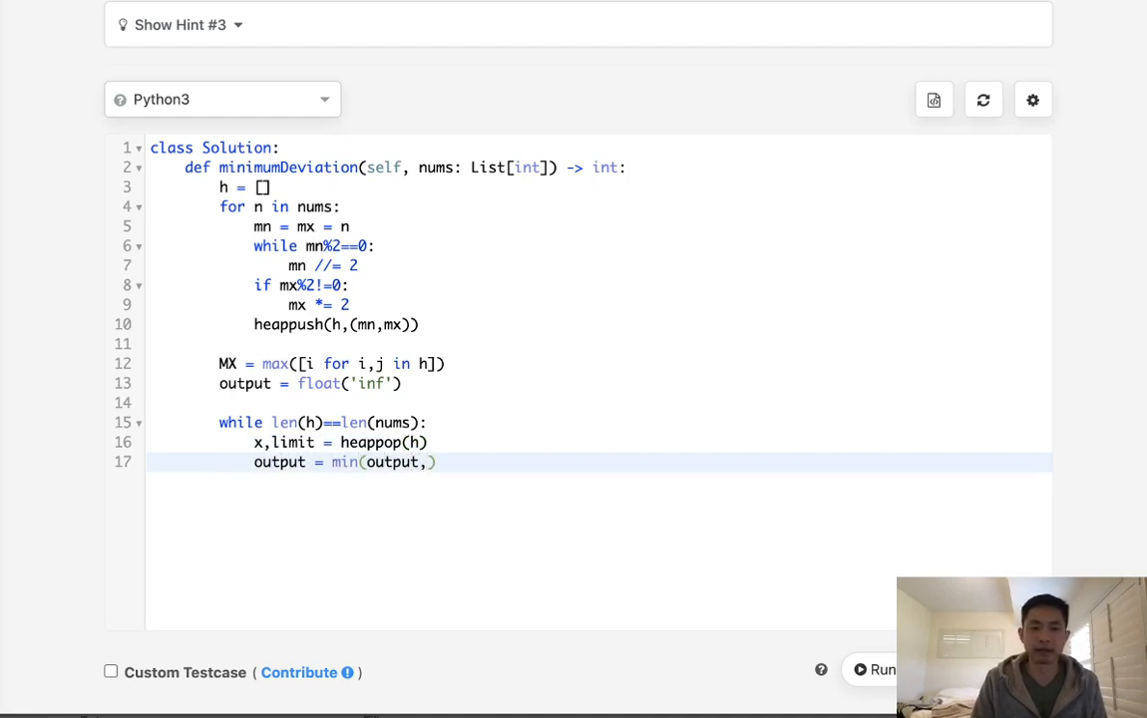
text(MX-)
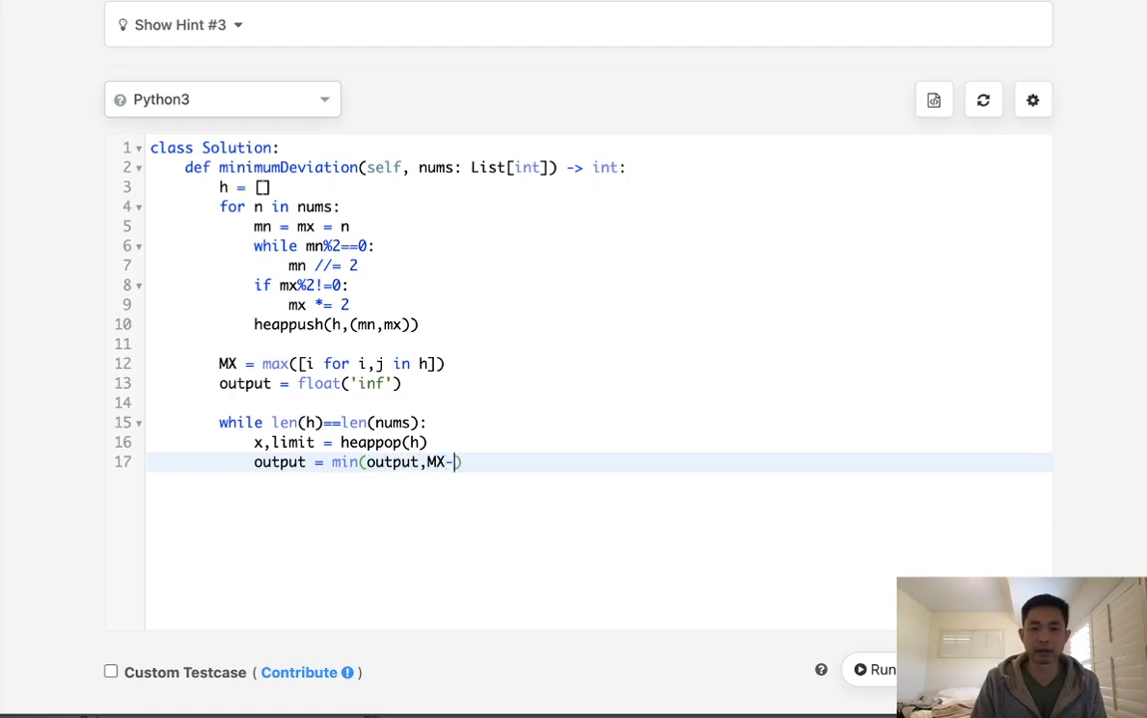
text(x))
text(if x)
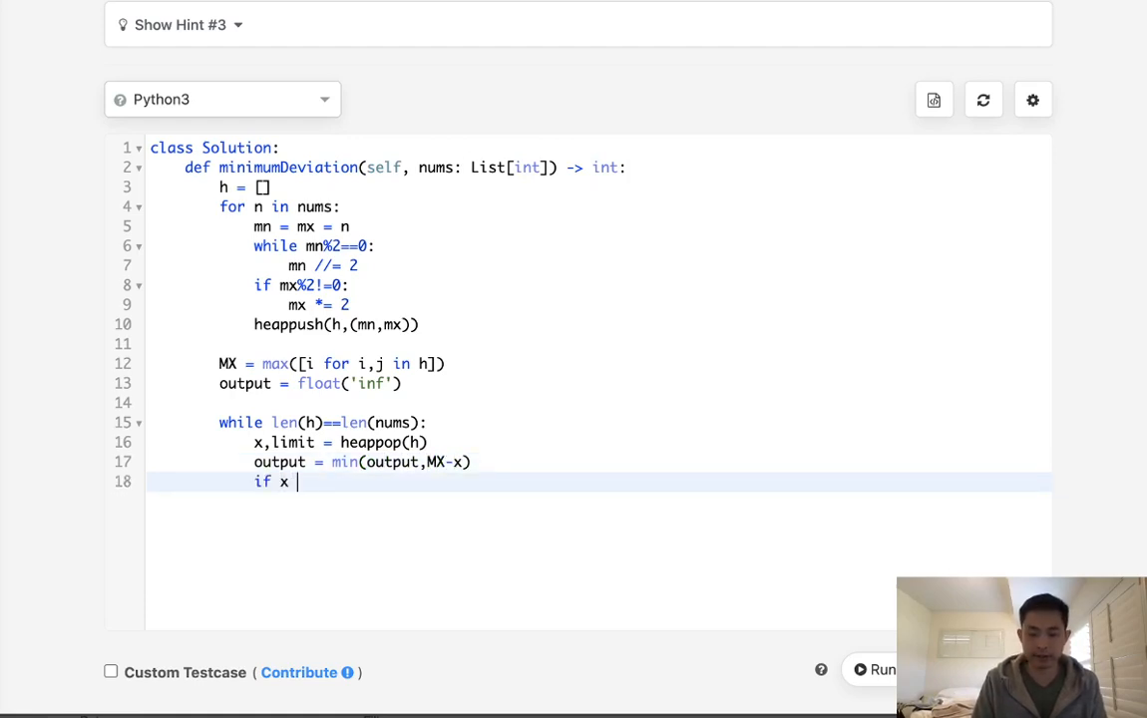
When x < limit, push (x*2, limit) onto h and set MX = max(MX, x*2)
text(< limit:)
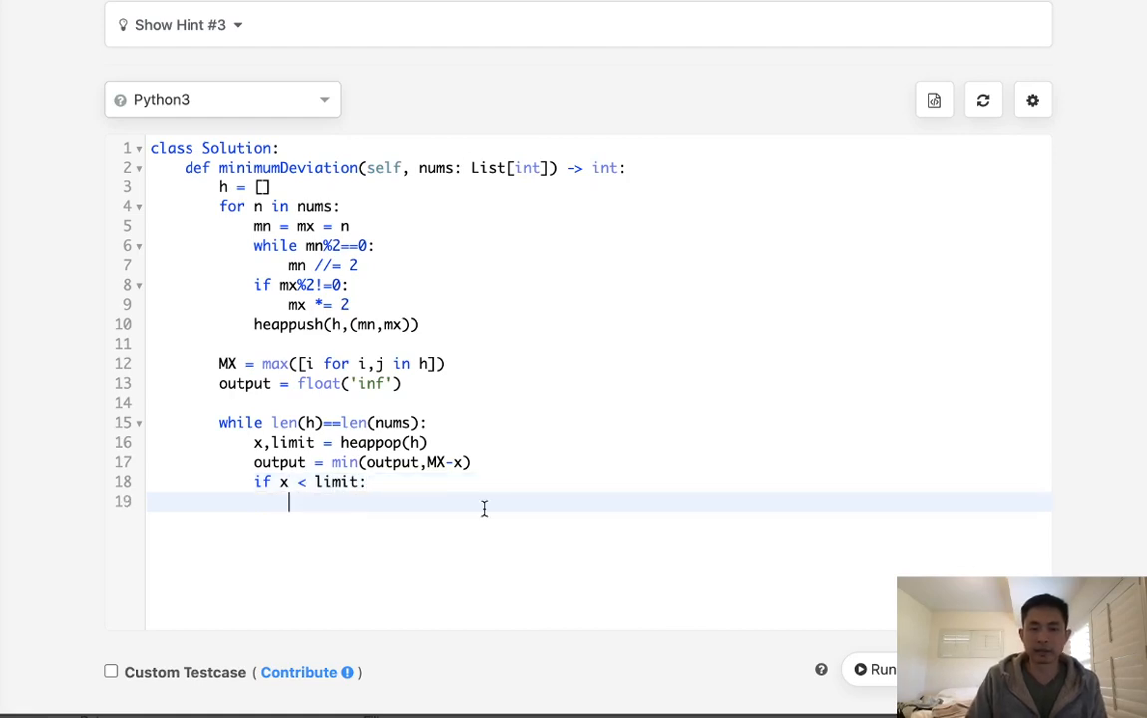
mouse_move(439, 502)
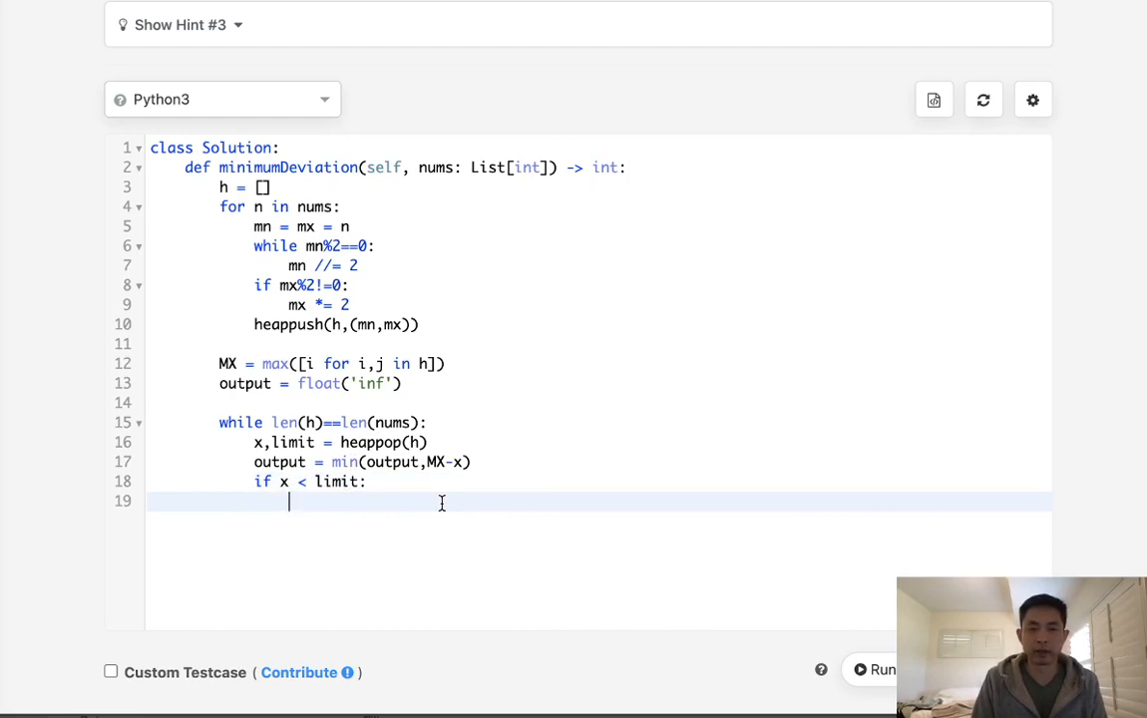
text(heappush()
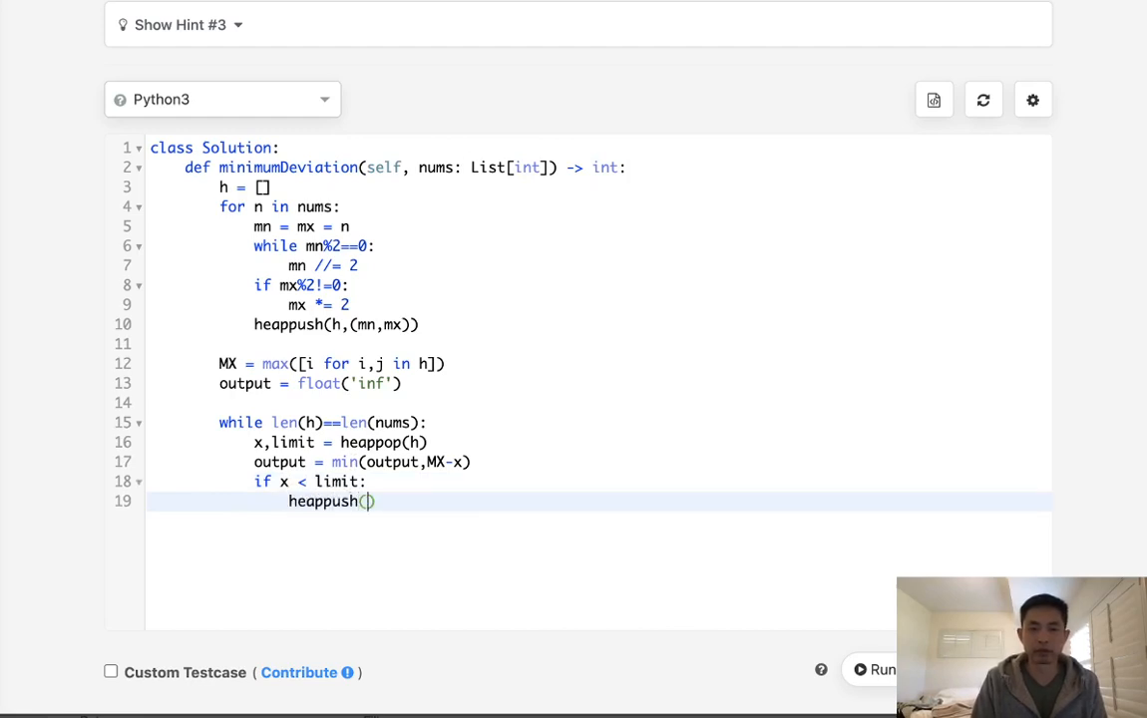
text(h,()
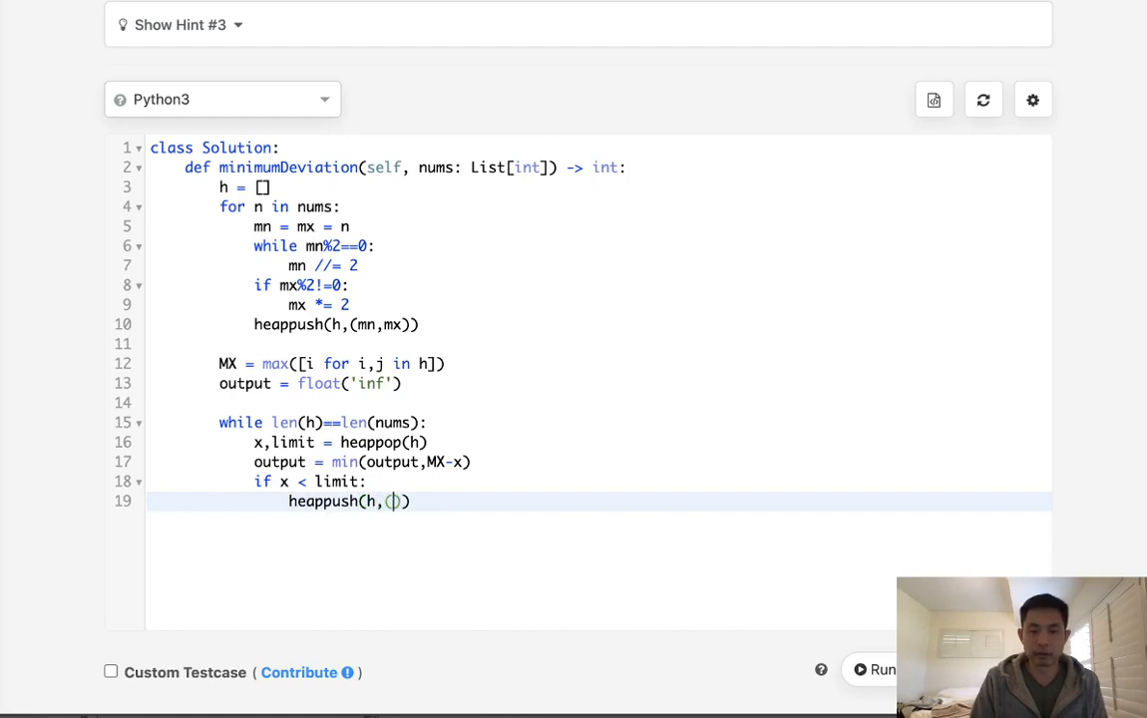
text(x*2.)
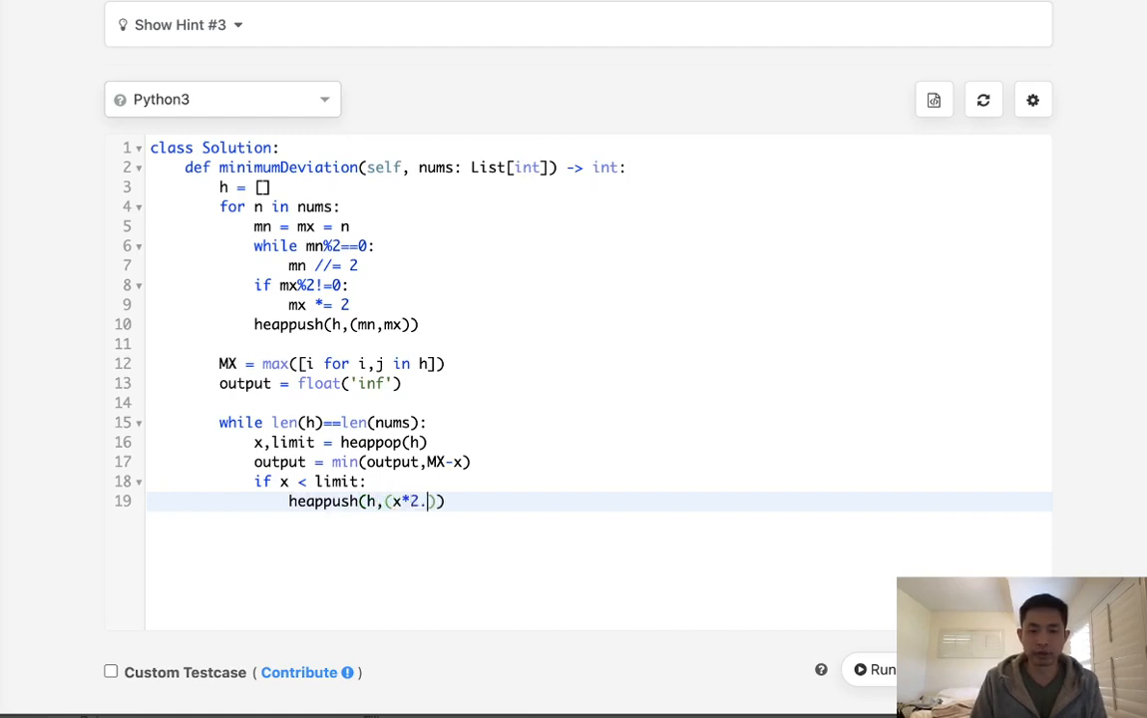
text(limit)
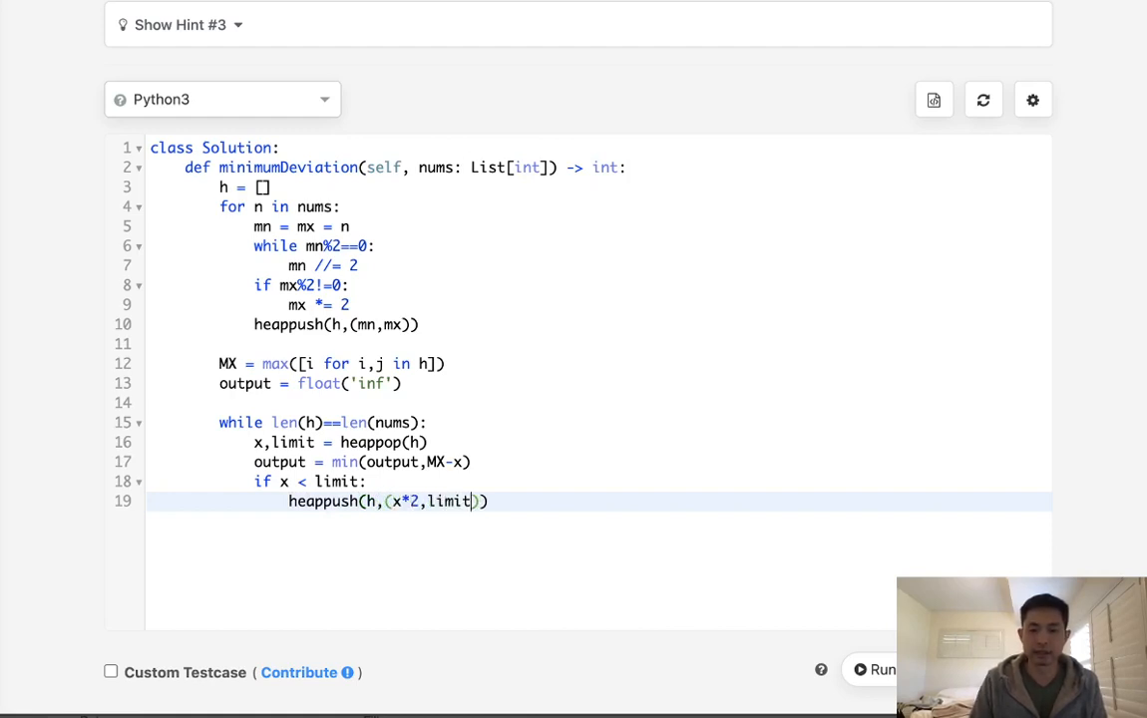
text())
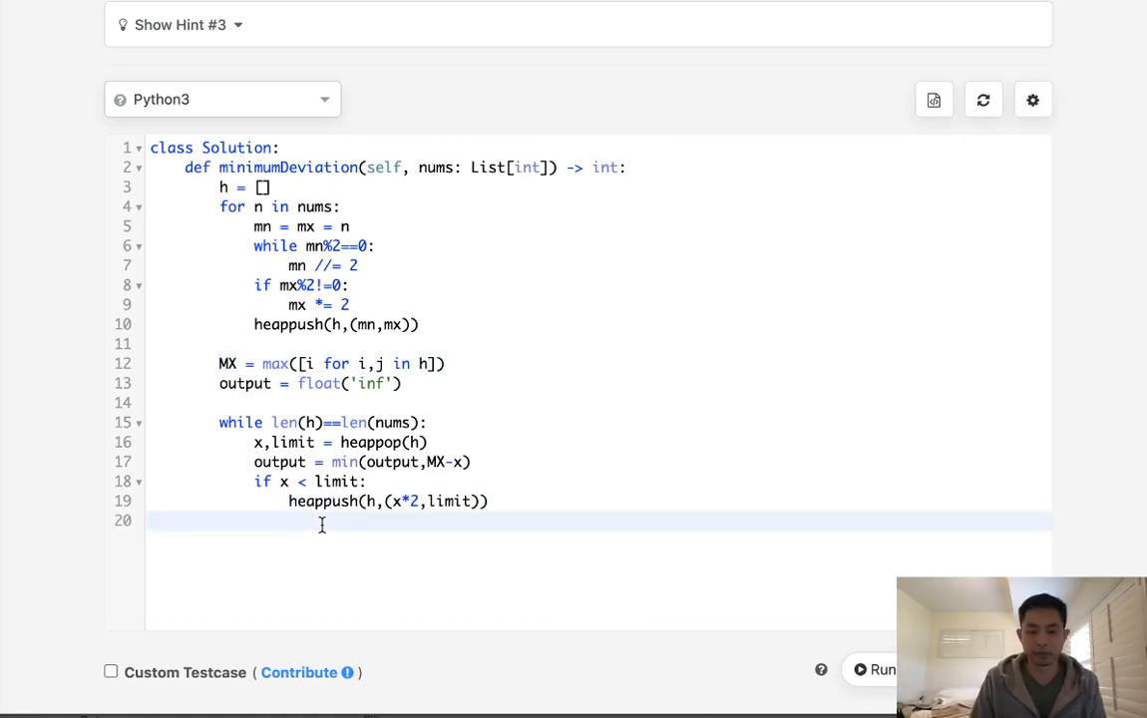
text(MX -)
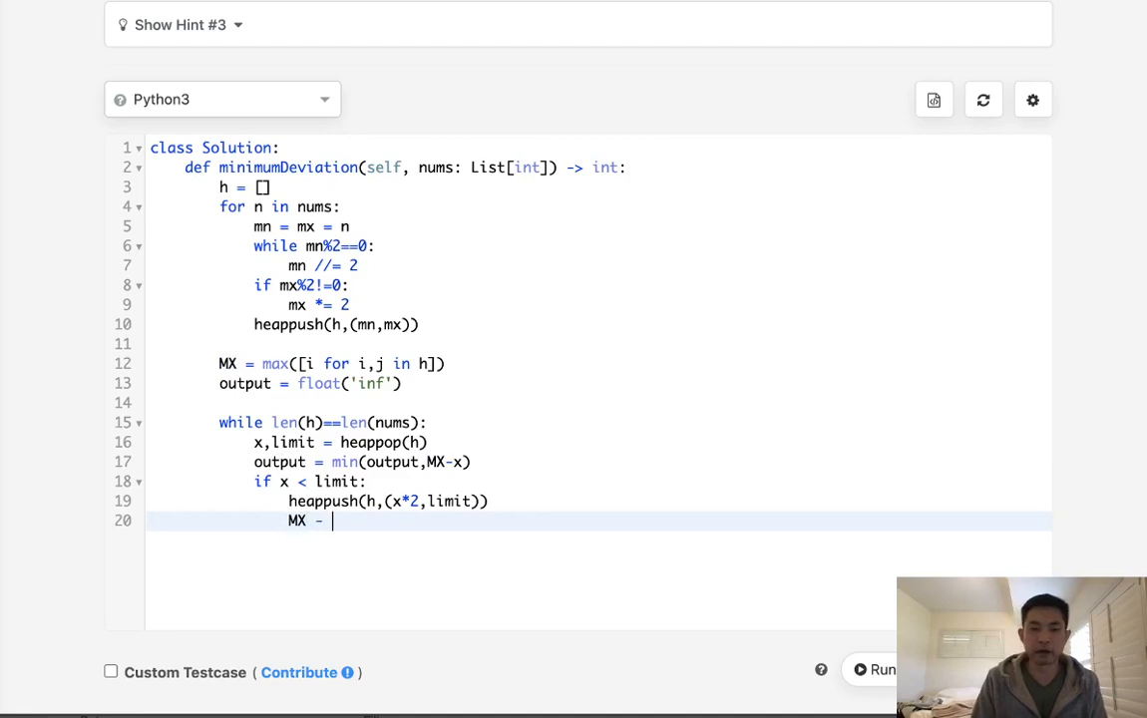
text(= ma)
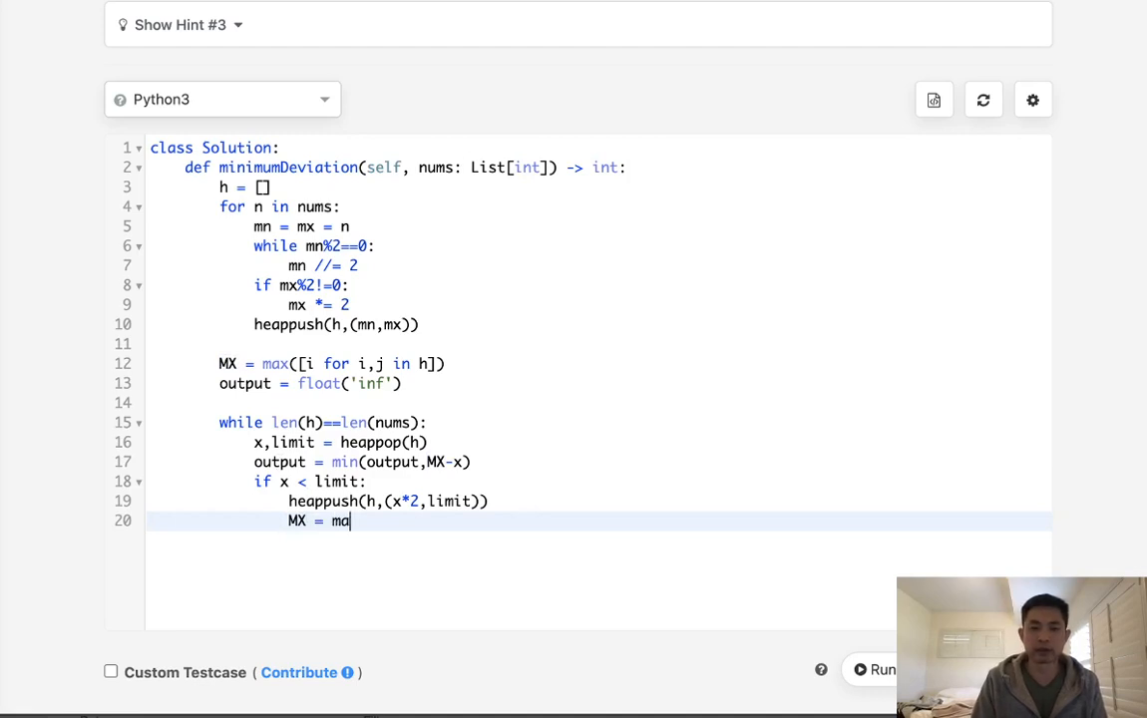
text(x(MX,)
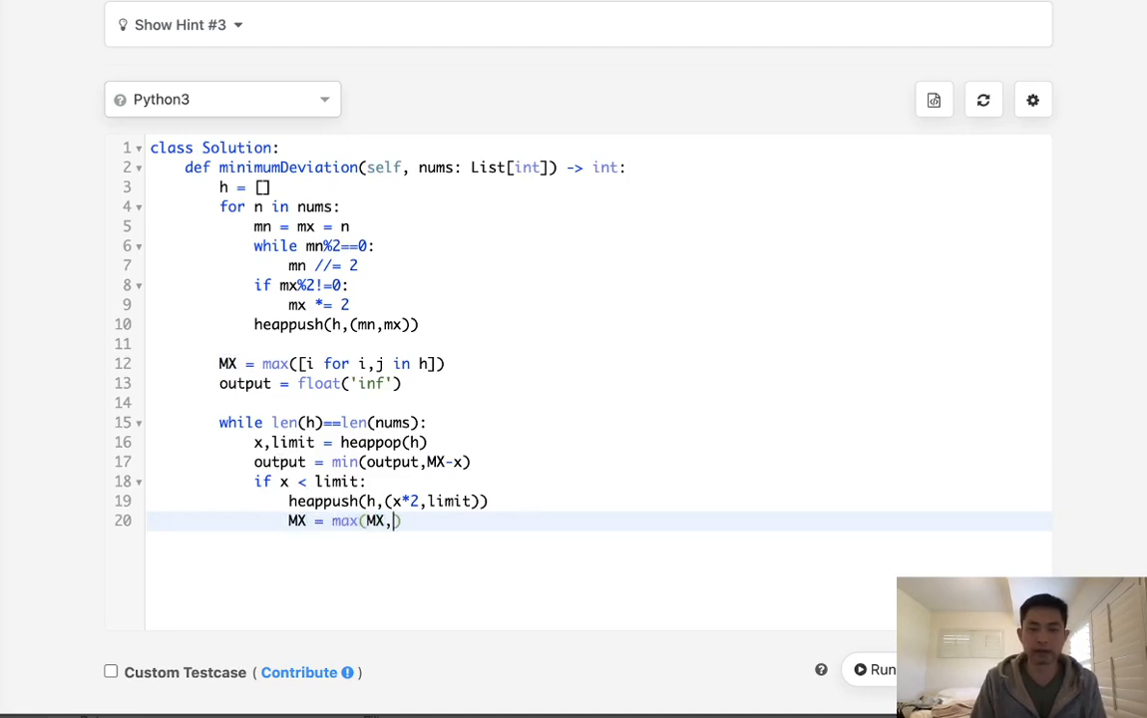
text(x*2)
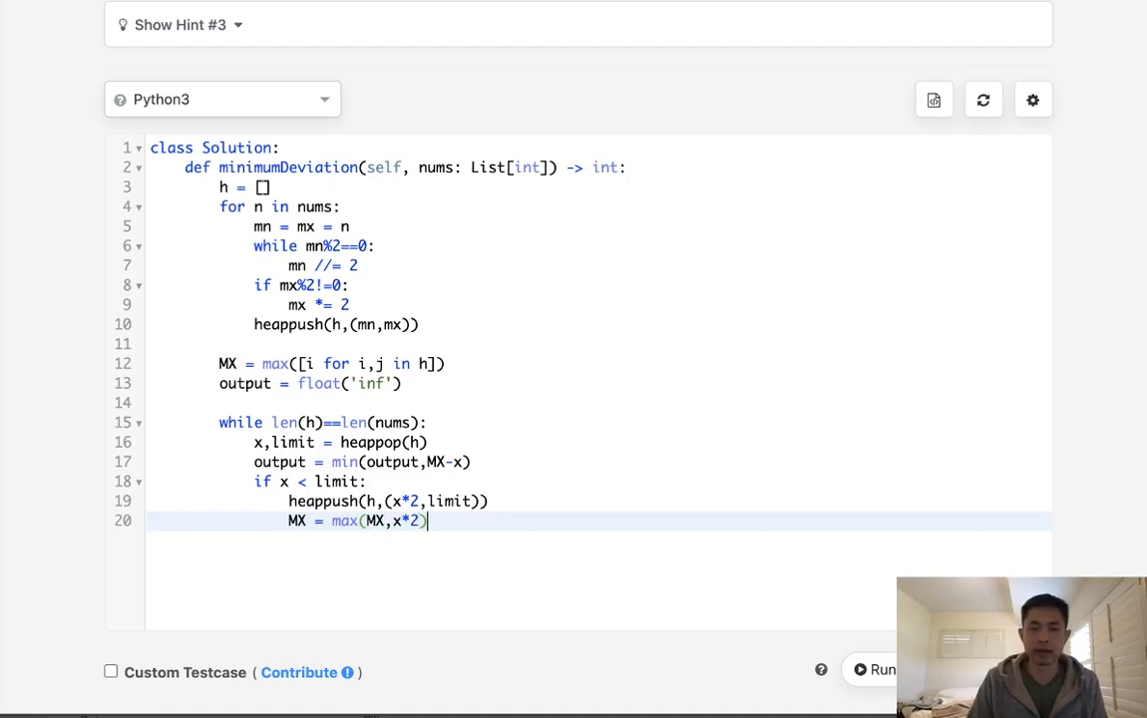
Add 'return output' on a new line after the loop
key(enter)
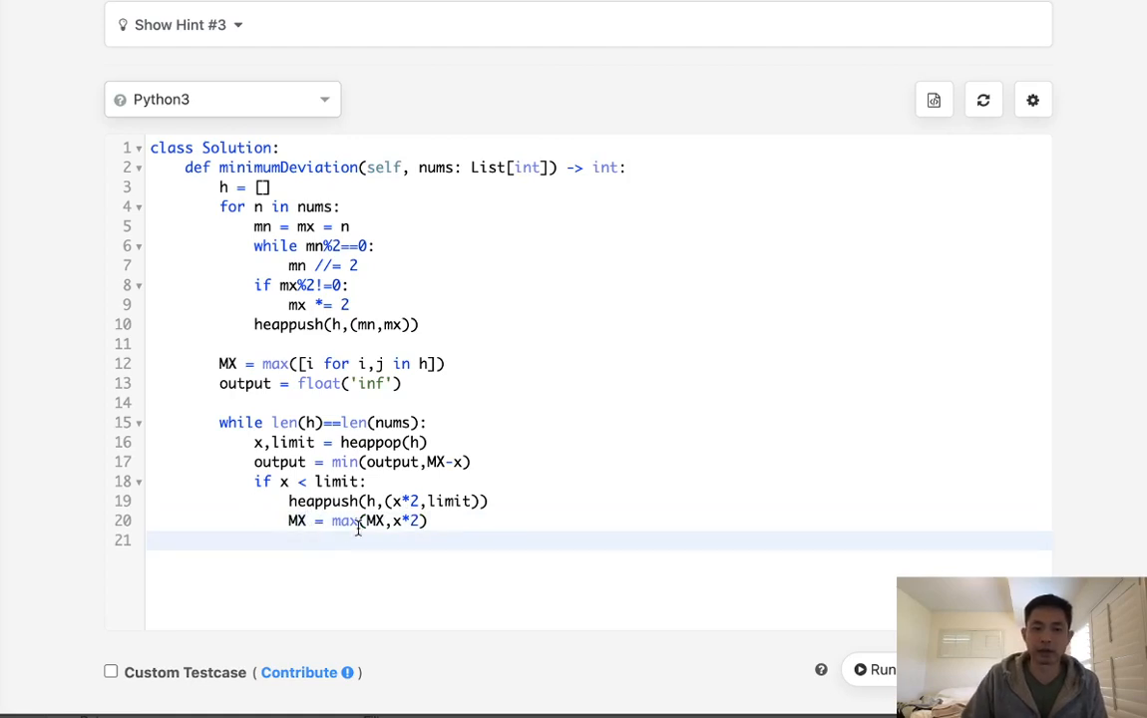
click(254, 540)
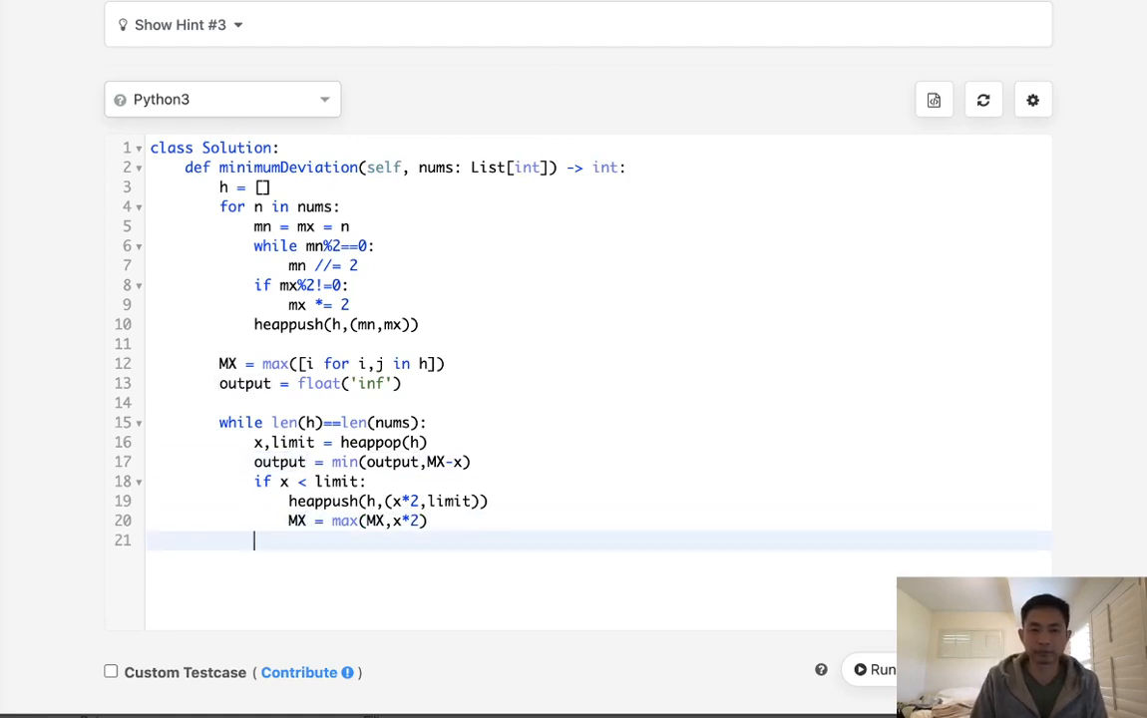
text(return)
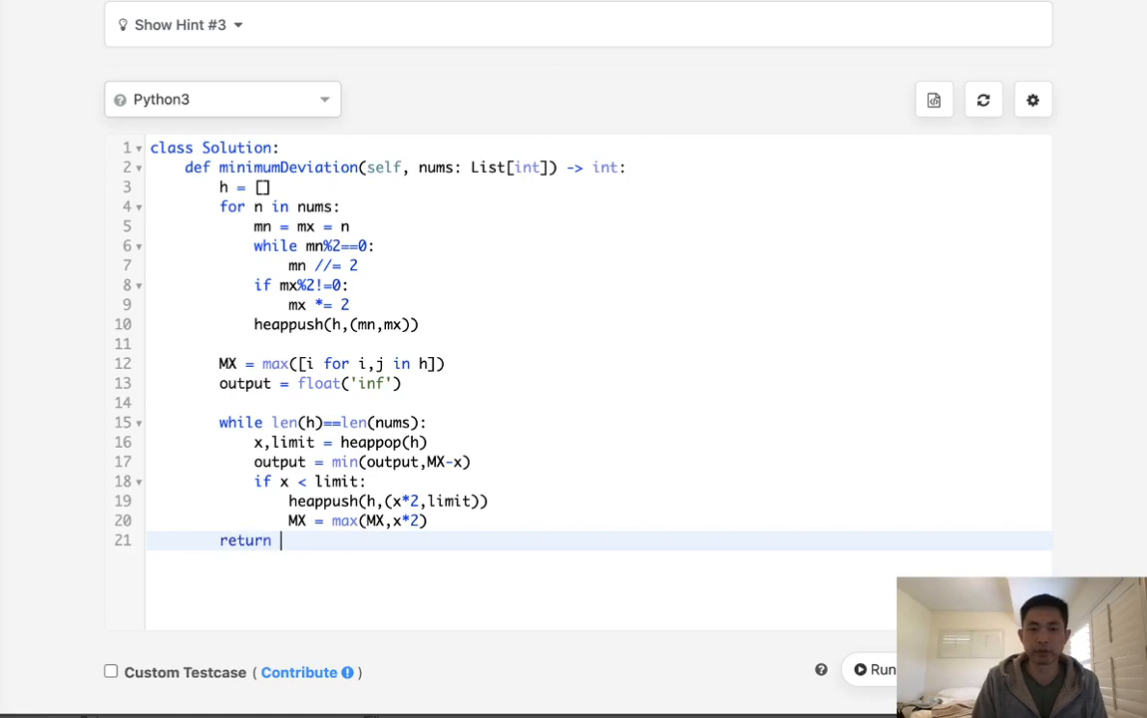
text(output)
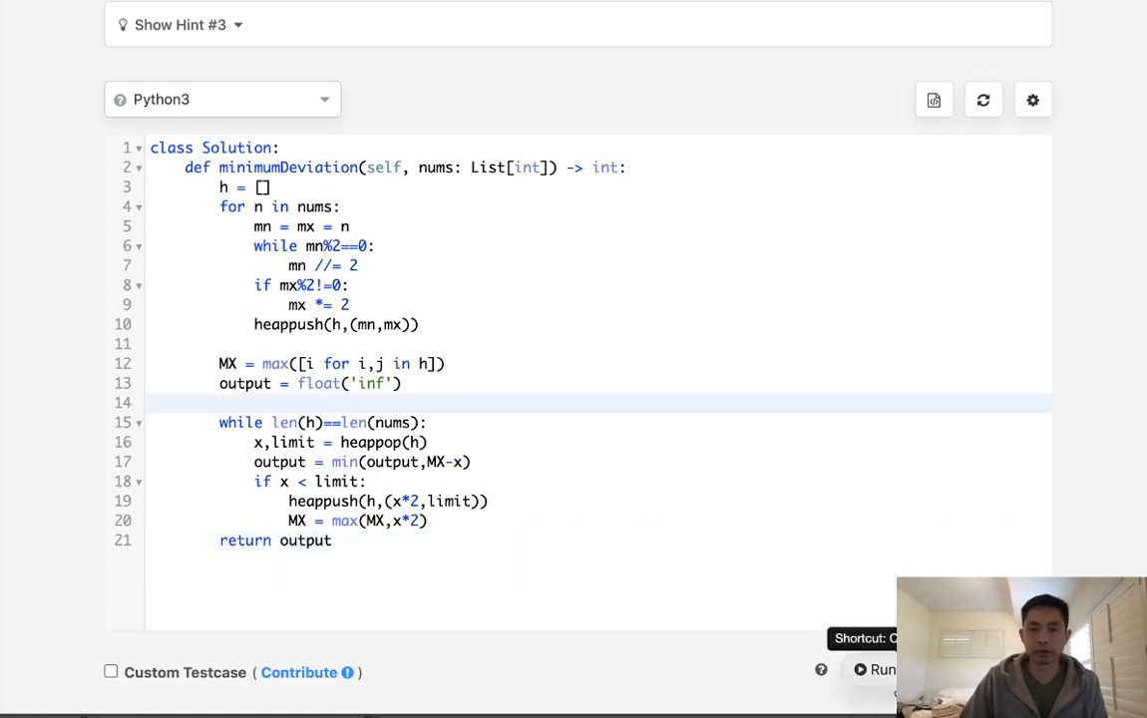
Run the solution on the default example [1,2,3,4]
click(892, 669)
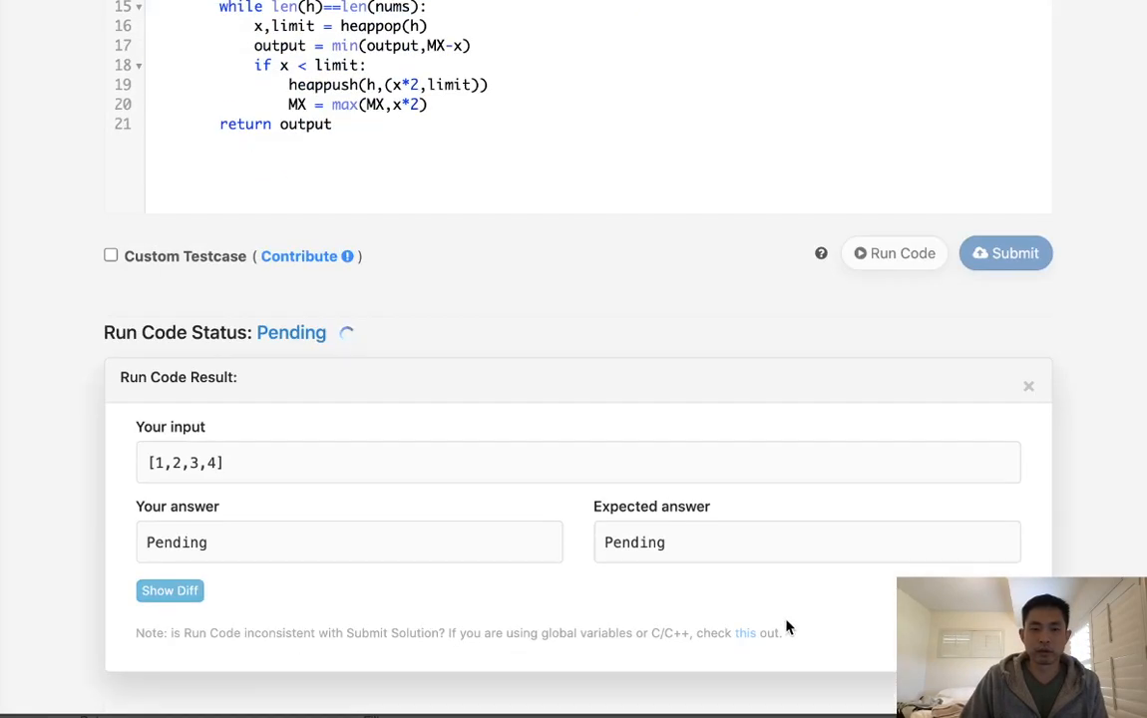
scroll(up, 3)
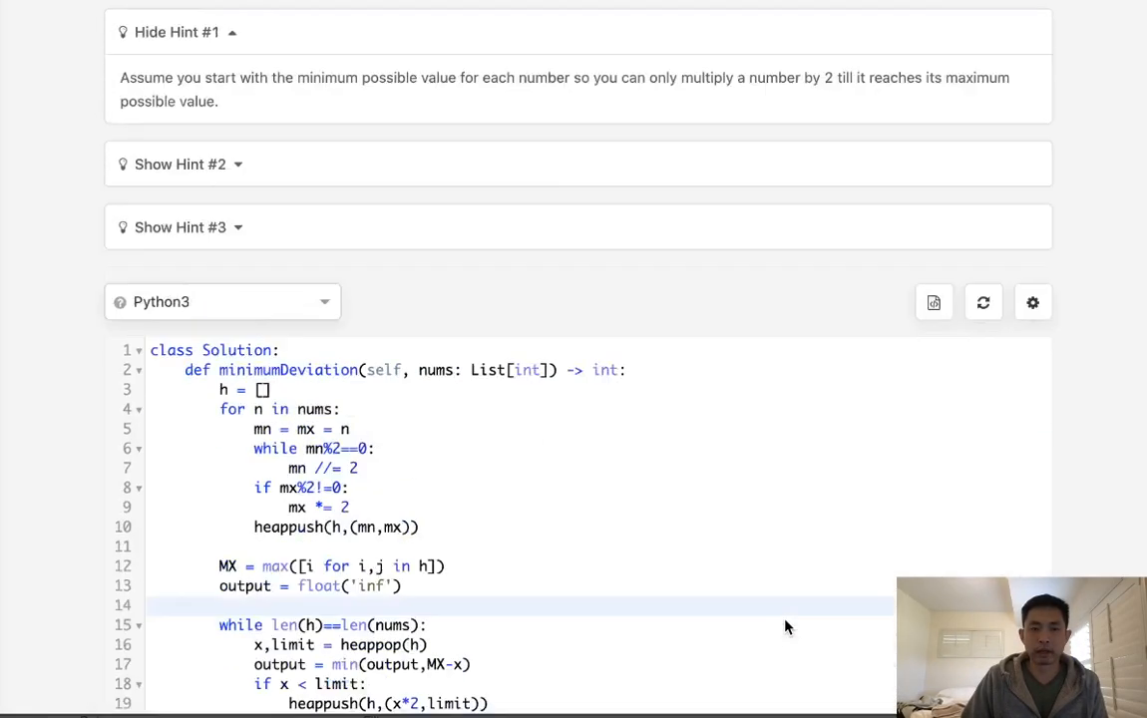
scroll(up, 3)
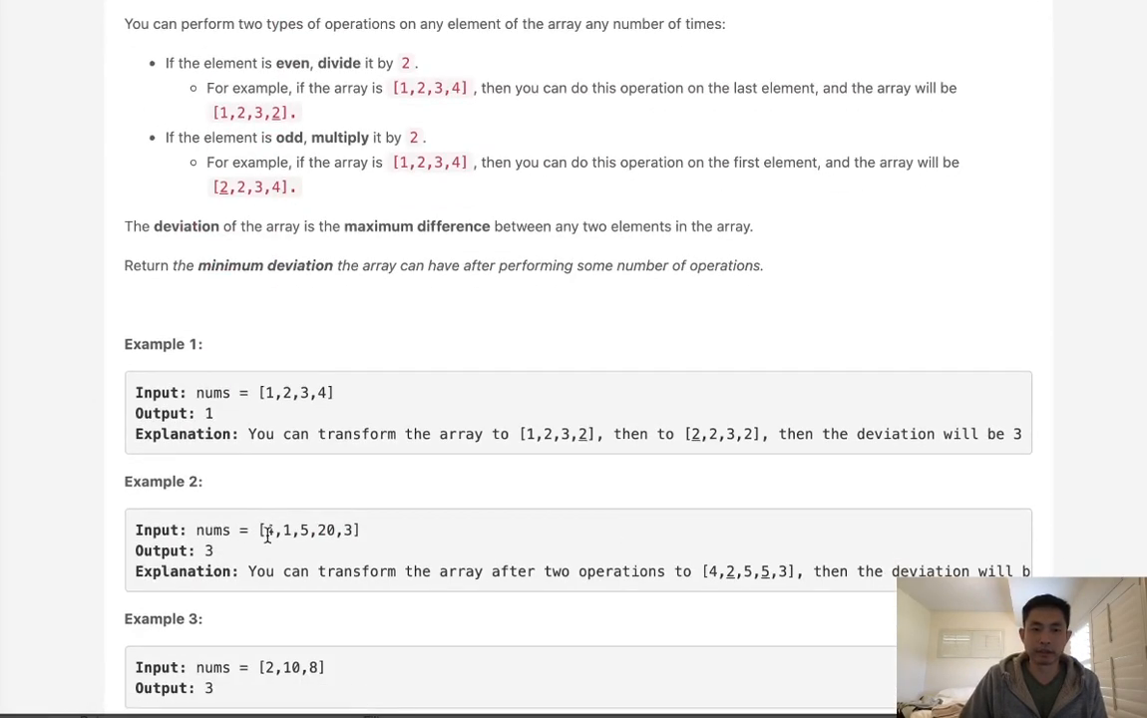
Run the solution on the custom case [4,1,5,20,3], then submit it
double_click(309, 518)
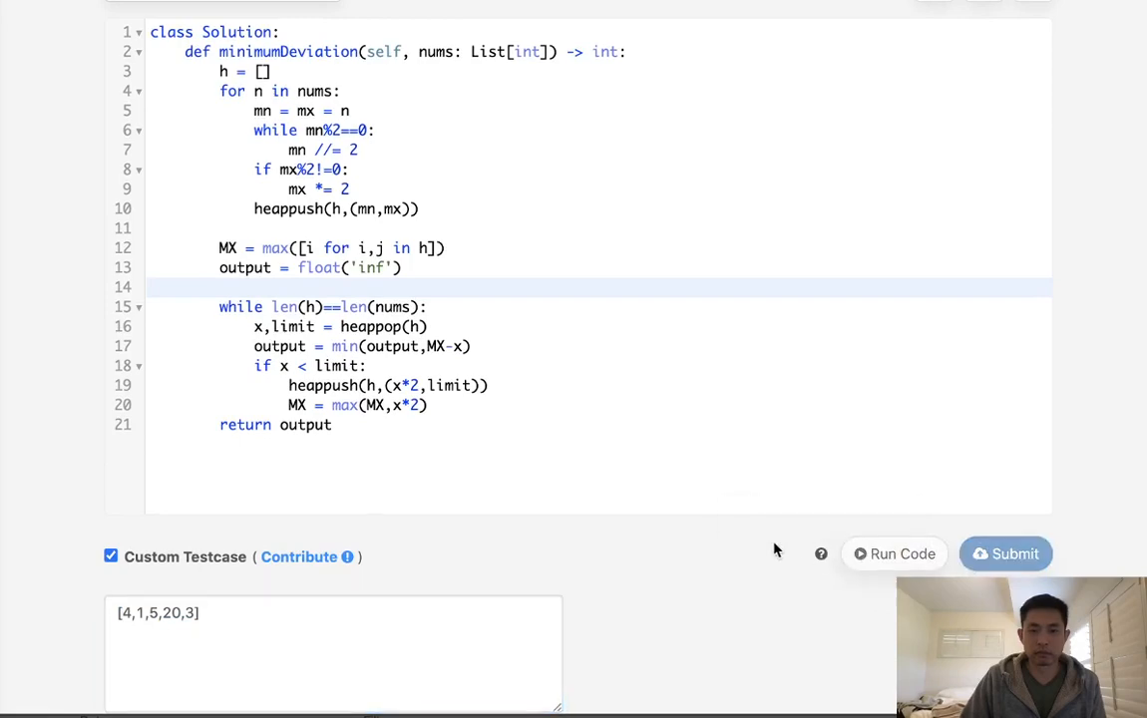
click(893, 554)
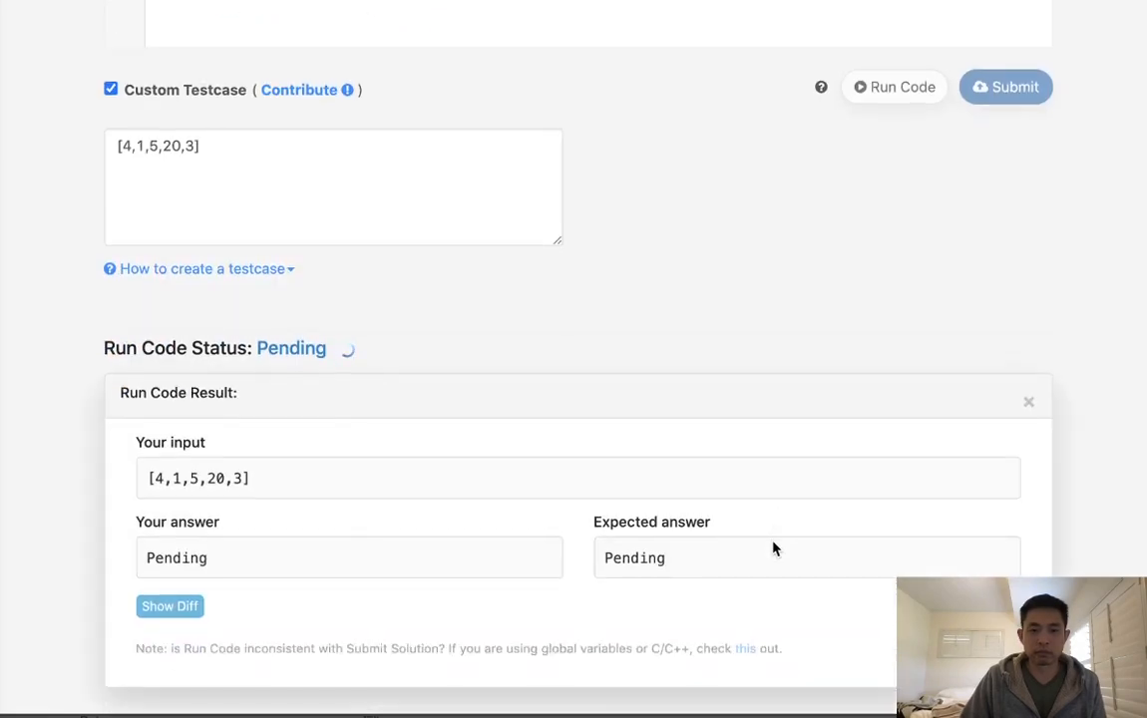
click(1005, 87)
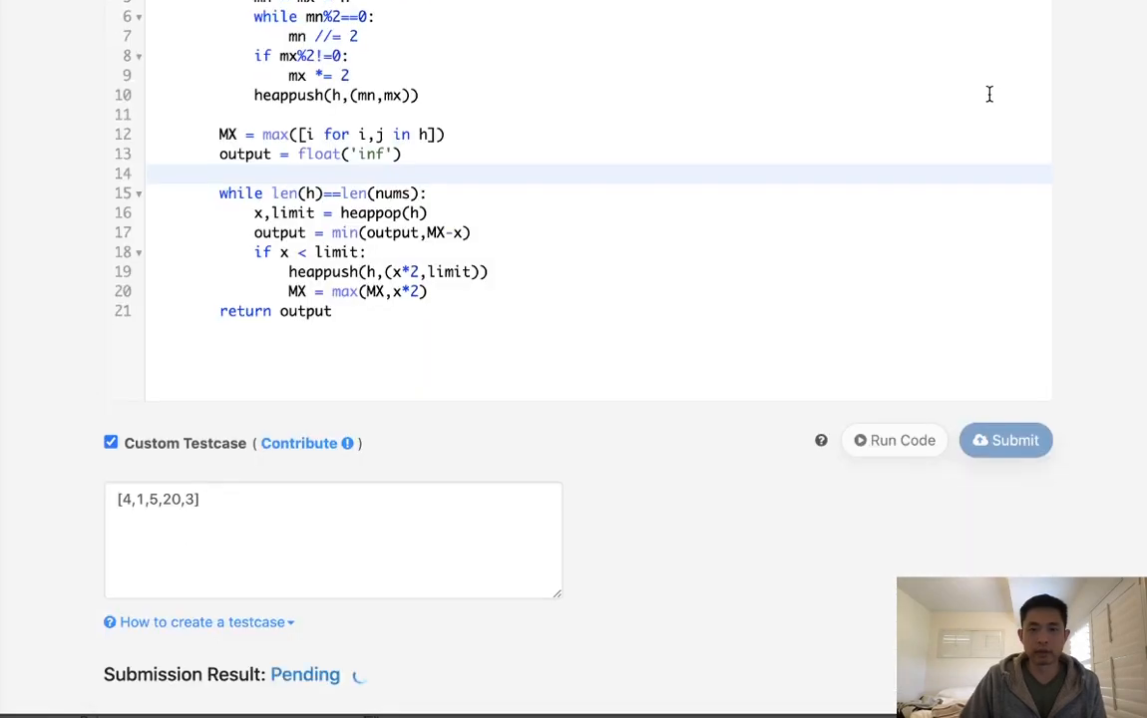
Scroll to the Submission Result and confirm minimumDeviation shows Accepted
scroll(up, 3)
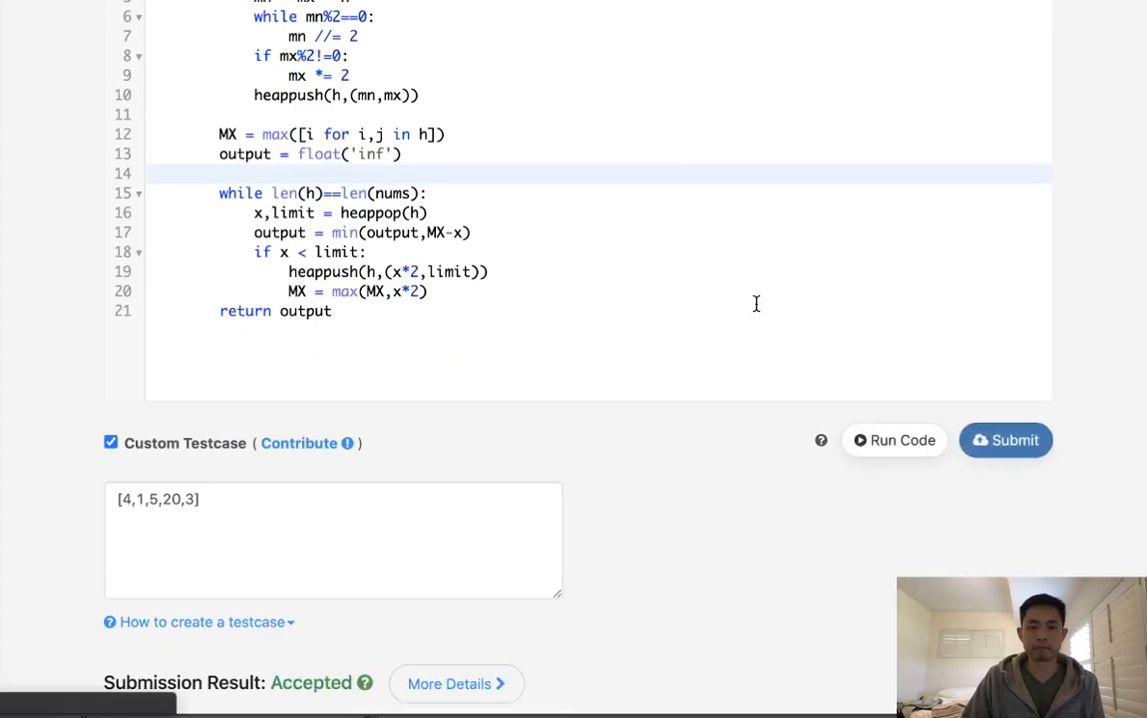
scroll(up, 3)
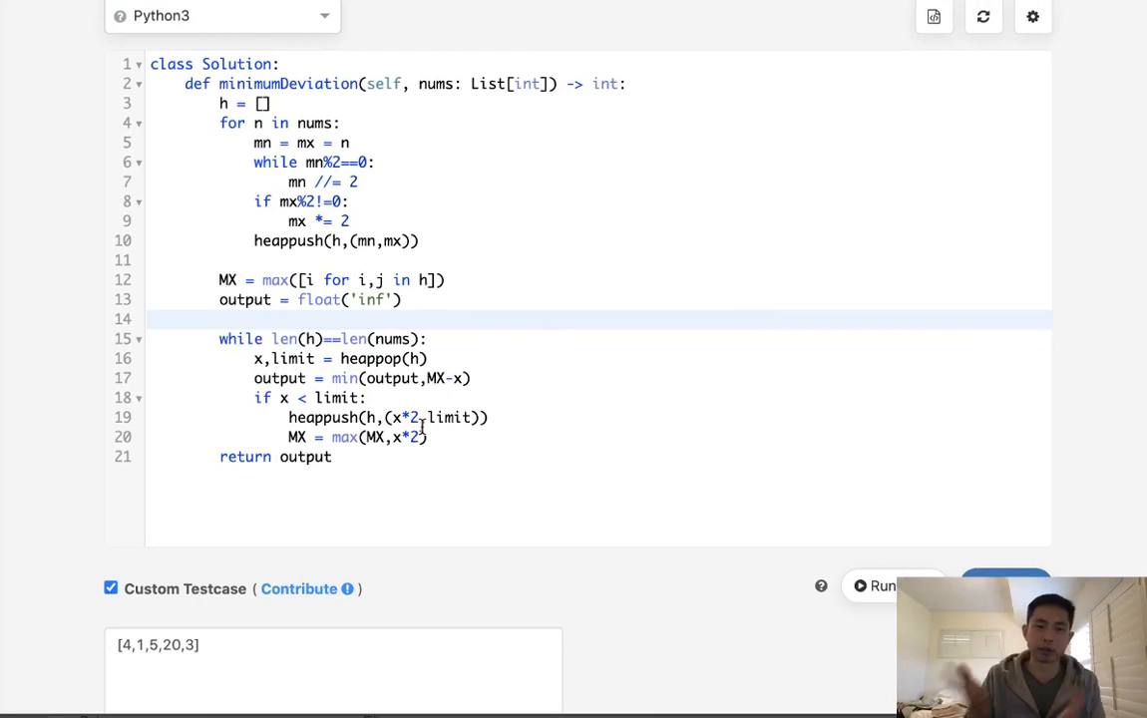
mouse_move(401, 371)
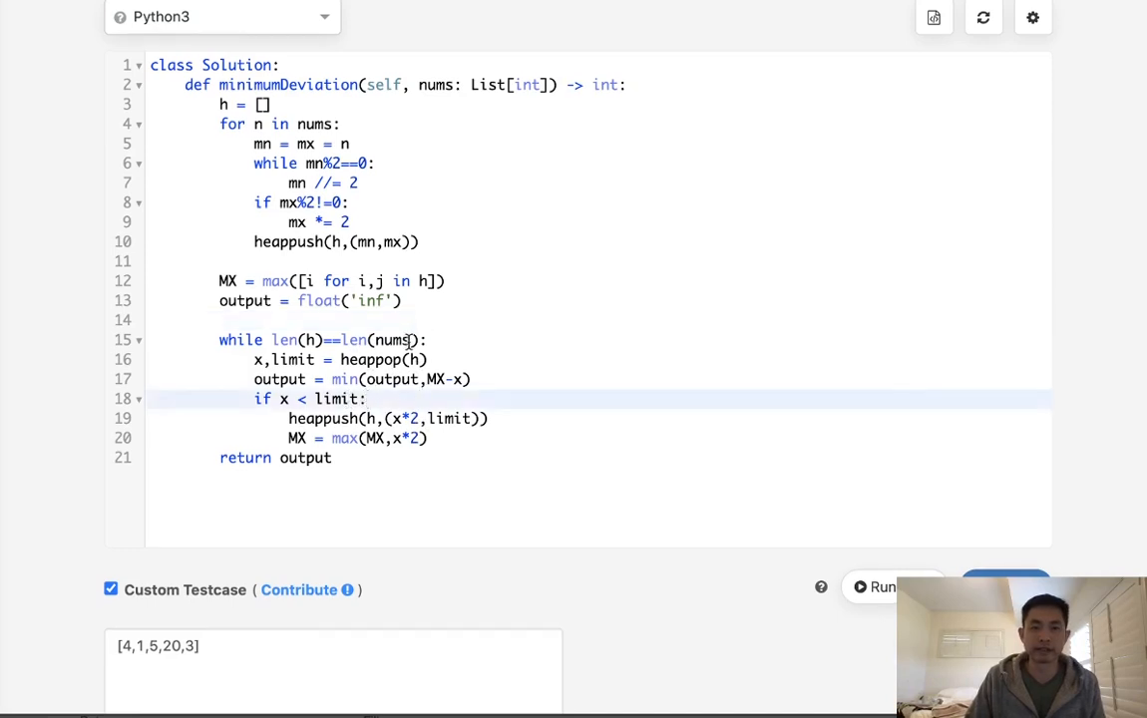
mouse_move(421, 366)
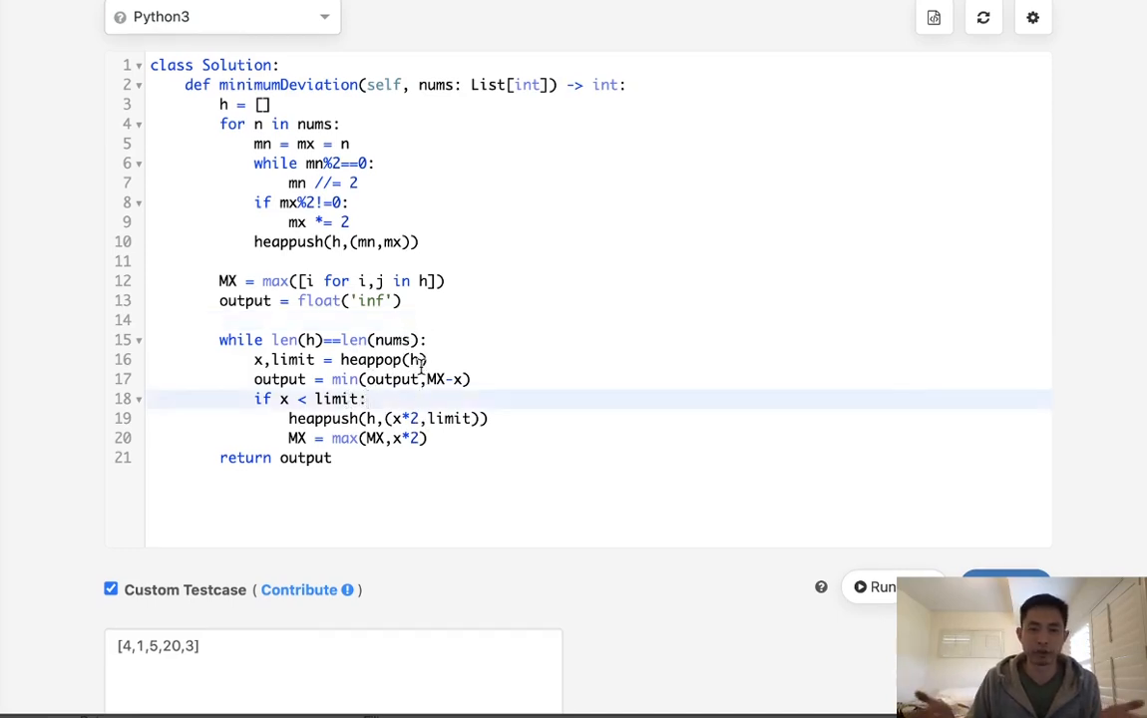